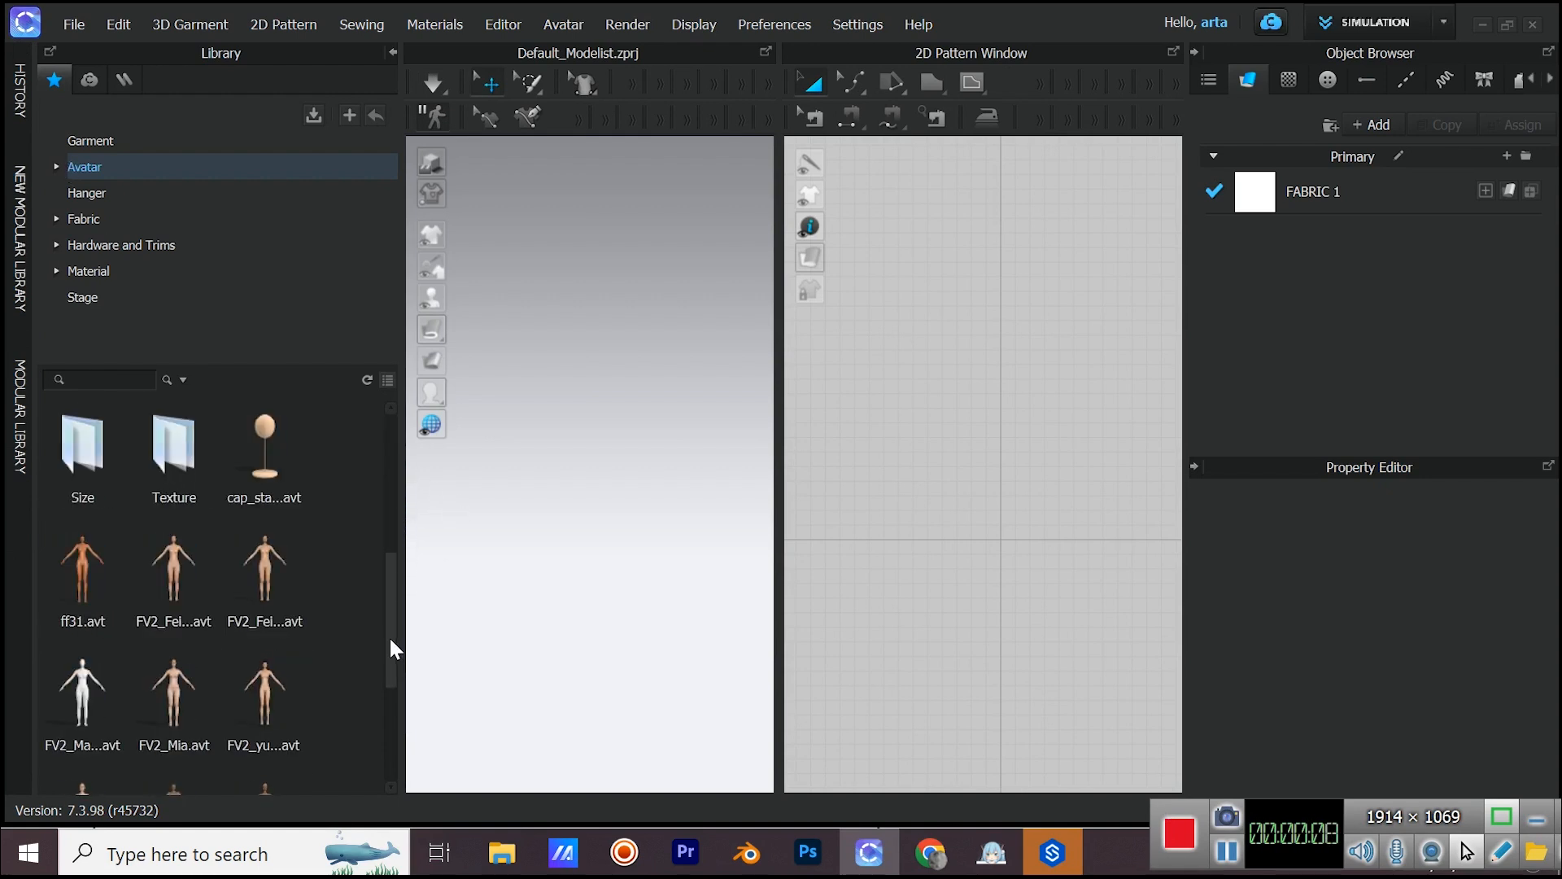
# - Load a female avatar and draw the half-front strapless dress outline with scalloped edges
pyautogui.click(174, 690)
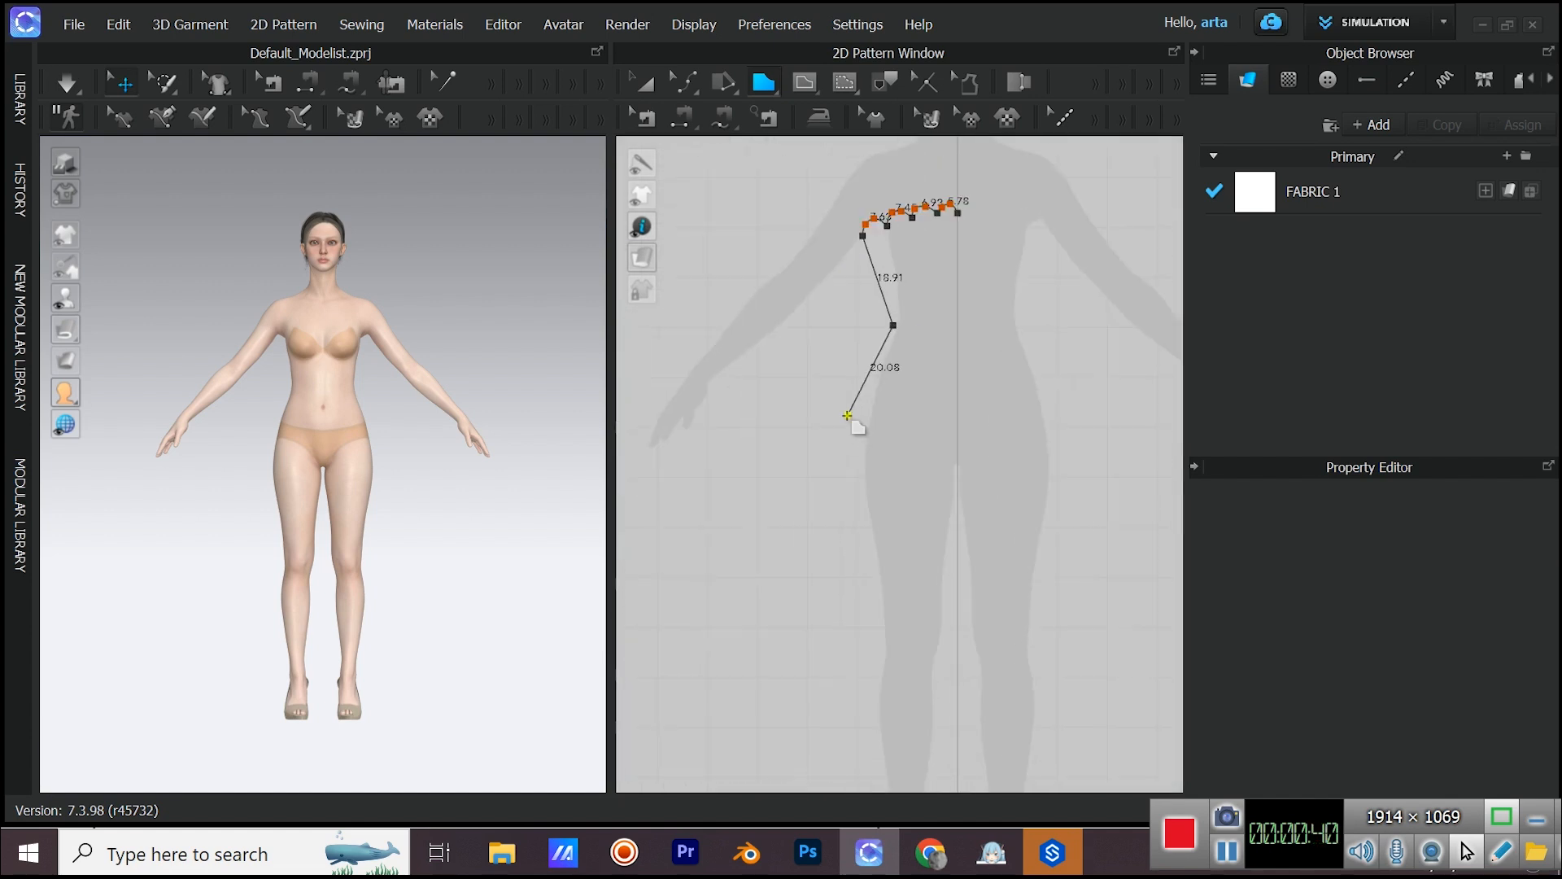
pyautogui.moveTo(849, 414); pyautogui.dragTo(789, 538)
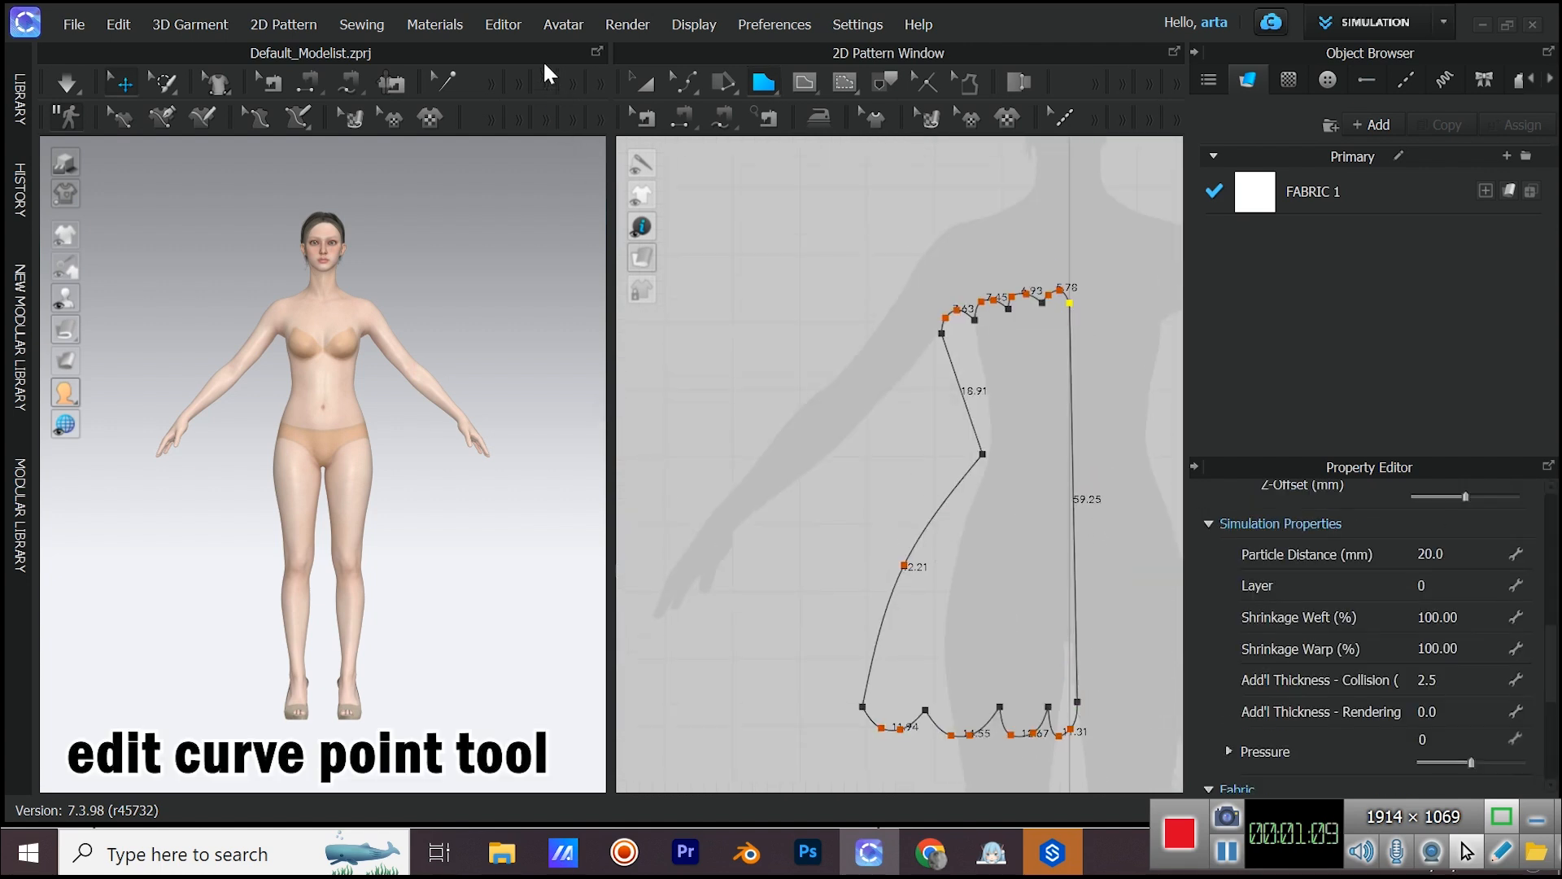
# - Curve the scallop segments smooth and place the half-front panel before the avatar
pyautogui.click(684, 81)
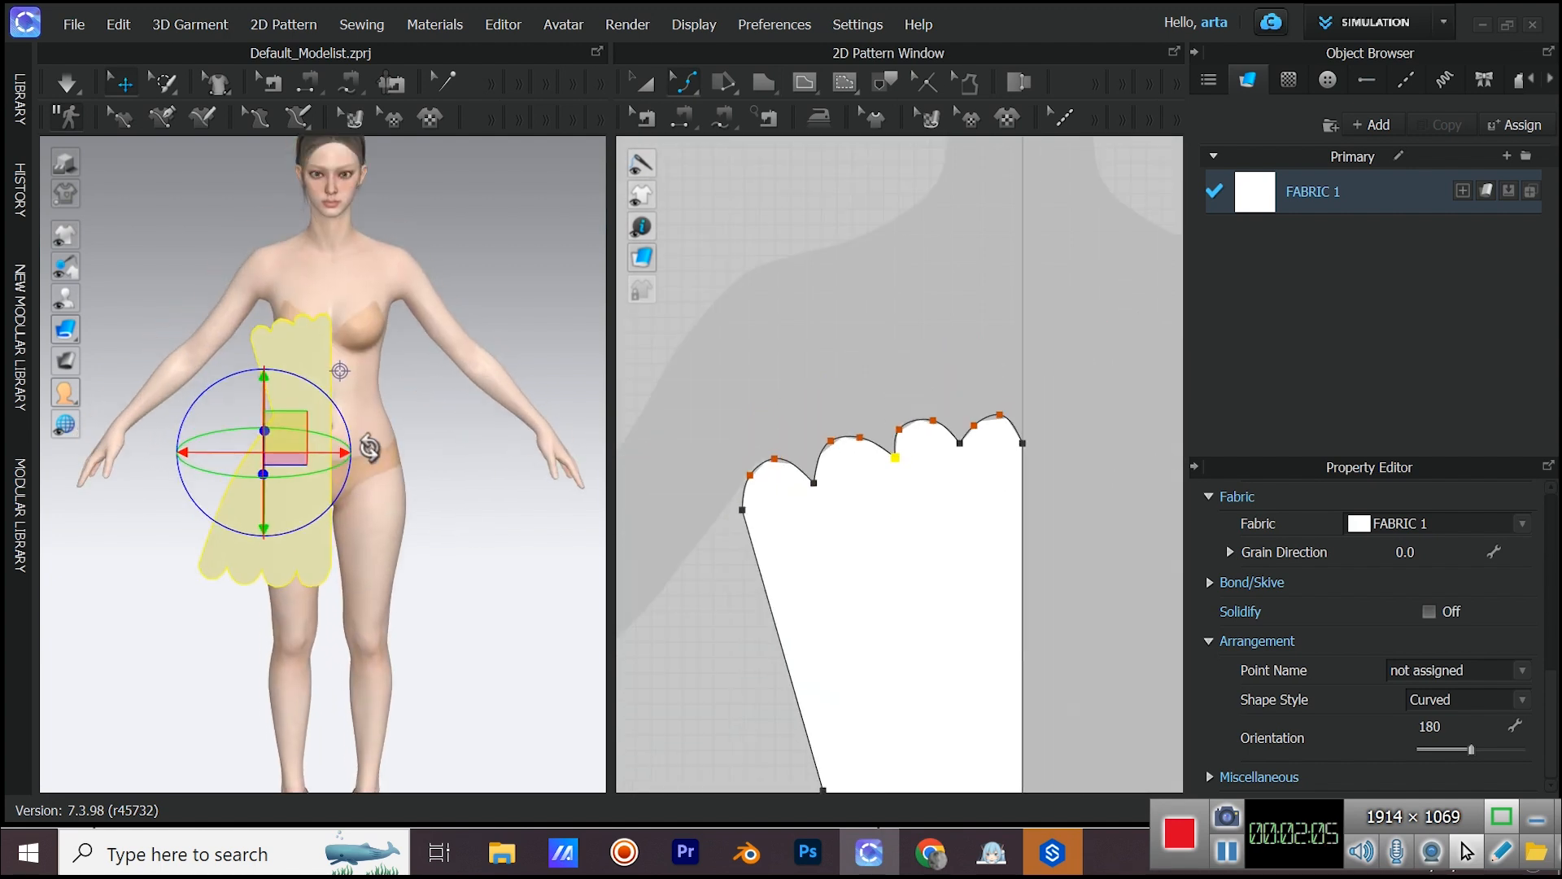
# - Unfold the half panel symmetrically with sewing, then paste a duplicate as the back panel
pyautogui.rightClick(883, 457)
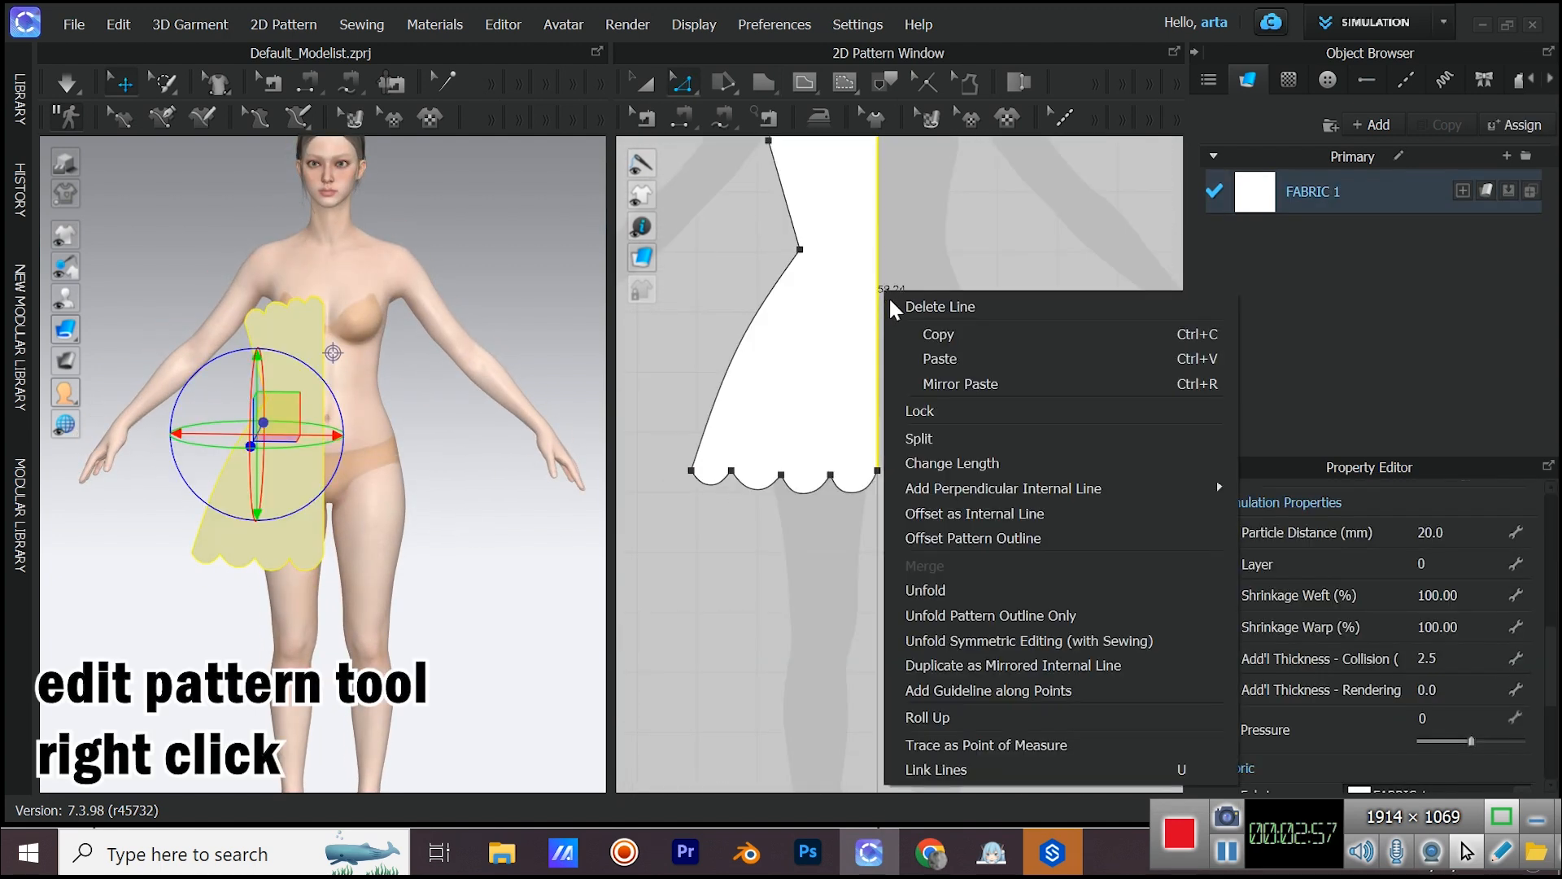
pyautogui.moveTo(1028, 641)
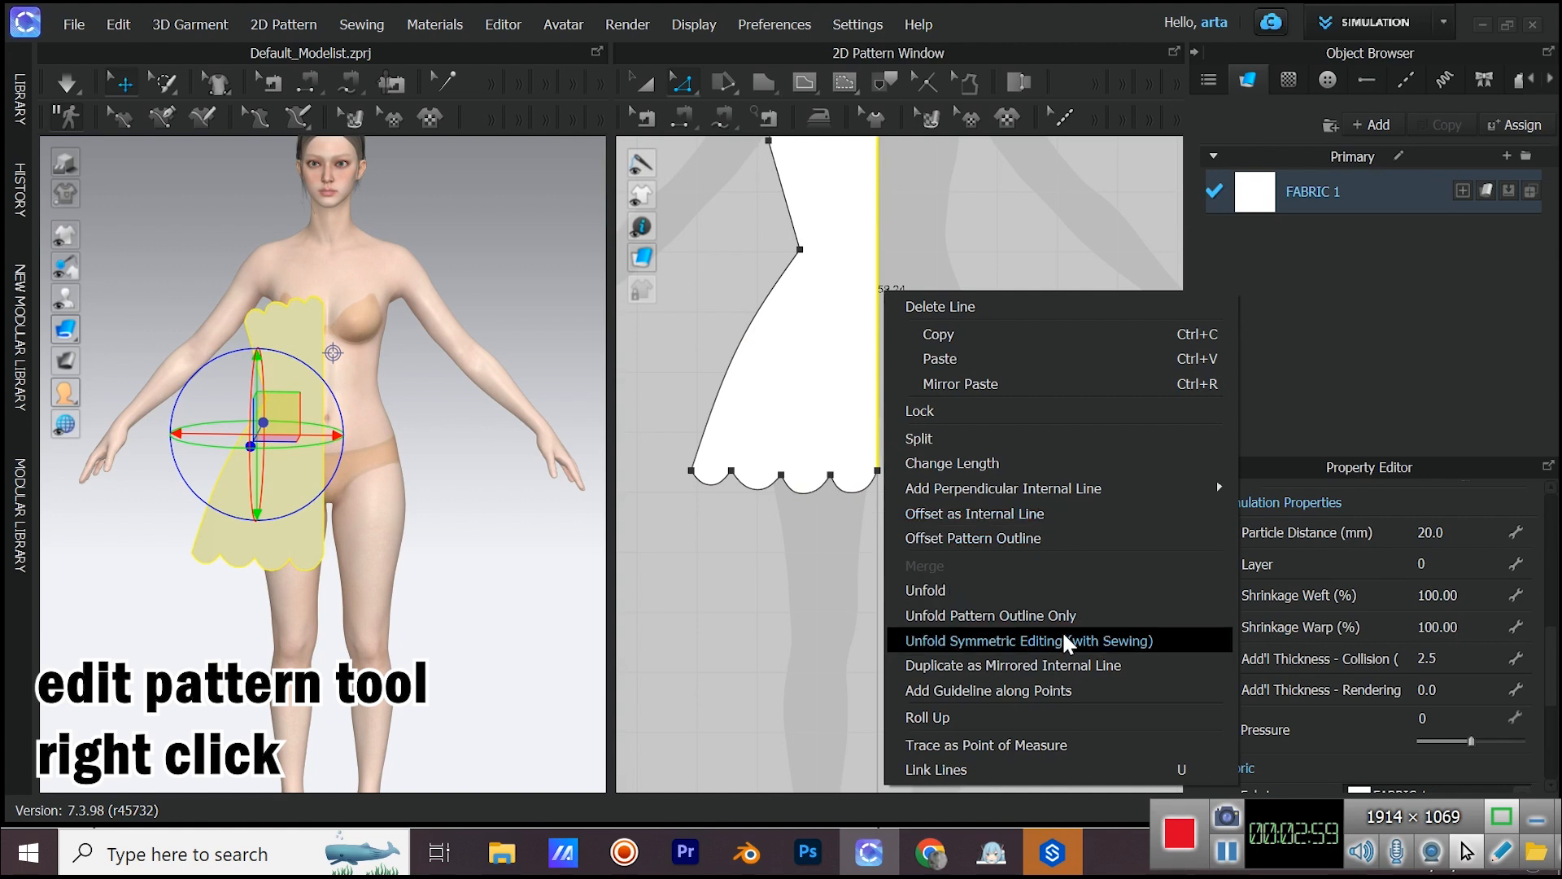
pyautogui.click(1029, 641)
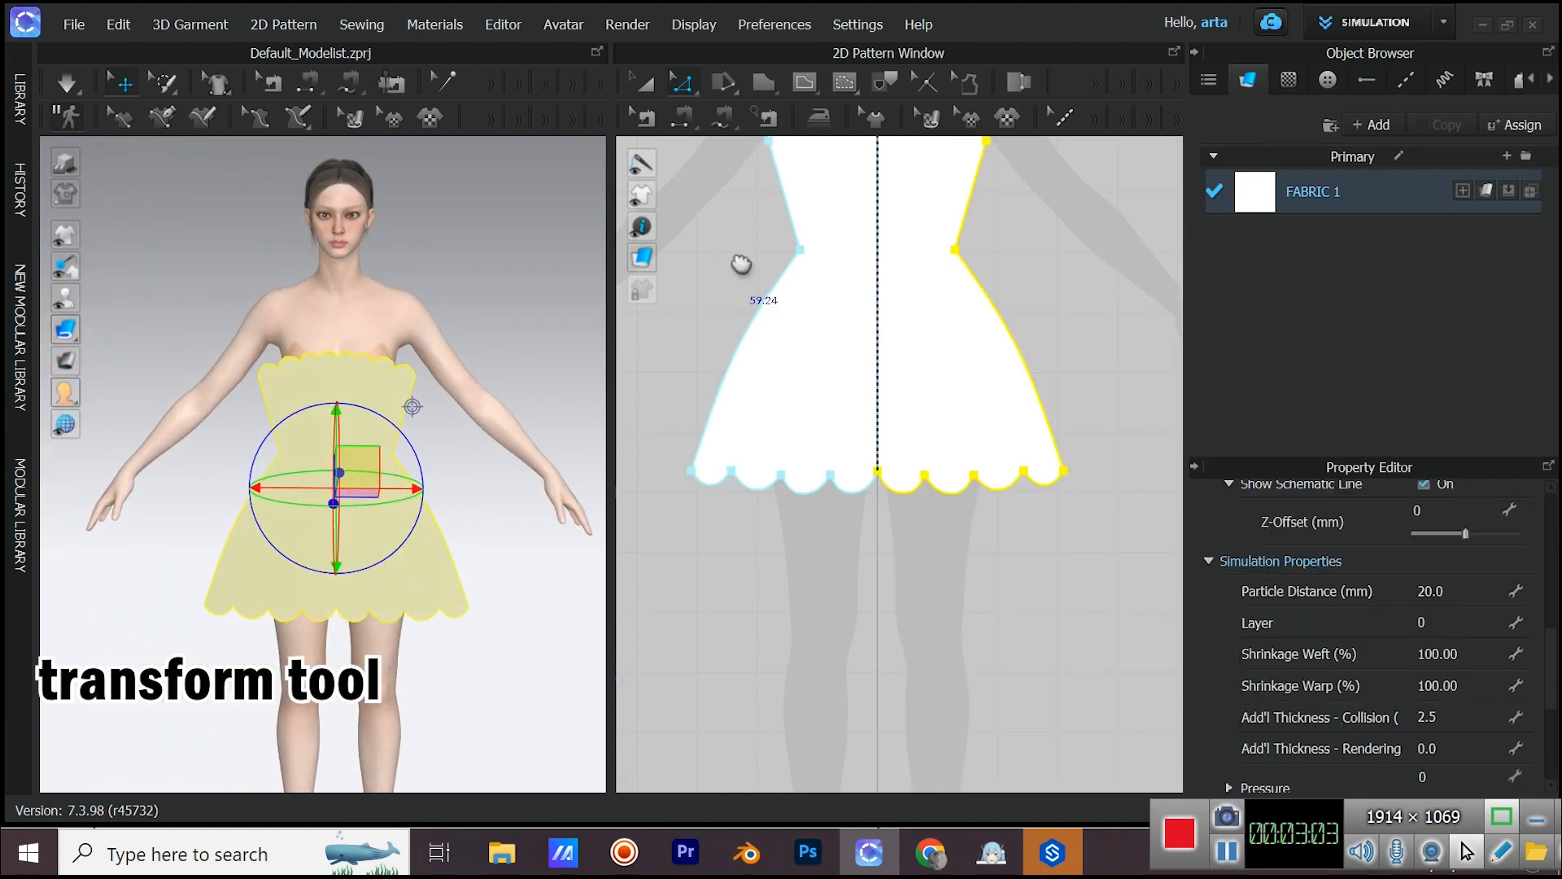
pyautogui.press('ctrl+v')
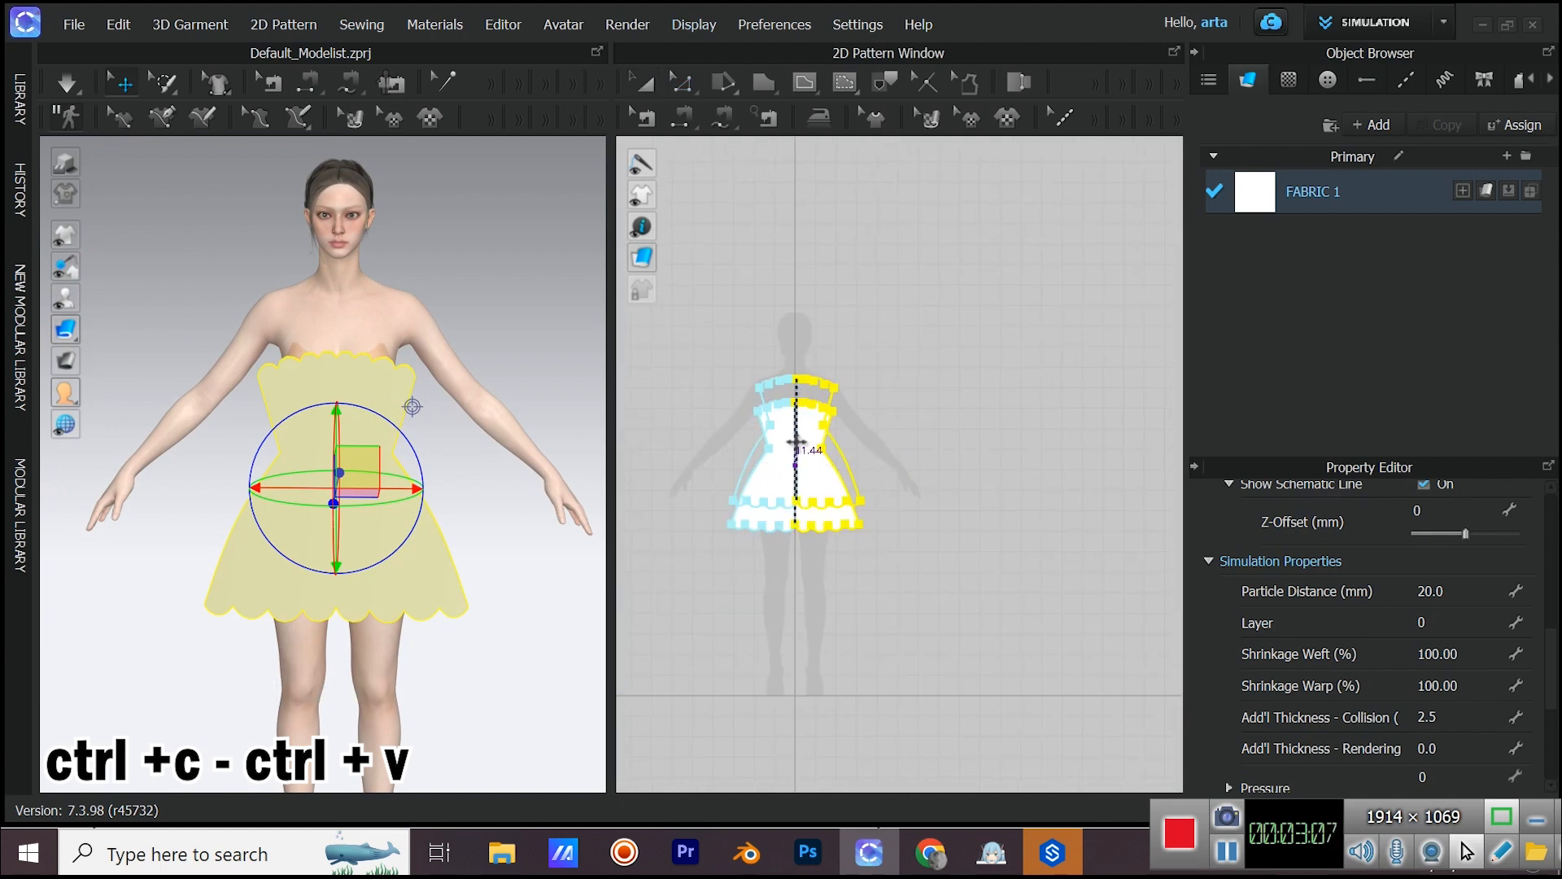
pyautogui.press('ctrl+v')
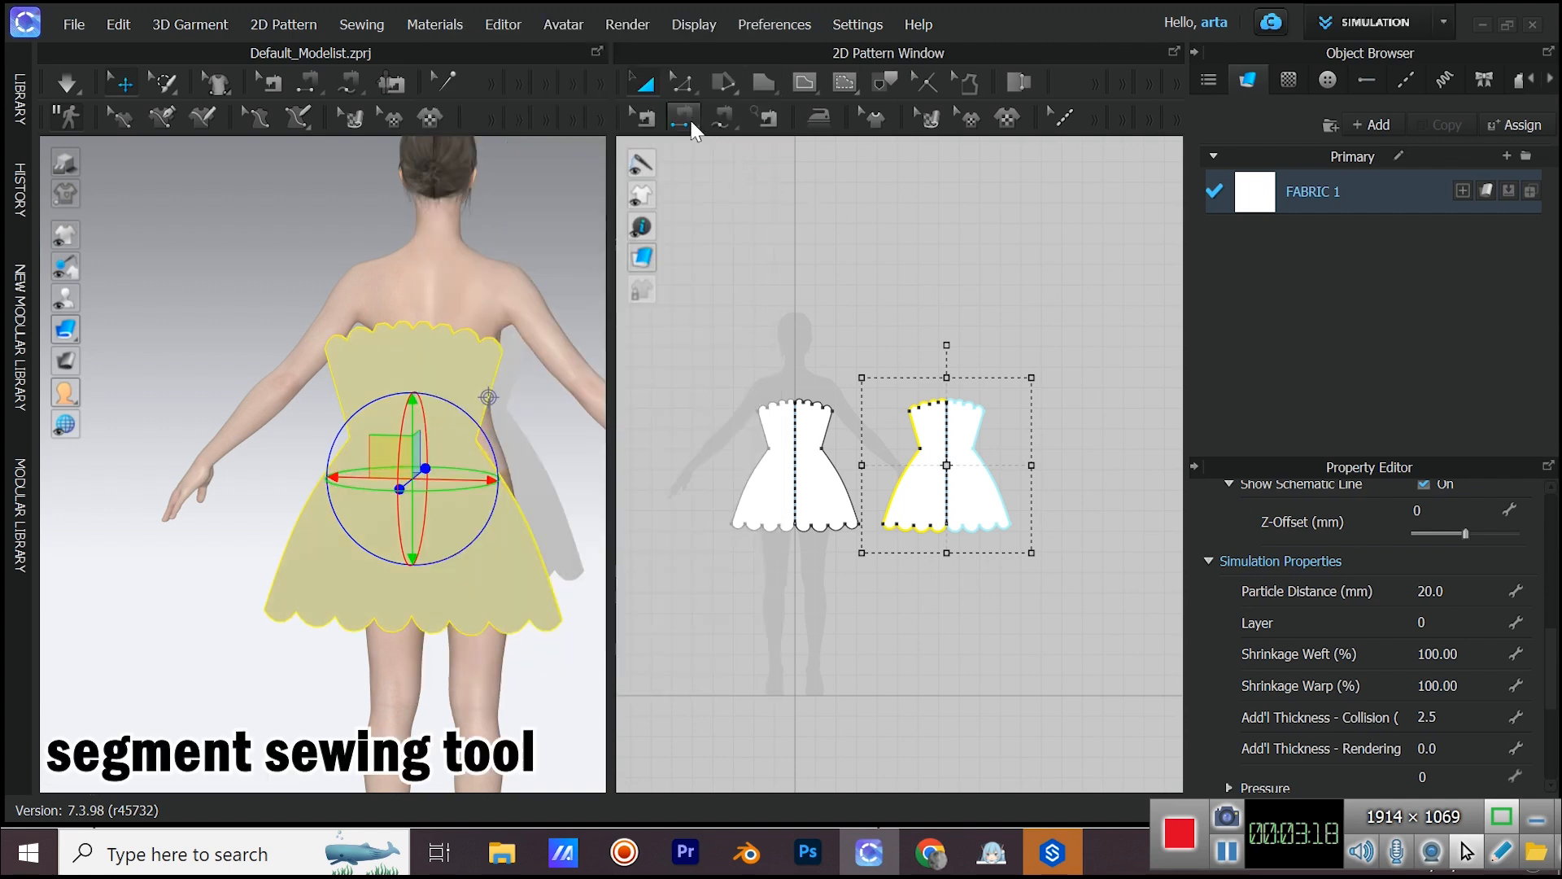
# - Sew the front and back panels together along the side seams
pyautogui.click(683, 117)
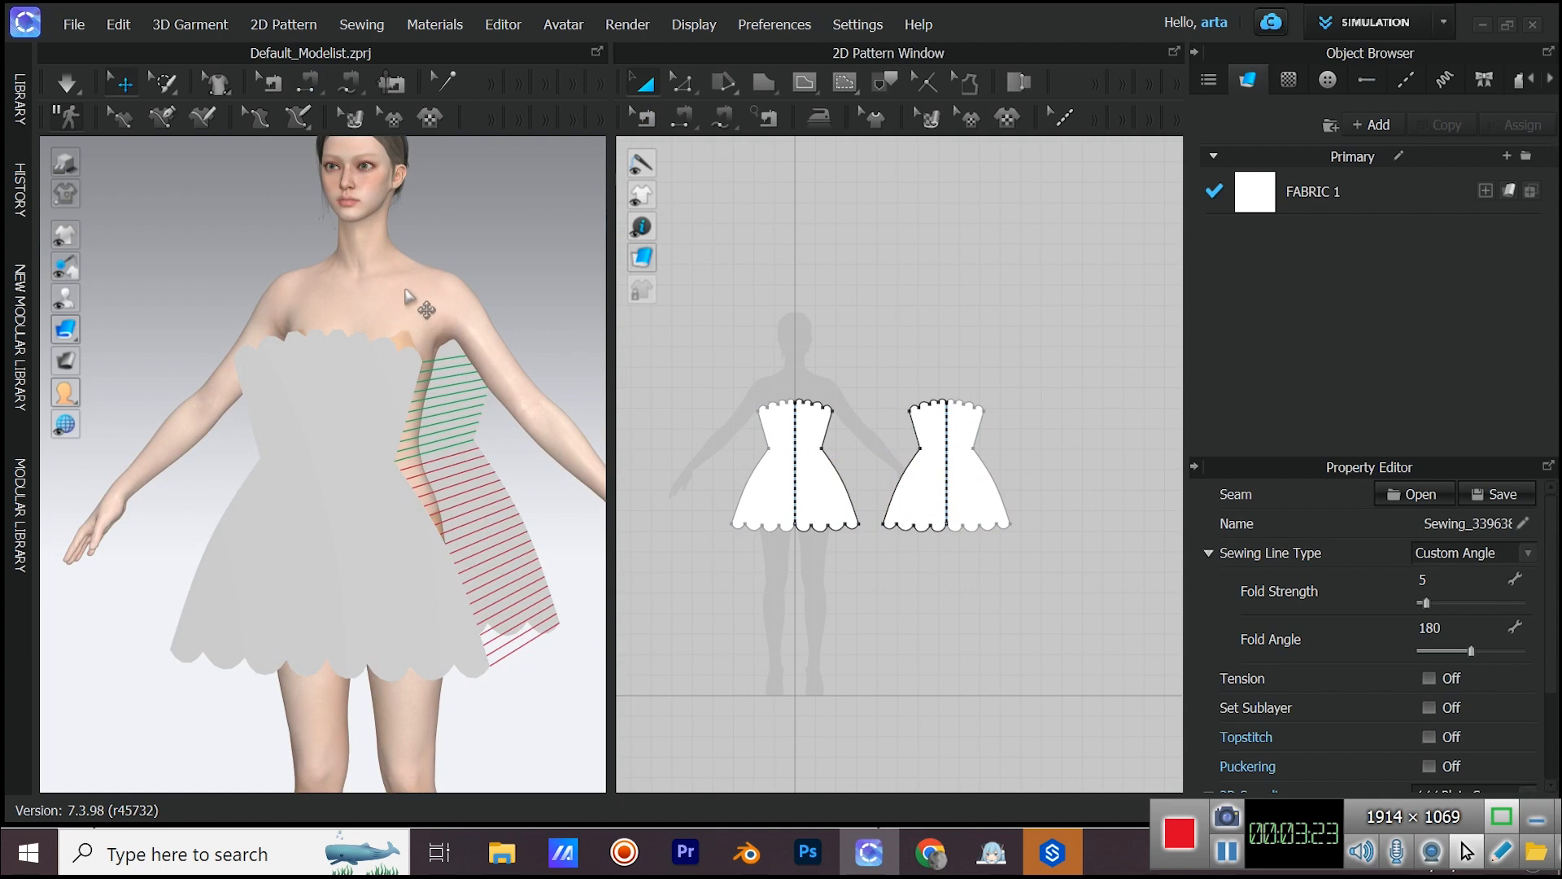
pyautogui.moveTo(408, 292)
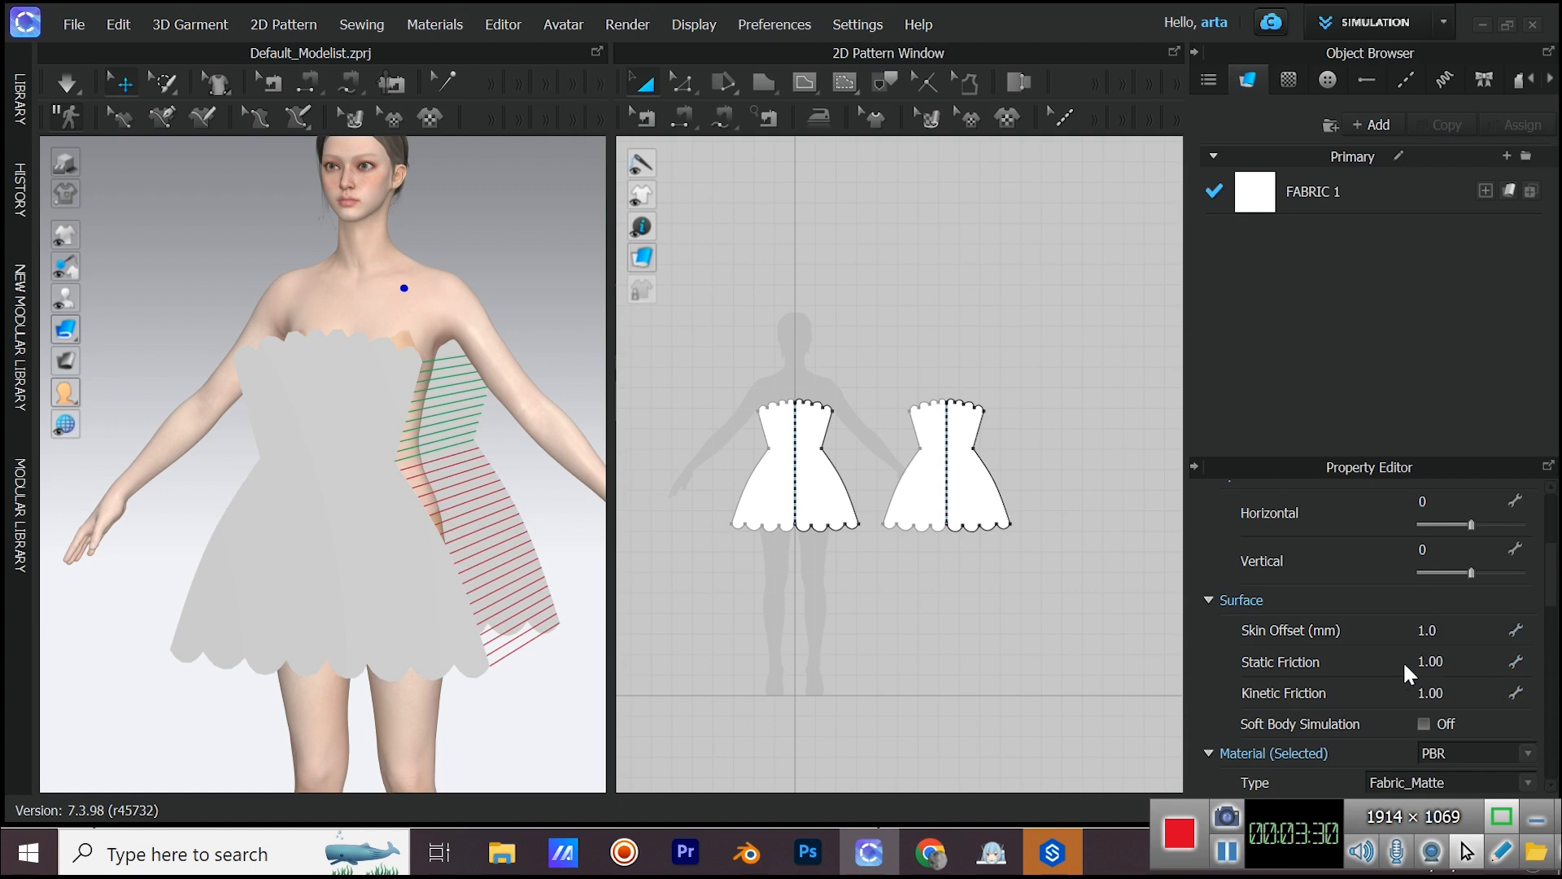
pyautogui.moveTo(32, 103)
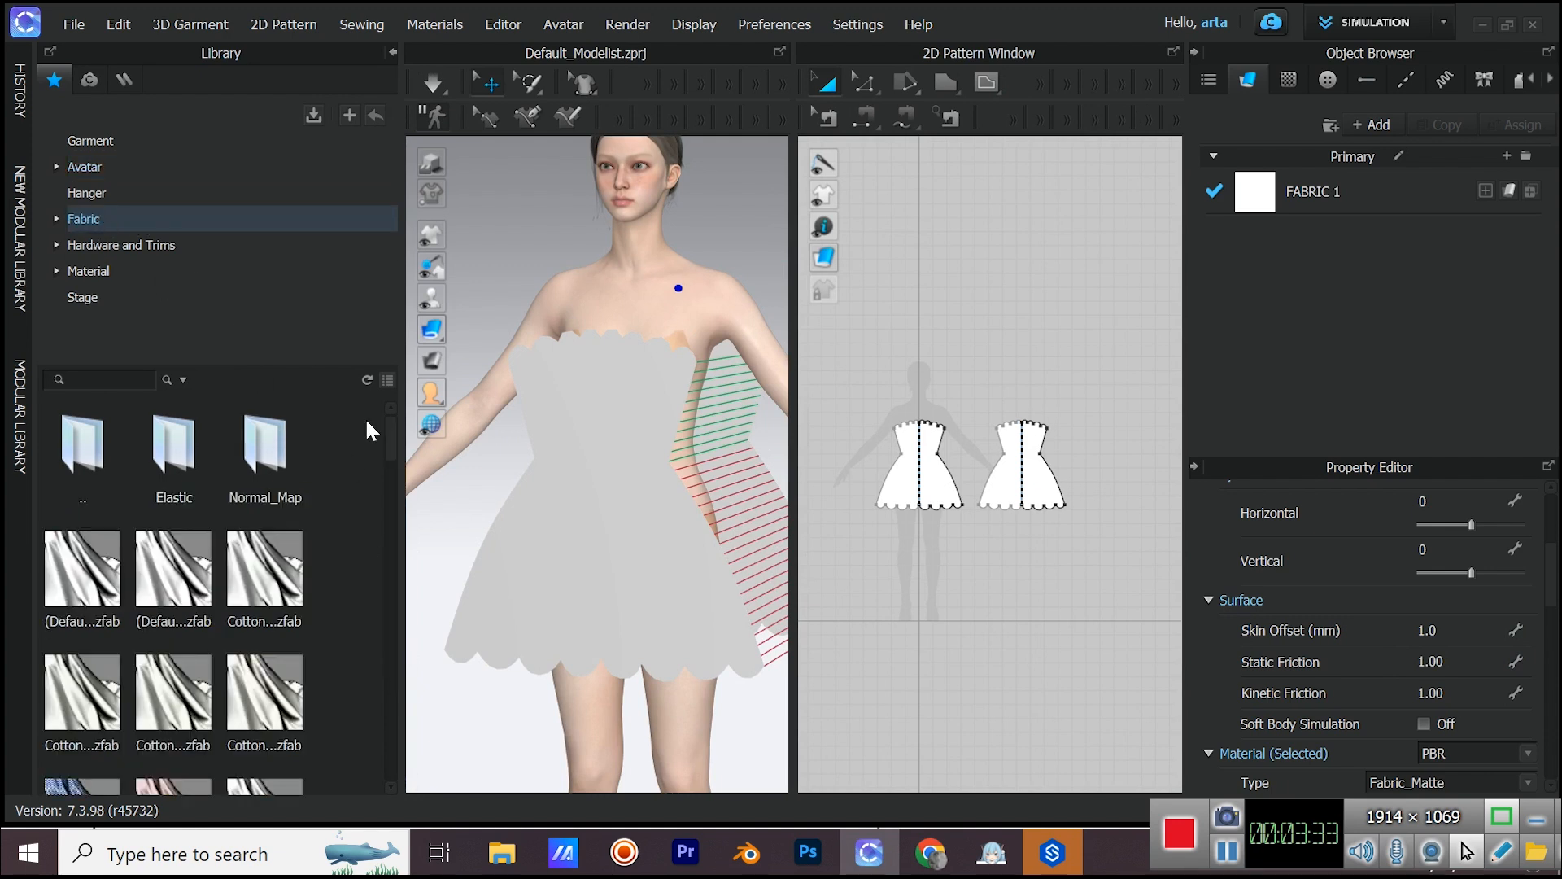
# - Add Trim_Full_Grain_Leather from the fabric library and assign it to both panels
pyautogui.scroll(-3)
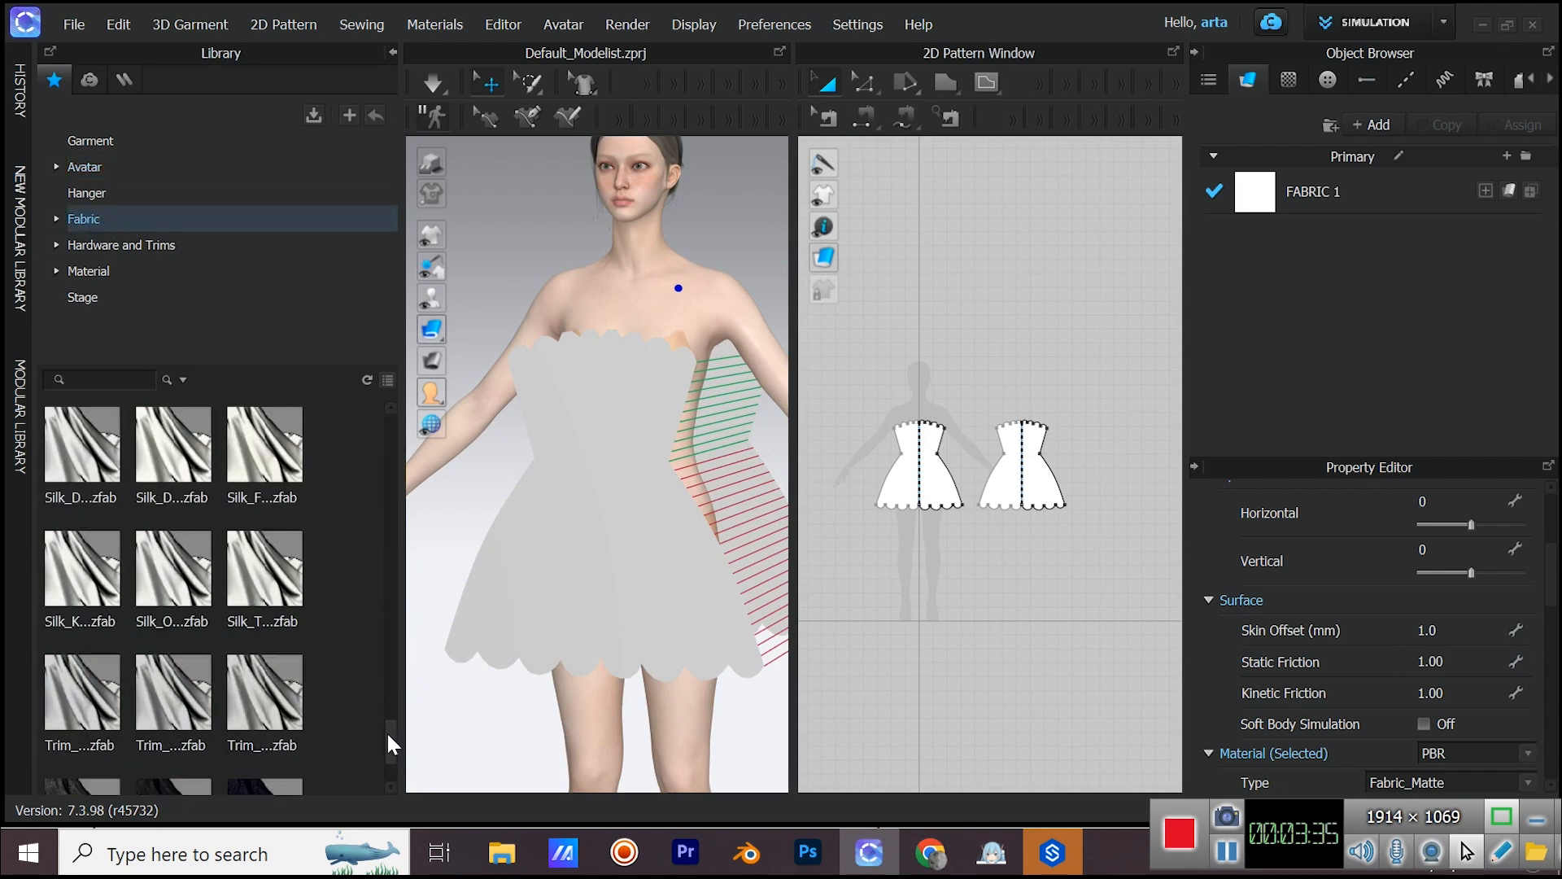
pyautogui.doubleClick(81, 695)
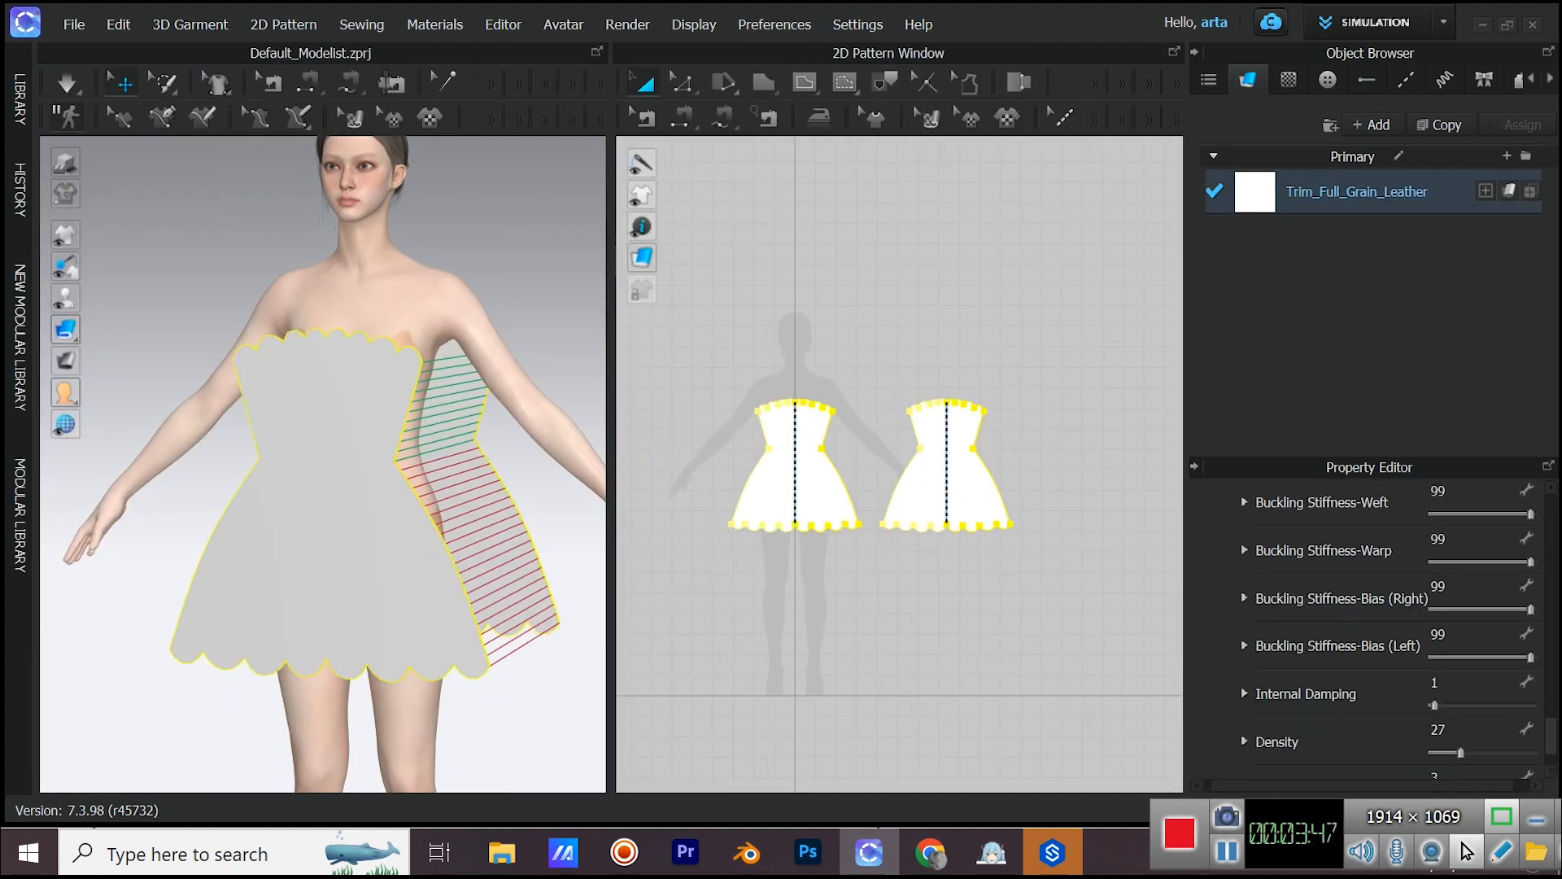
pyautogui.scroll(-3)
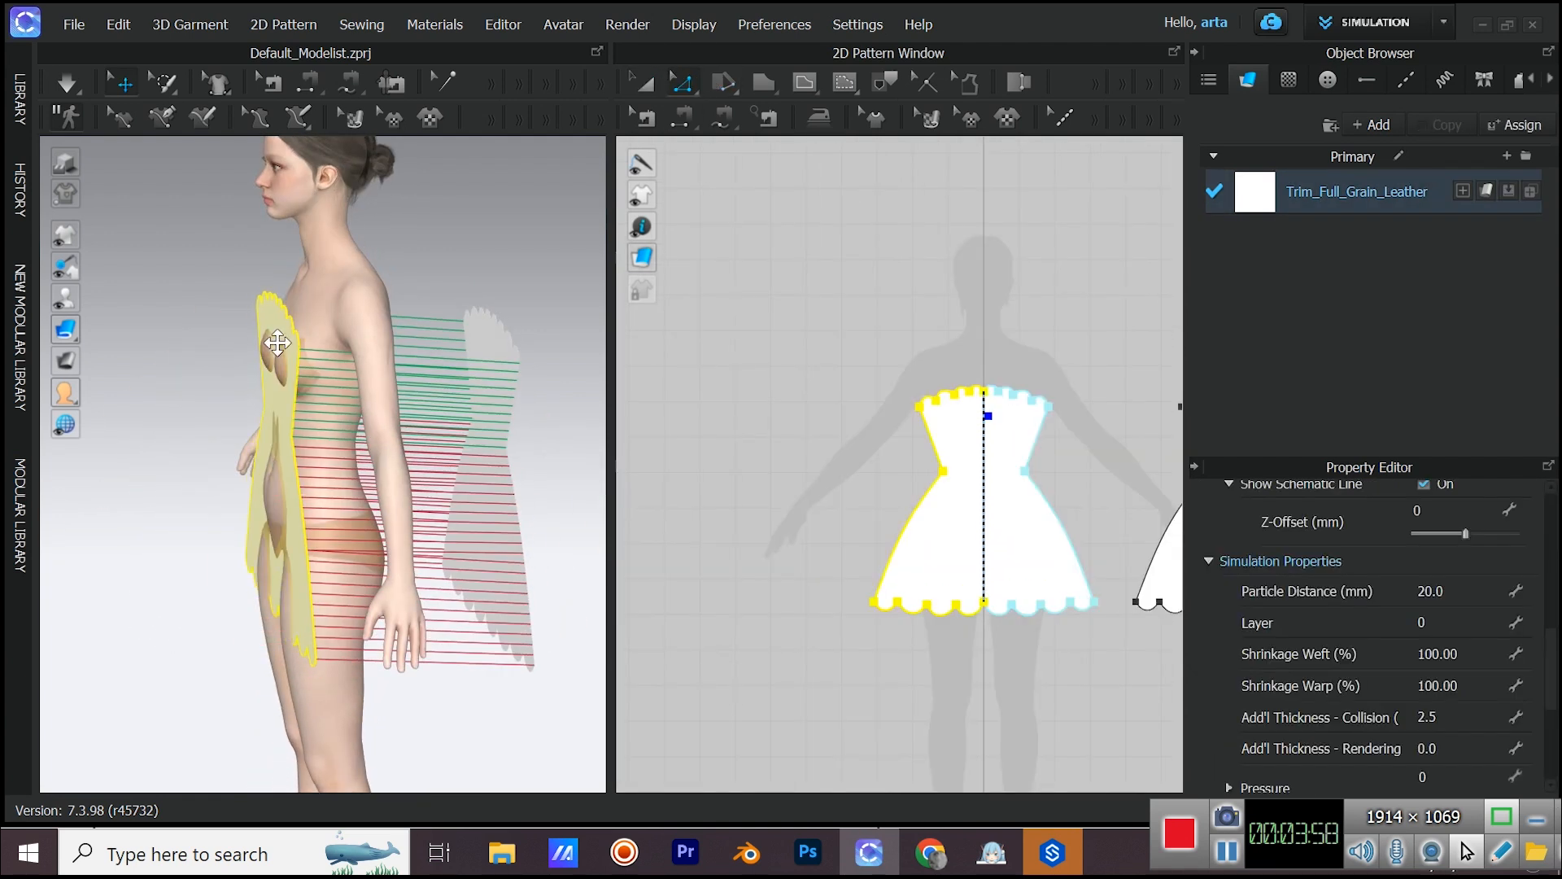
# - Simulate the dress onto the avatar until it settles, then stop
pyautogui.press('space')
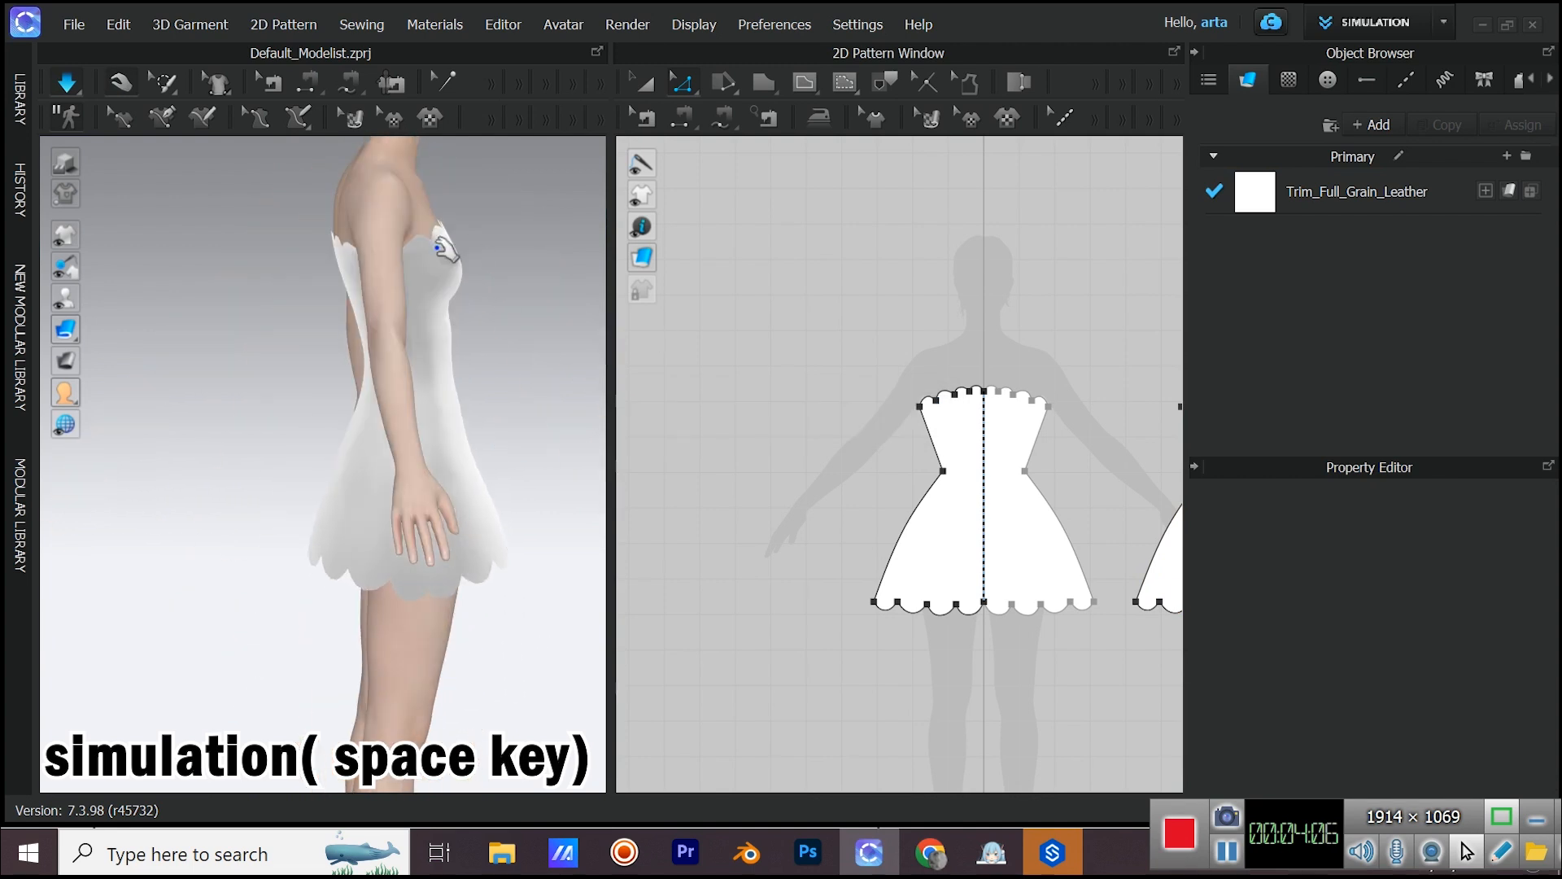
pyautogui.press('space')
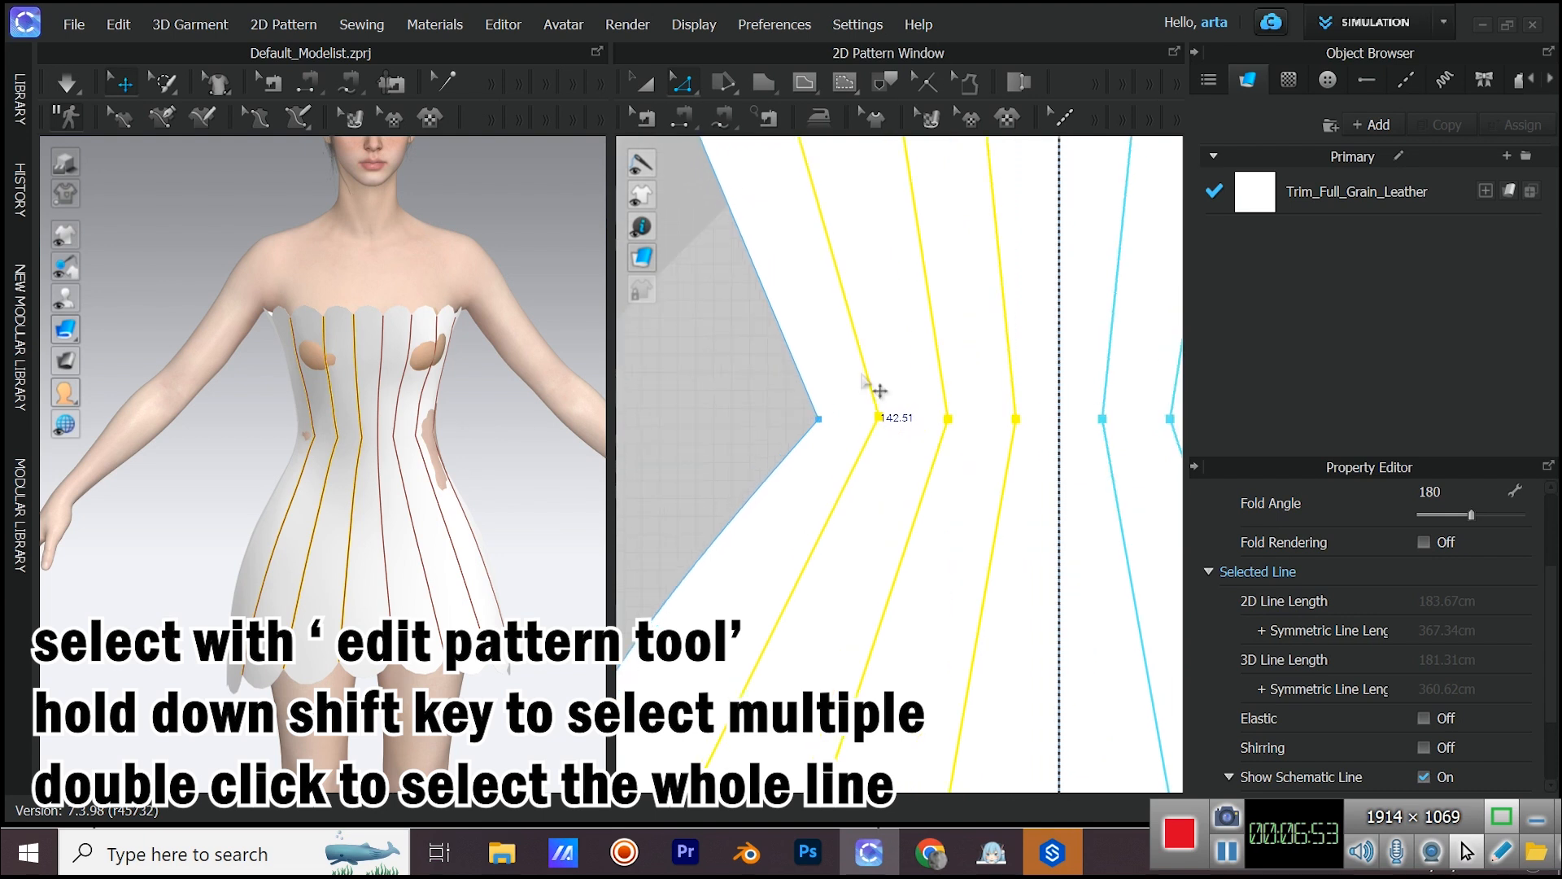
# - Offset each vertical internal line as a reversed internal line at 0.25 to form paired strips
pyautogui.rightClick(875, 387)
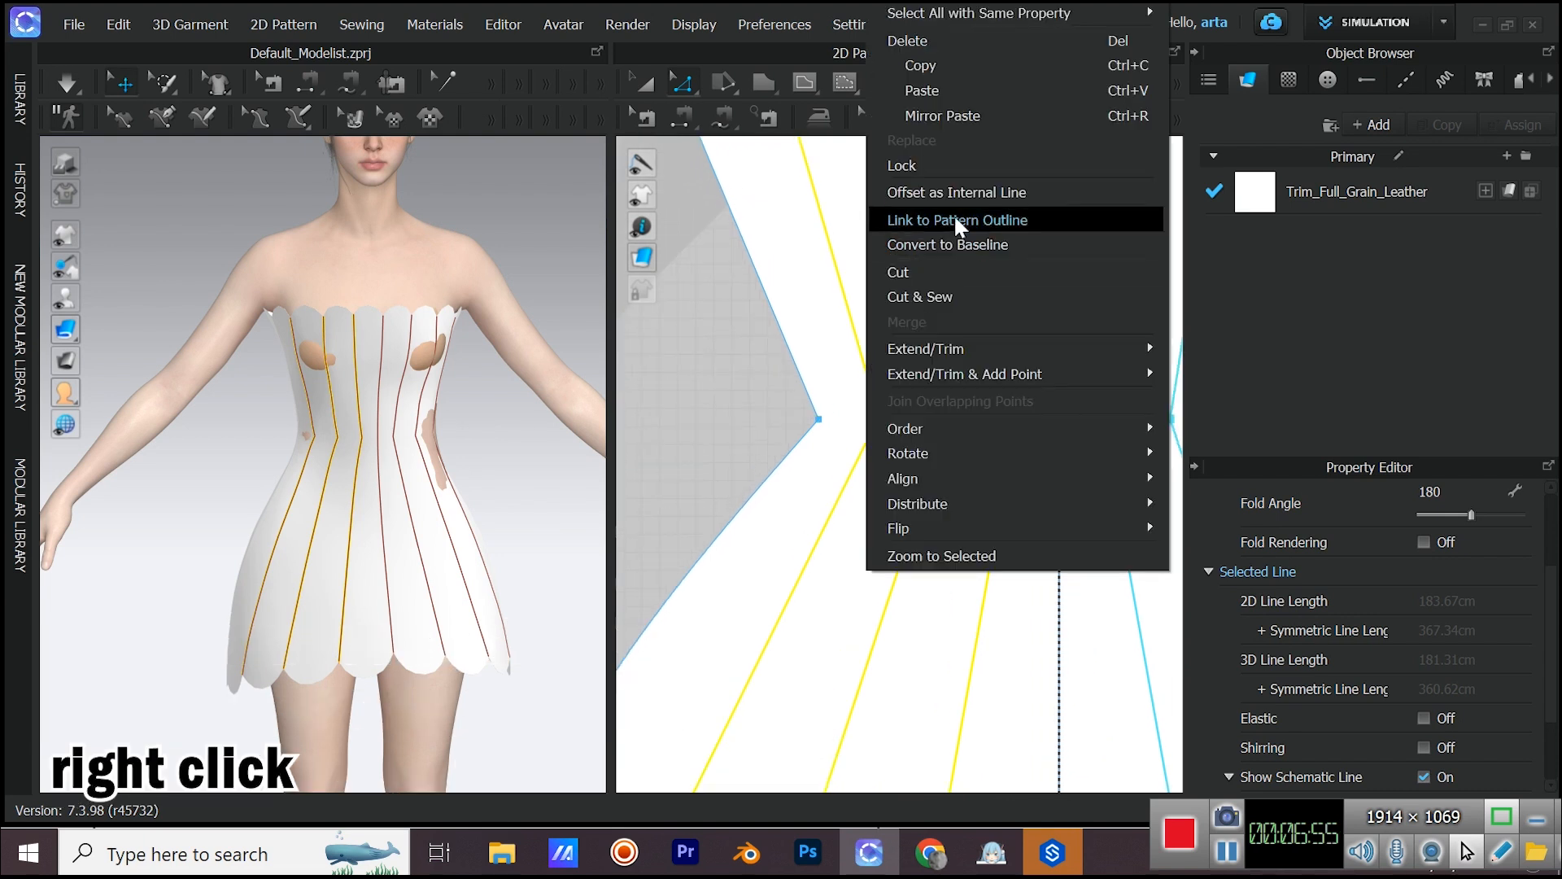
pyautogui.click(956, 193)
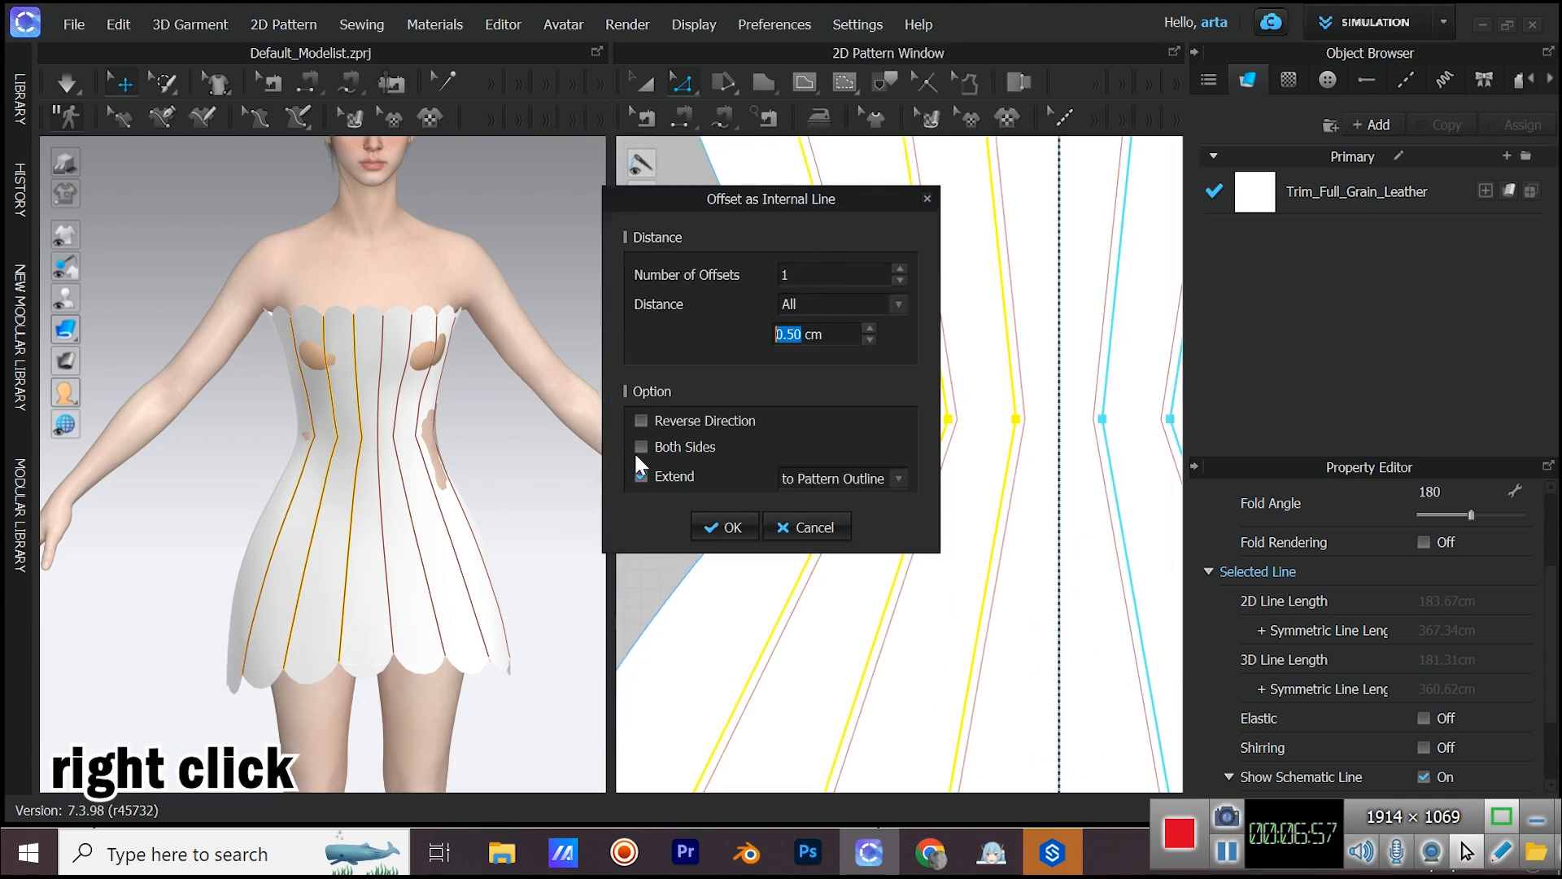
pyautogui.click(641, 420)
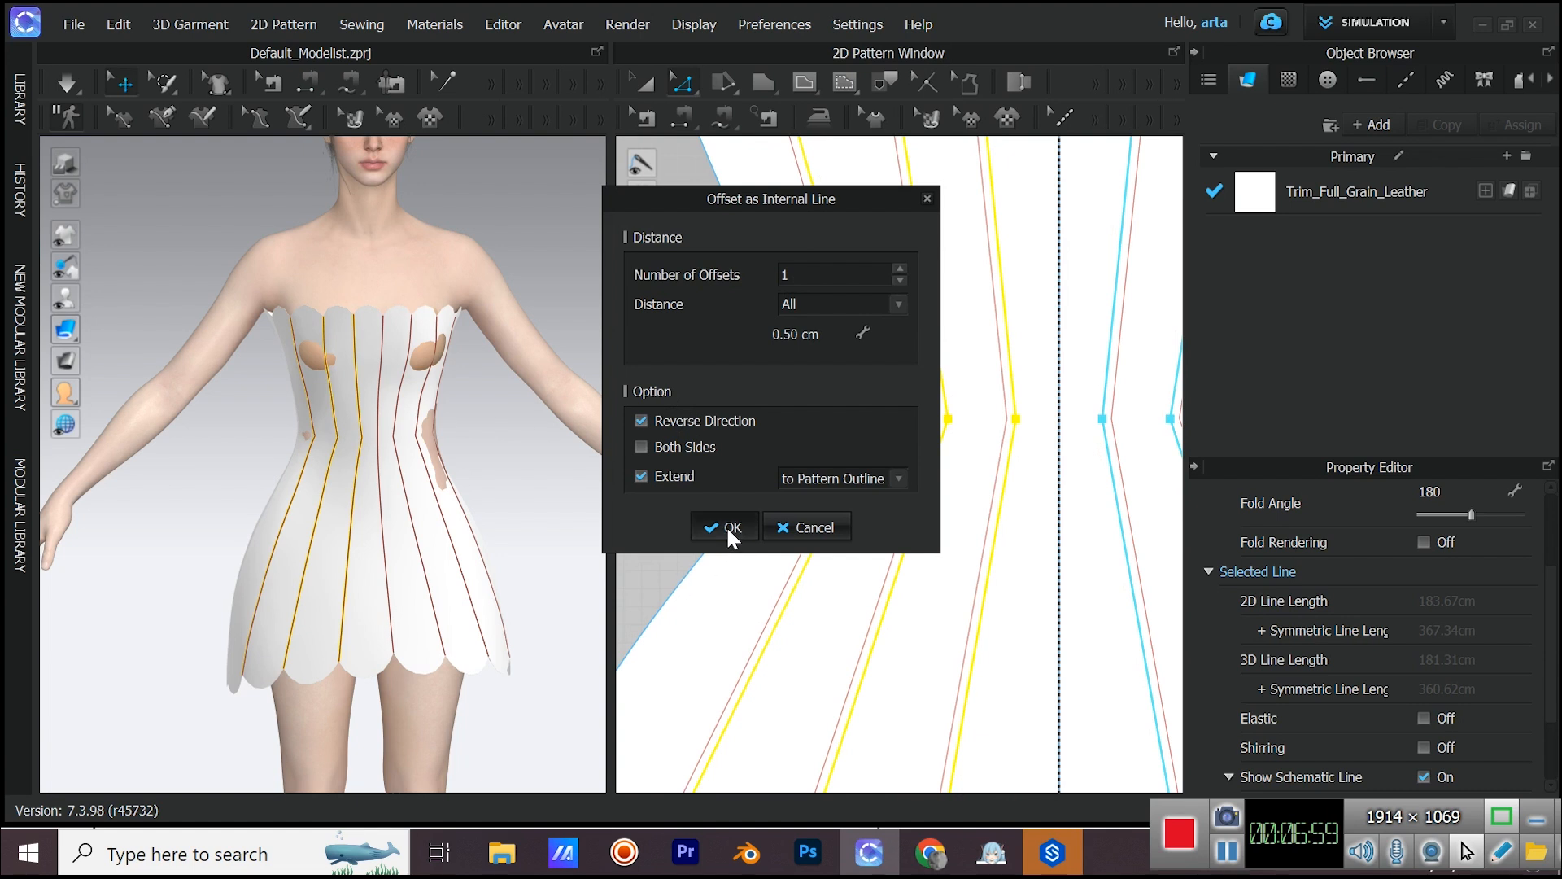
pyautogui.click(724, 527)
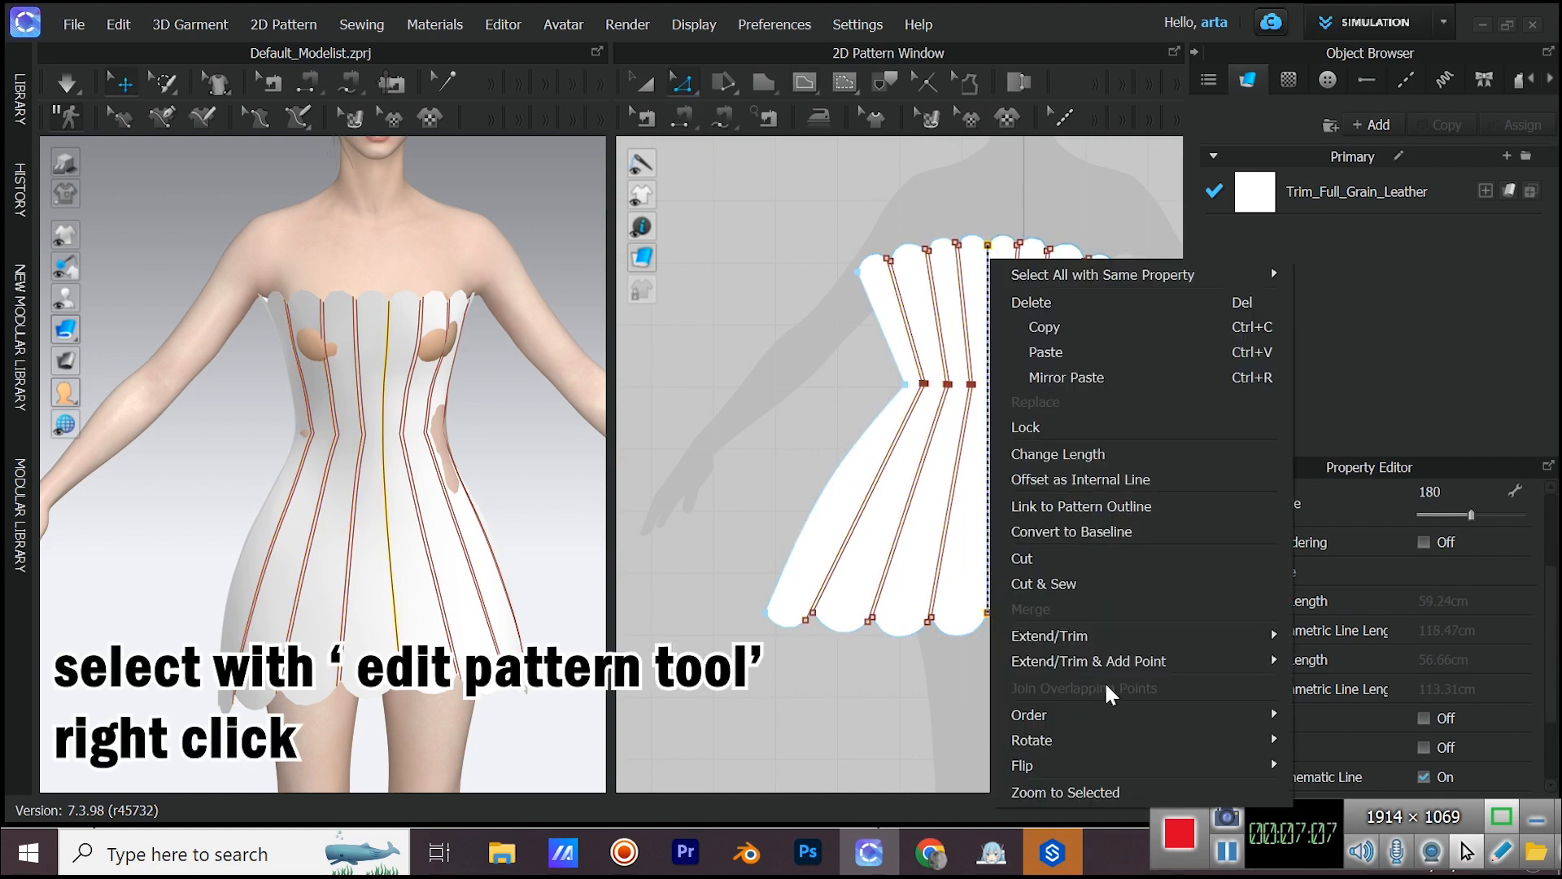
pyautogui.click(1080, 479)
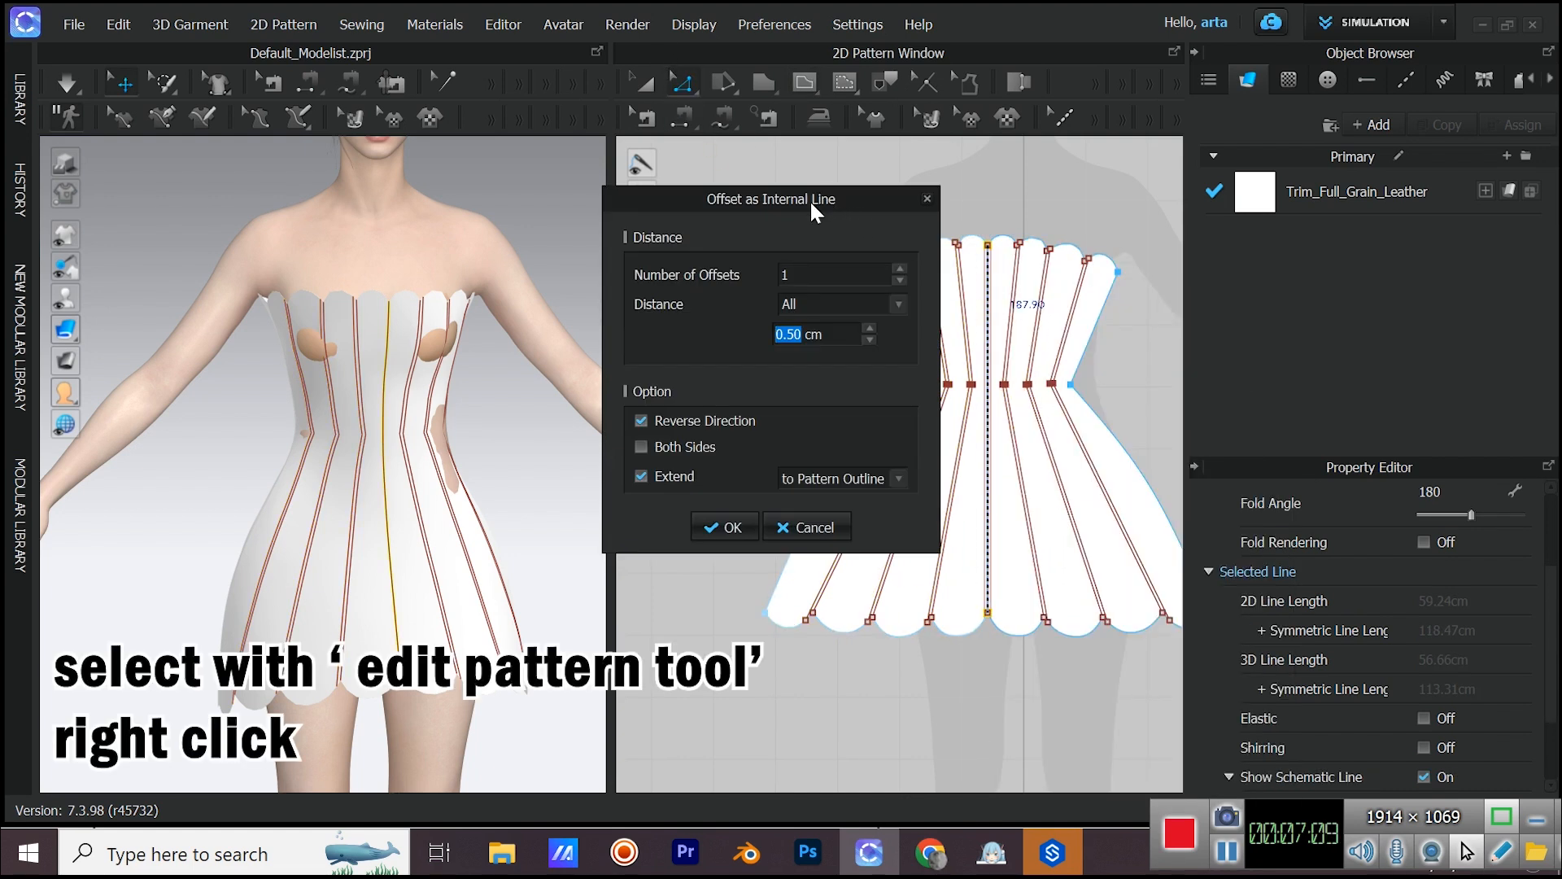
pyautogui.write('0.25')
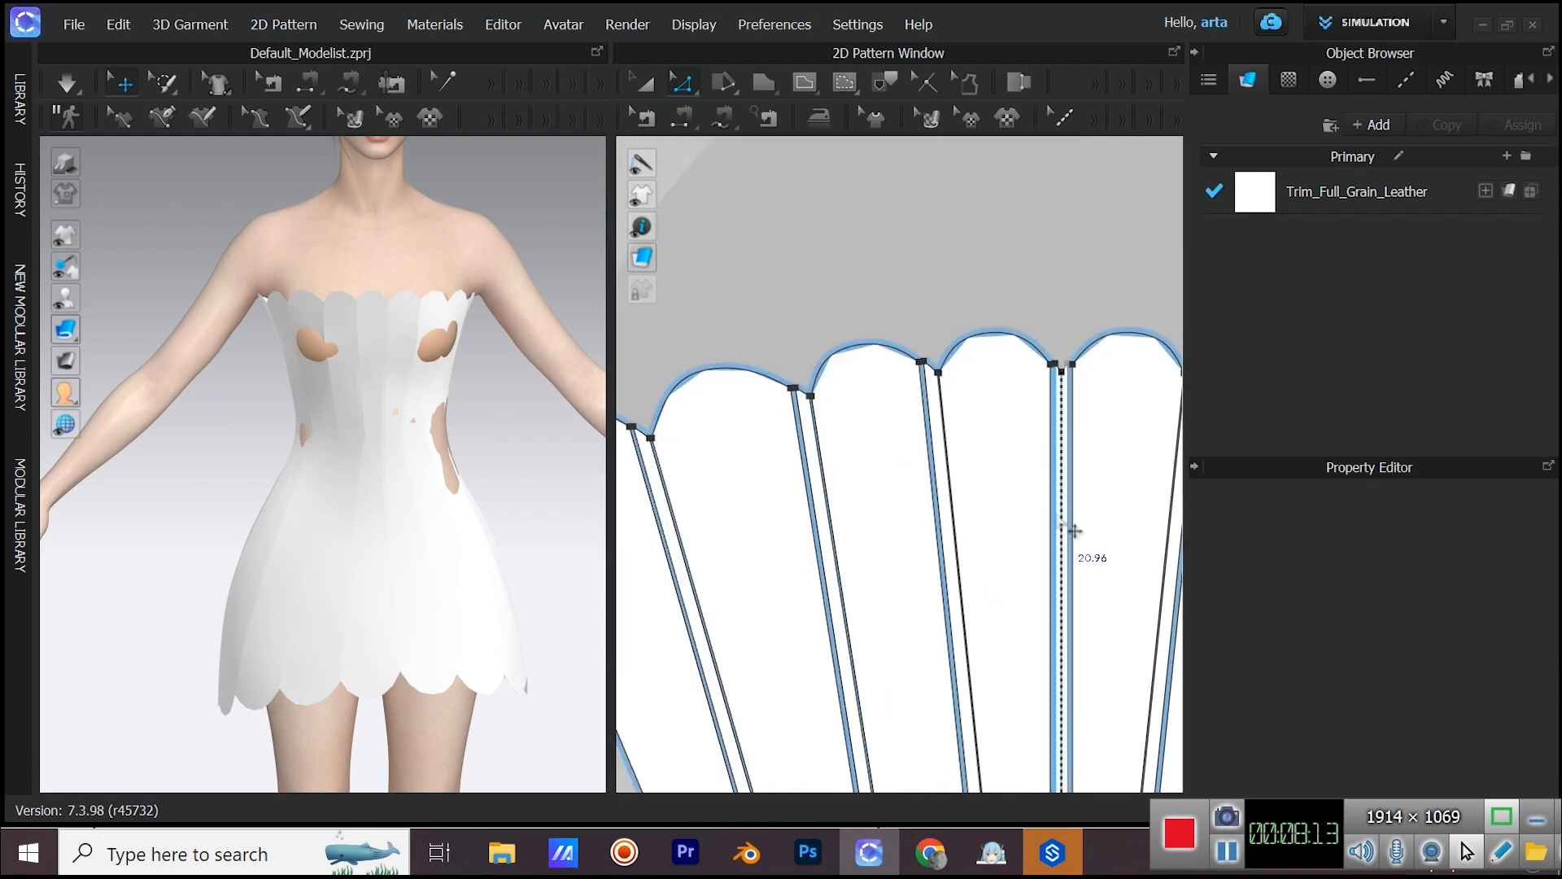
# - Re-simulate the striped dress, then select all the dress pattern pieces
pyautogui.press('space')
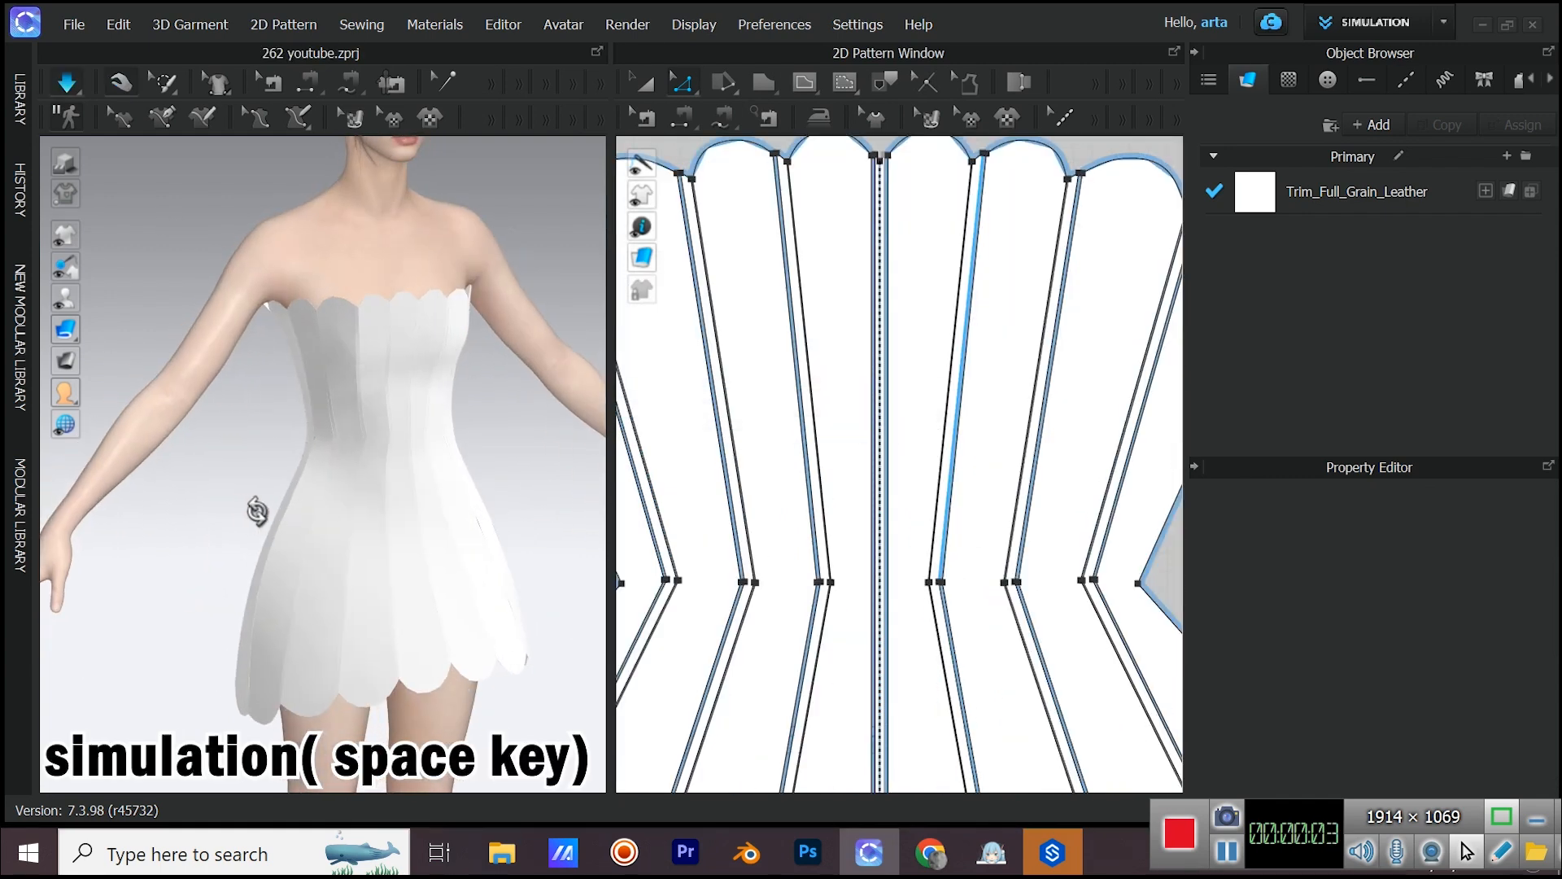
pyautogui.press('space')
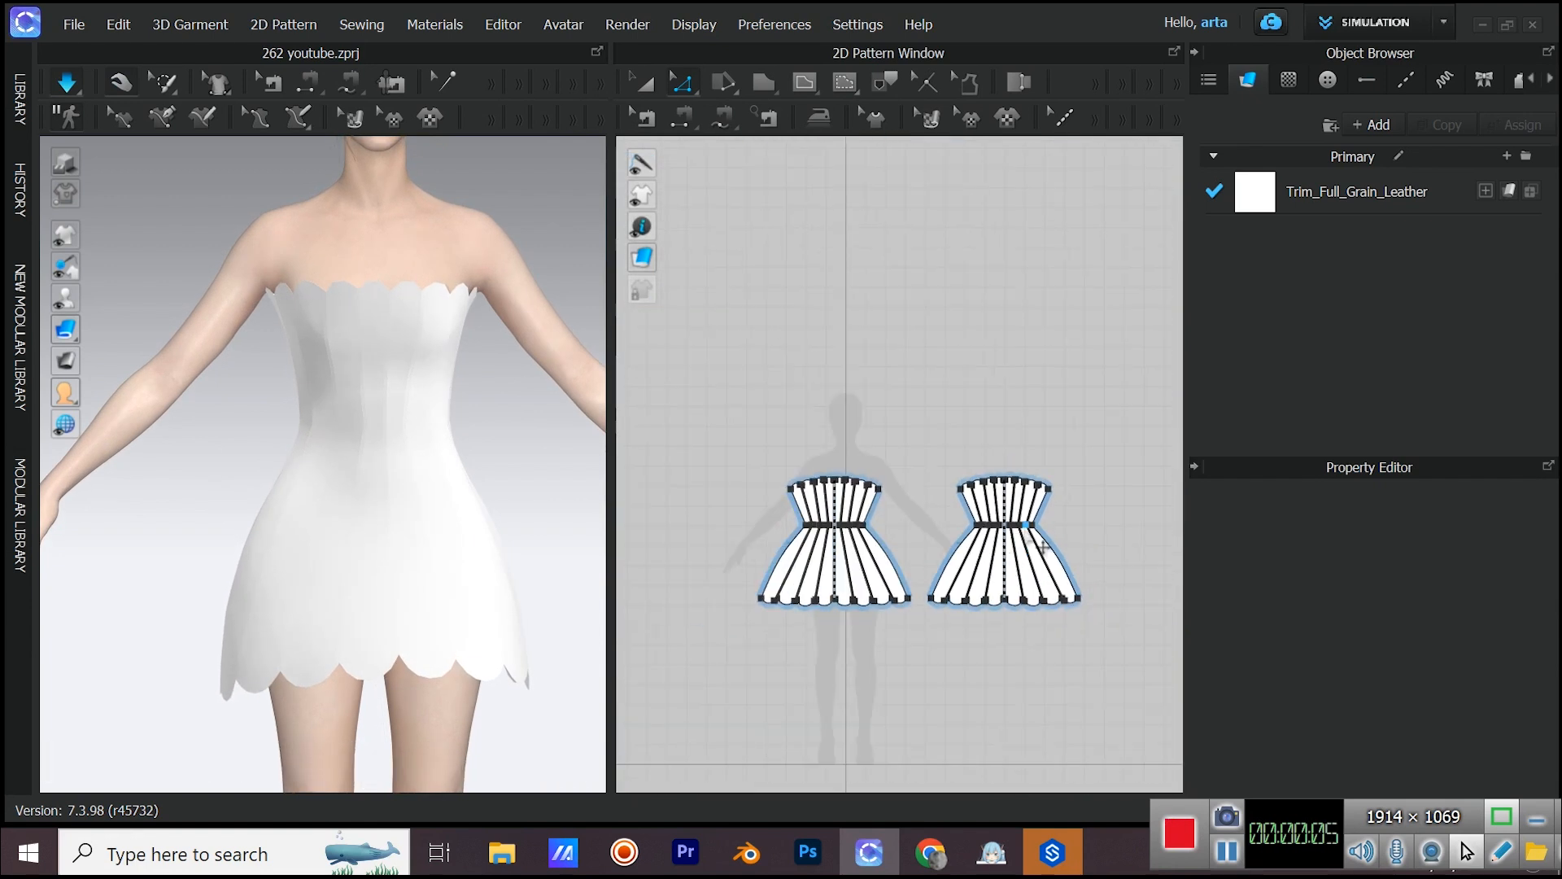
pyautogui.click(643, 81)
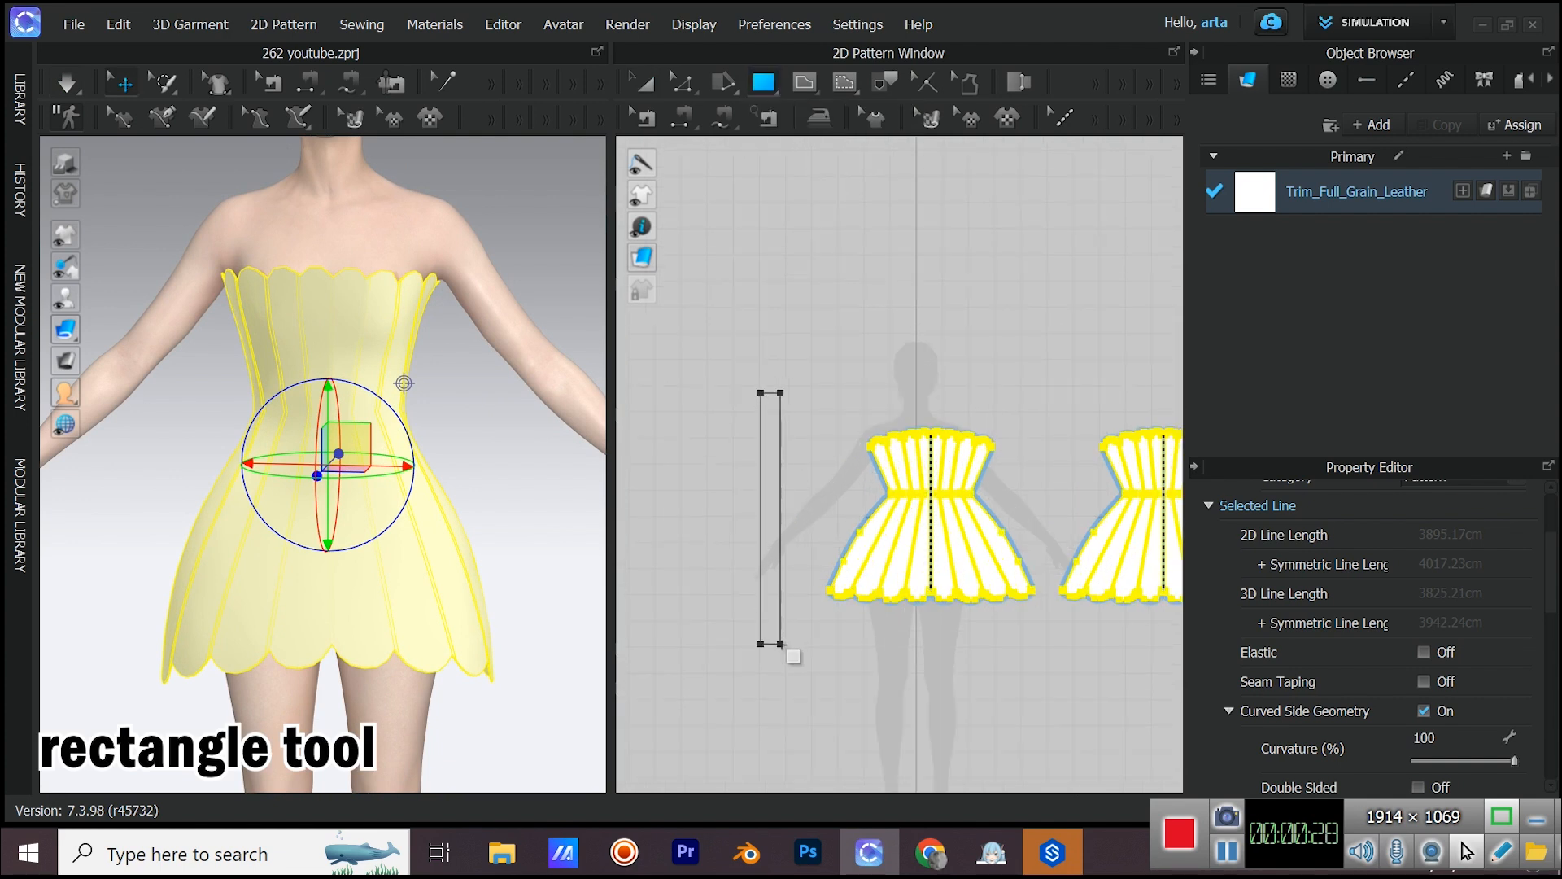
# - Switch to Edit Curve Point mode to reshape the new rectangle strip
pyautogui.click(682, 81)
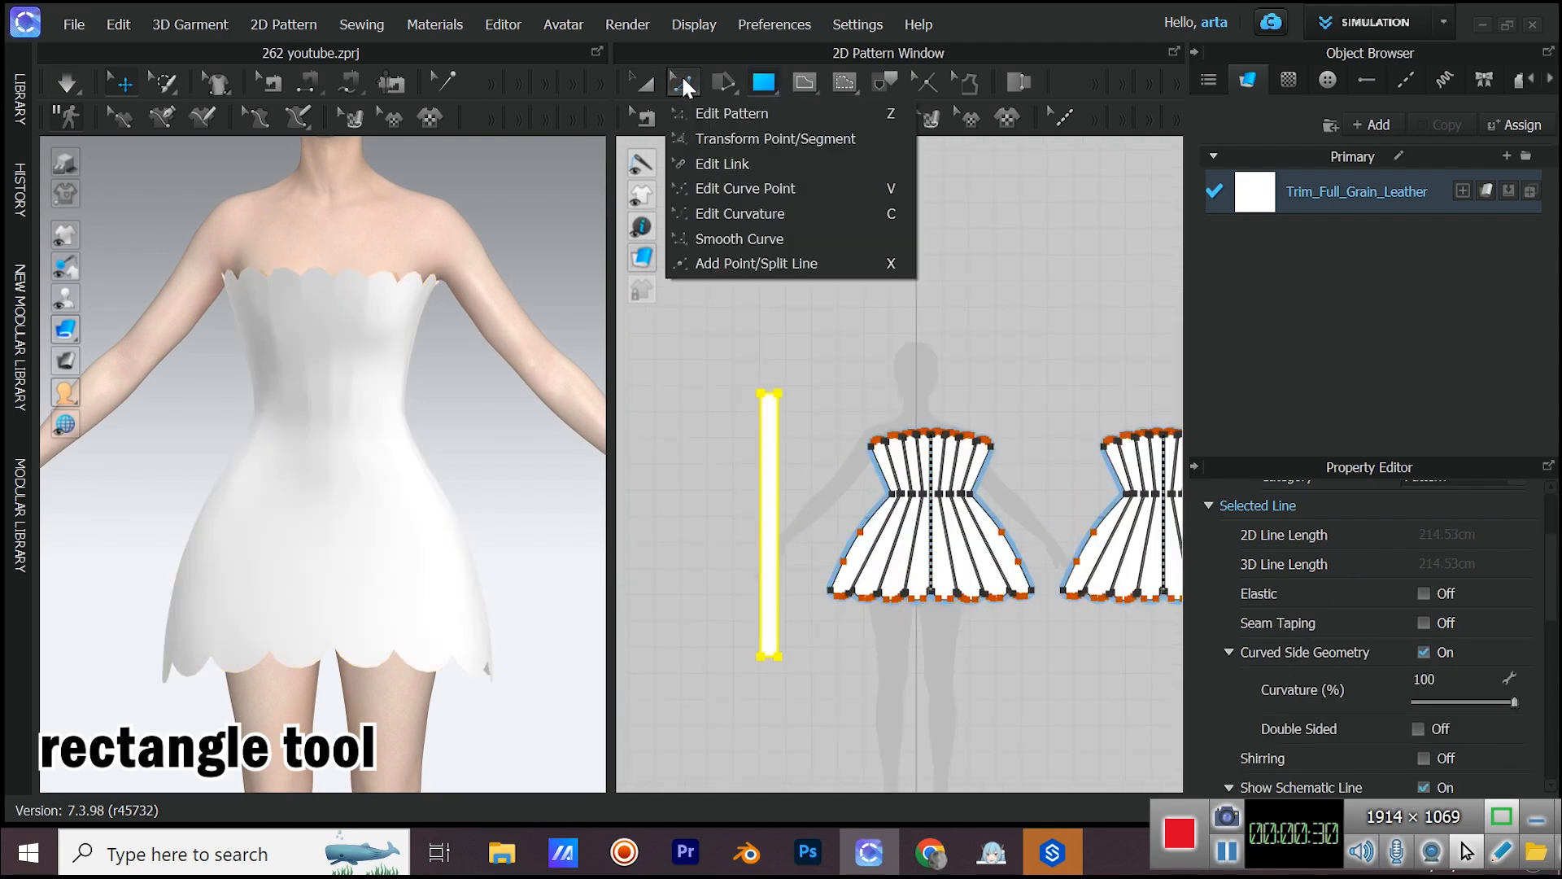
pyautogui.click(731, 113)
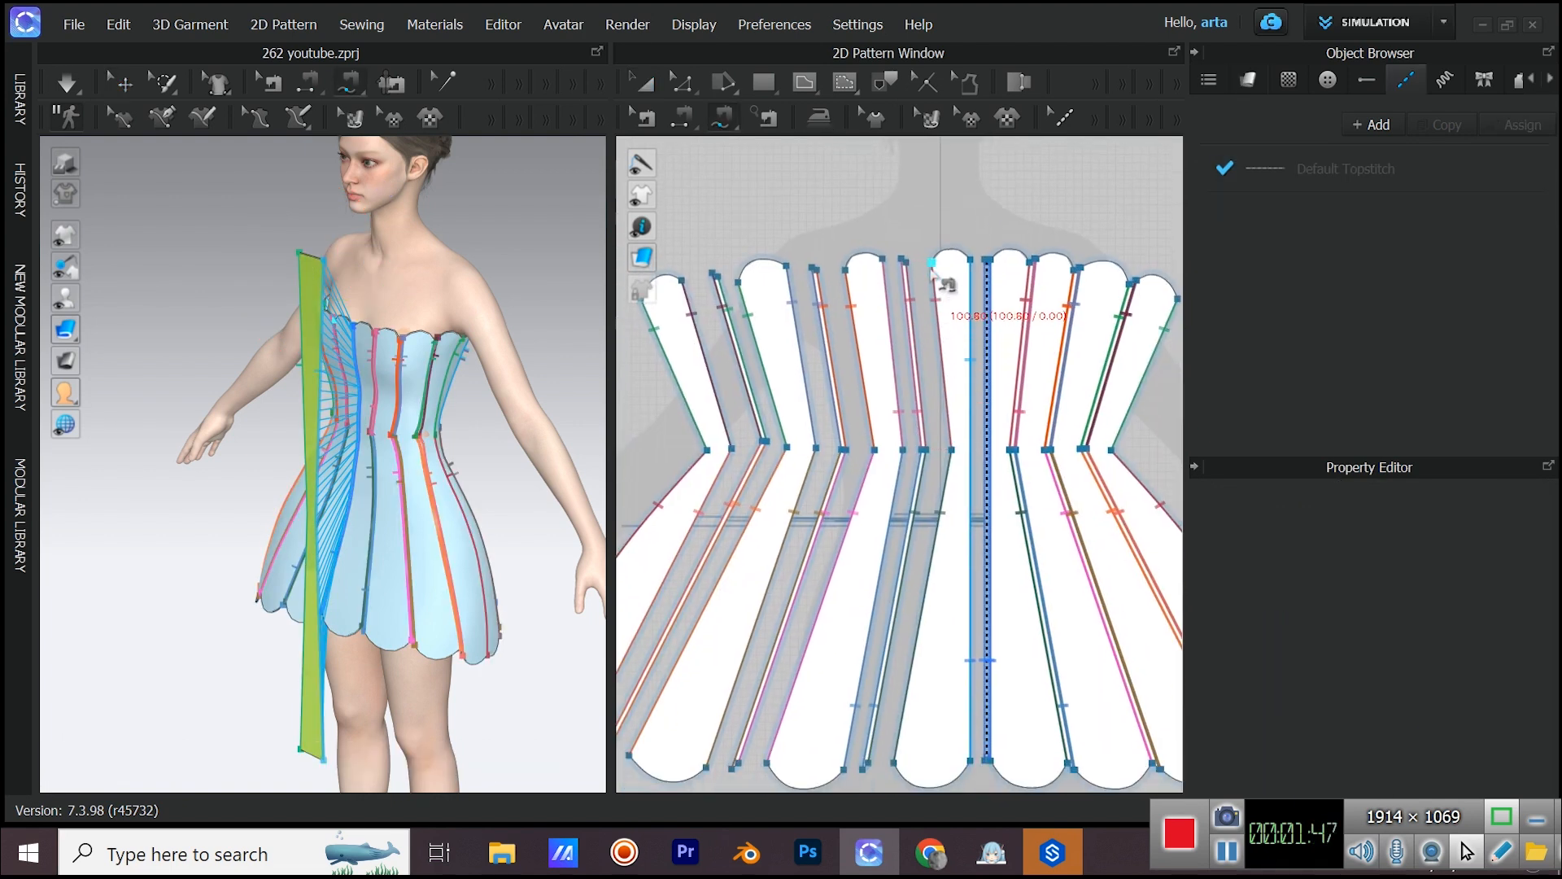
# - Slim the sewn strip's outline and simulate so it drapes down the dress front
pyautogui.press('space')
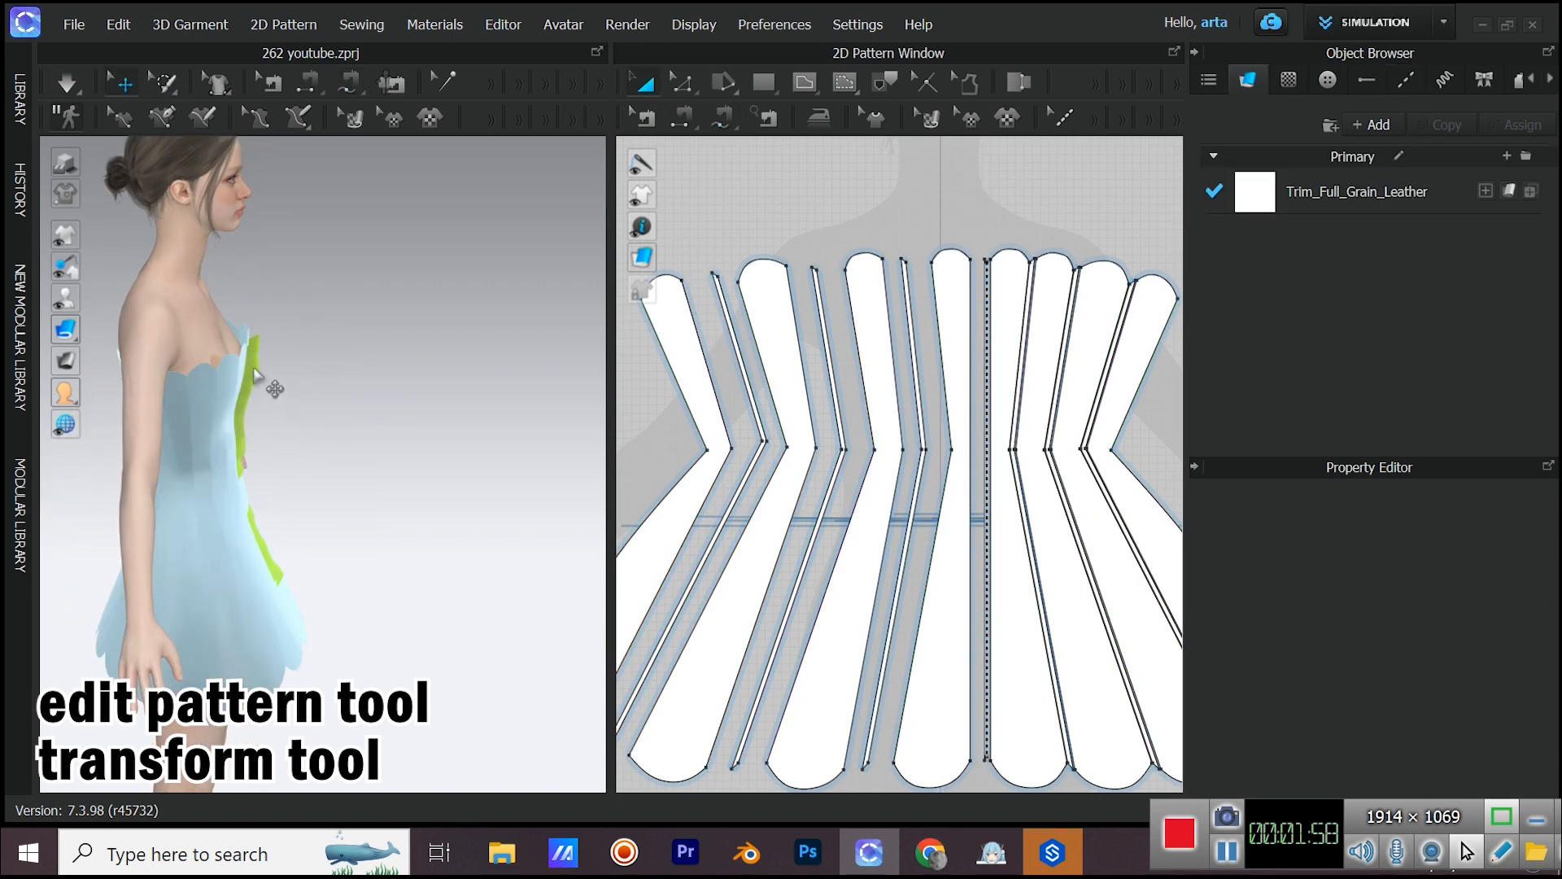
pyautogui.press('space')
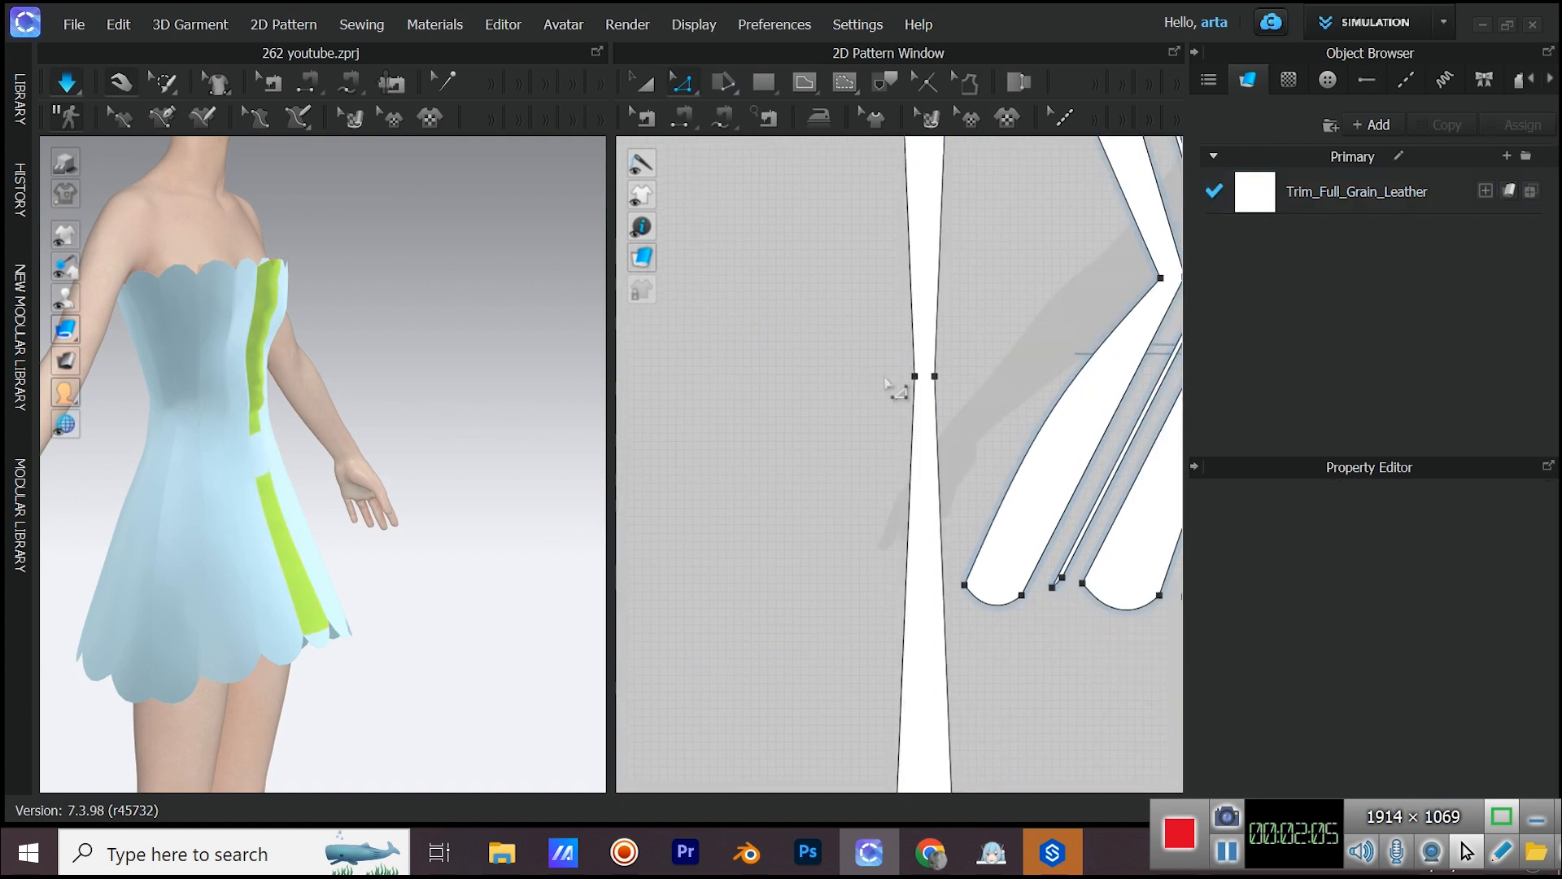
pyautogui.press('space')
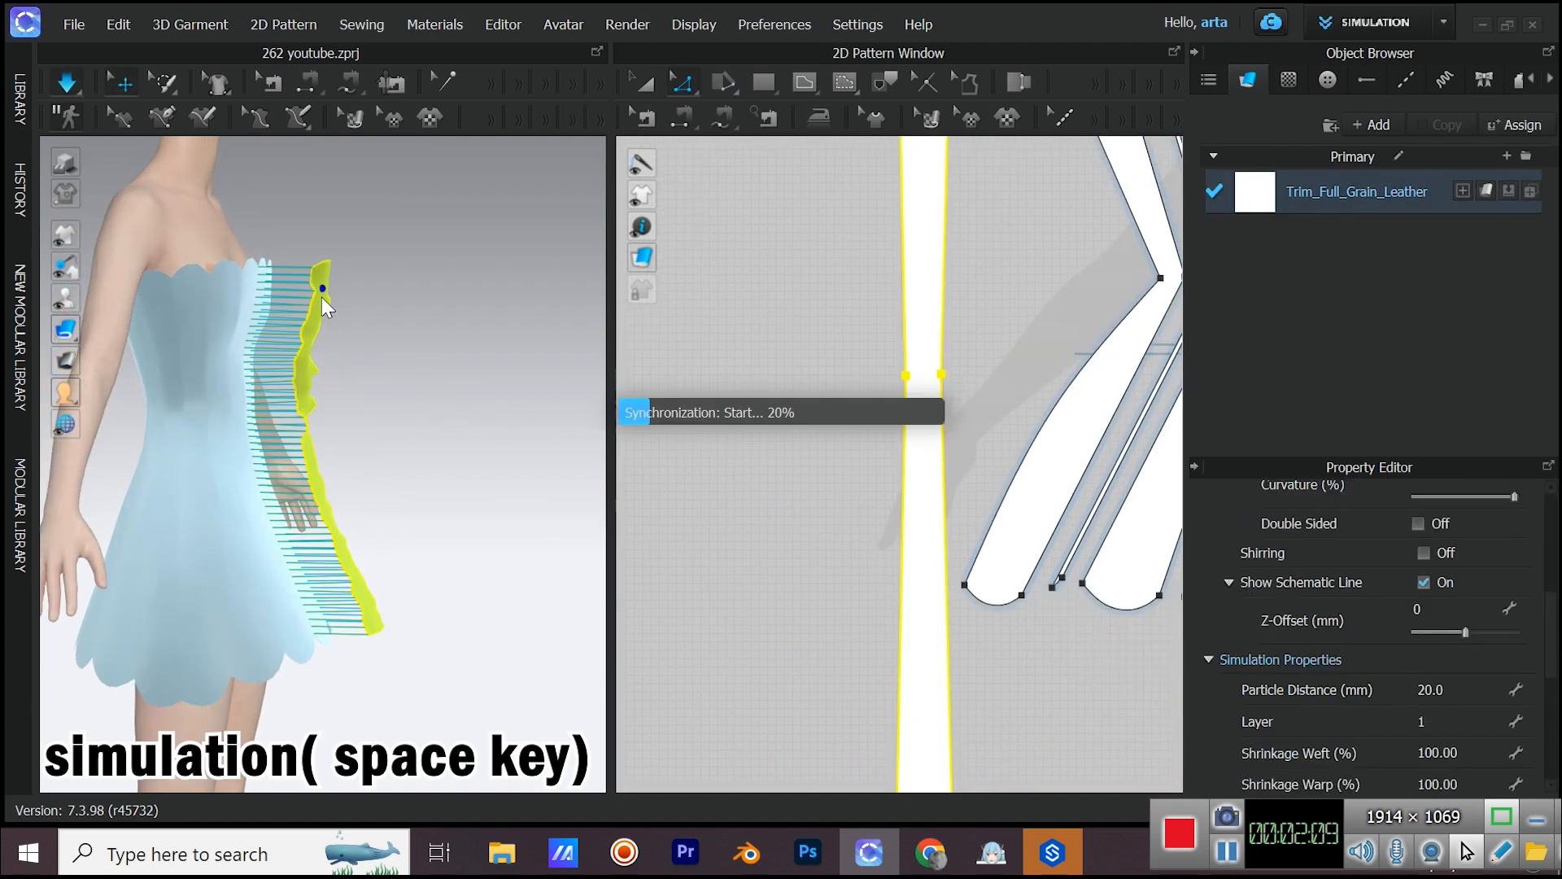
pyautogui.press('space')
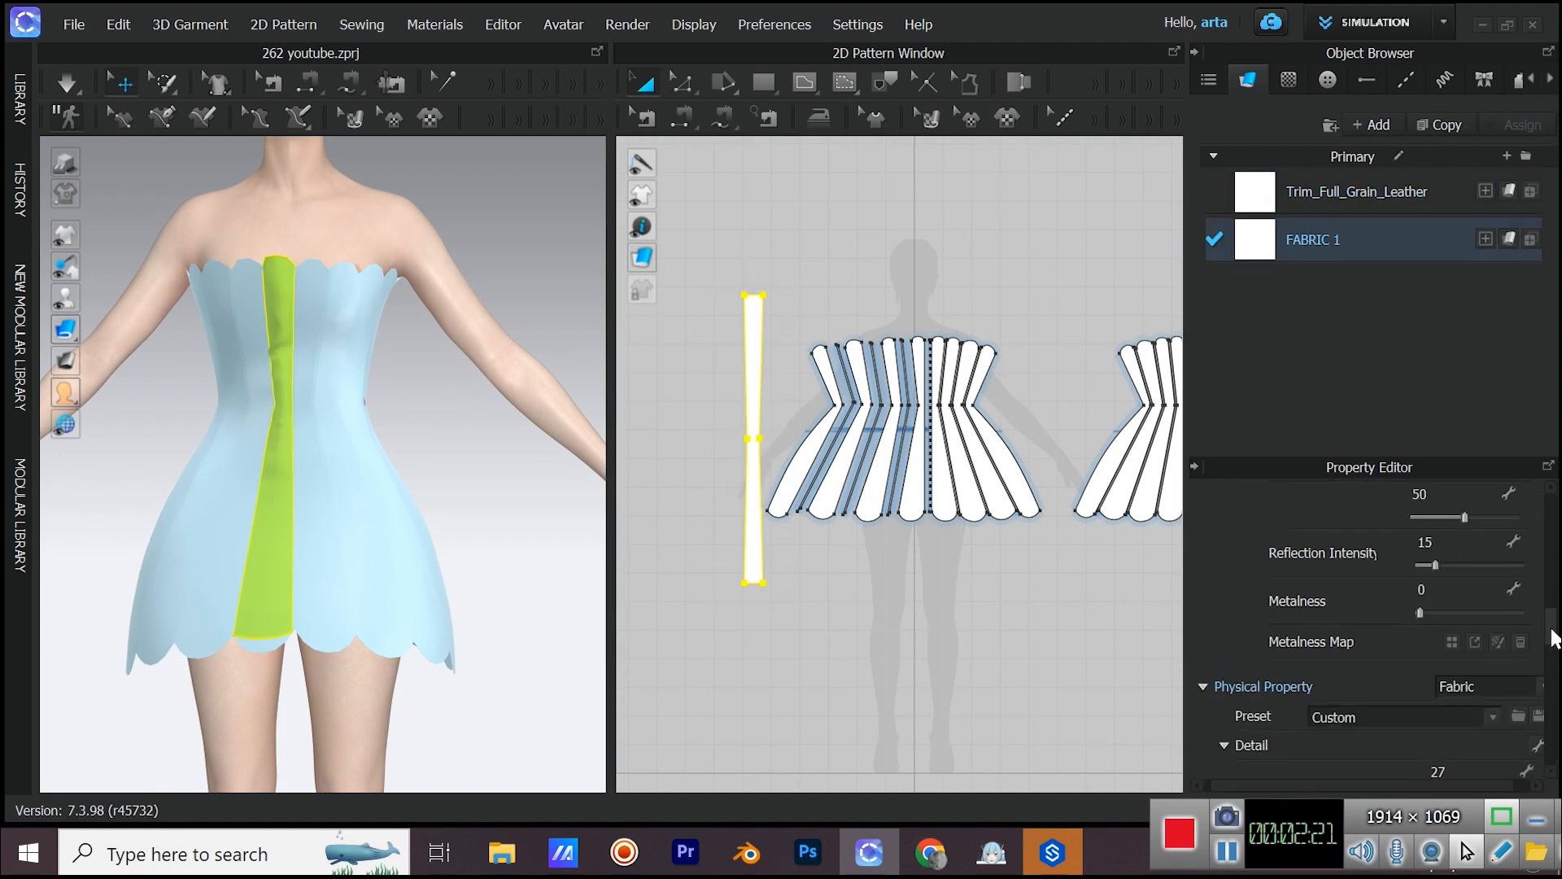
# - Give the front centre strip a 12 mm particle distance and simulate it into dense ruching
pyautogui.scroll(-3)
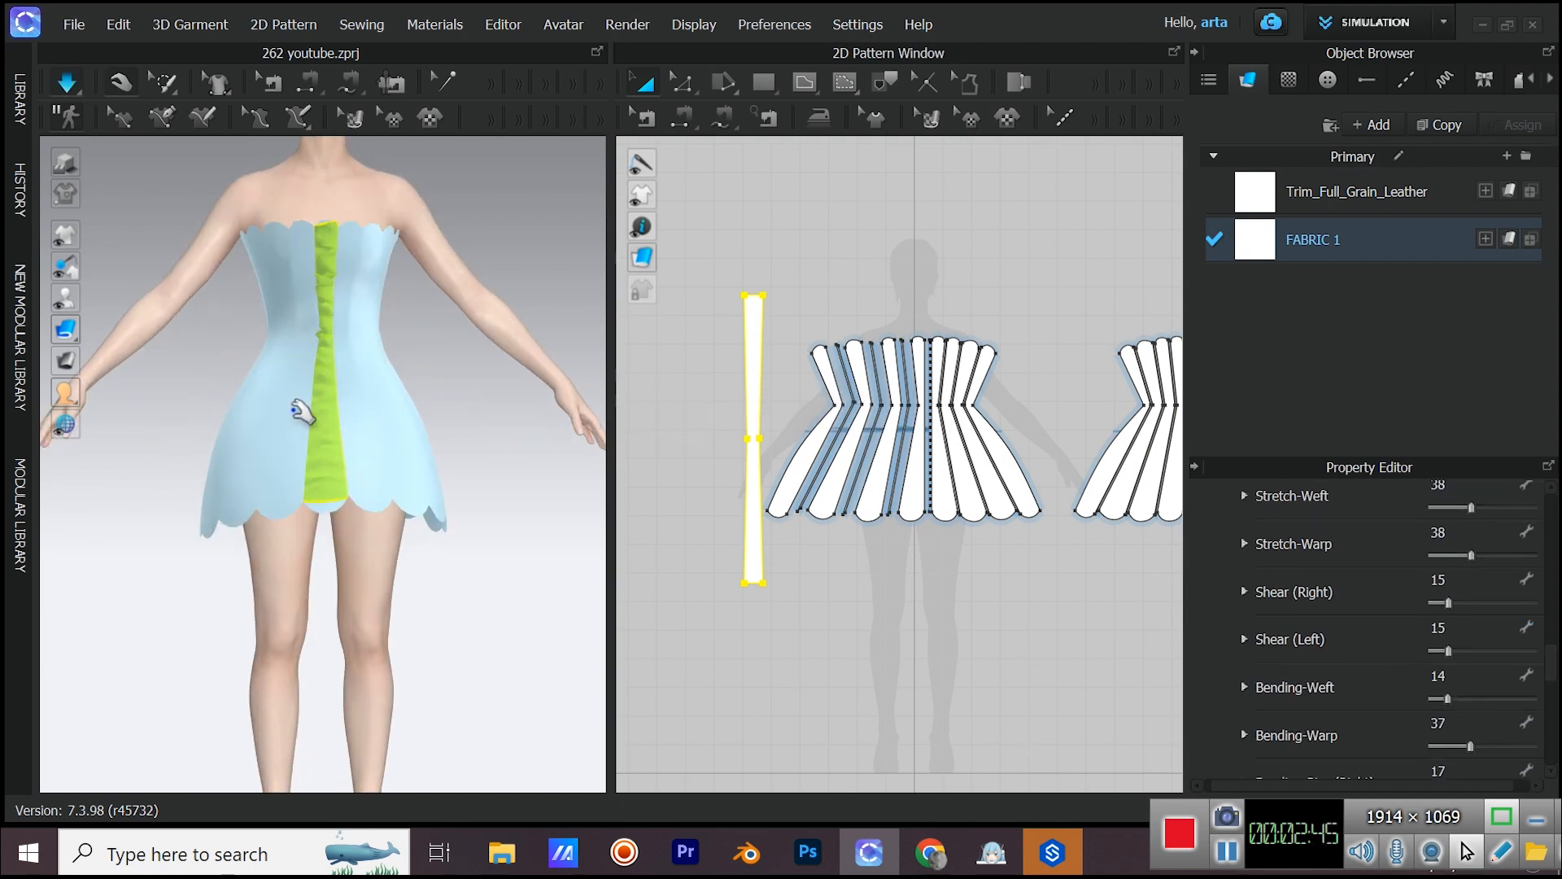
pyautogui.click(123, 83)
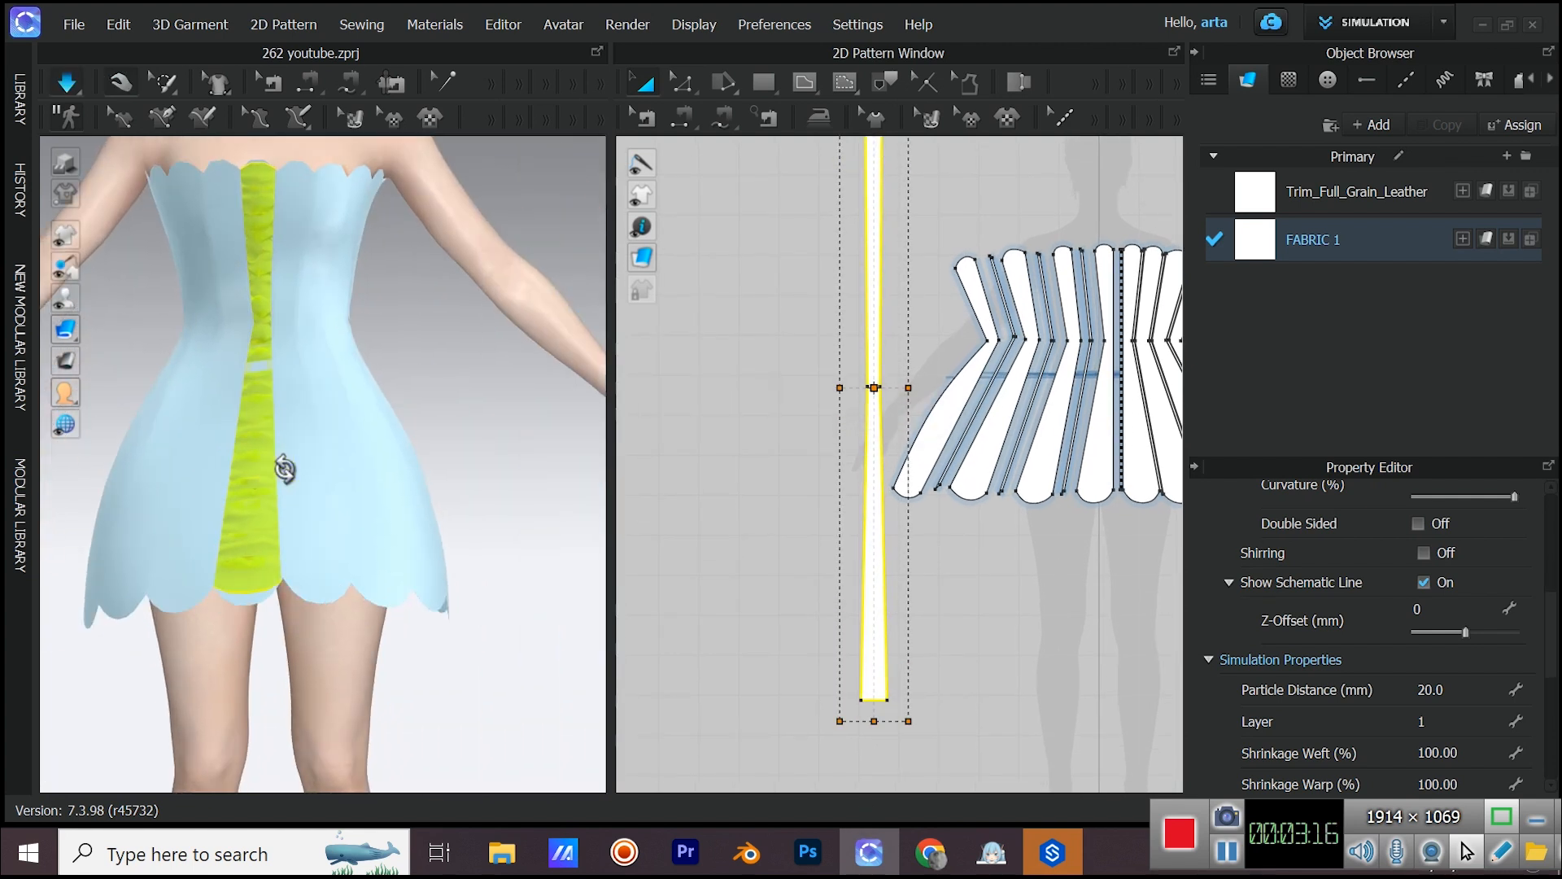
pyautogui.click(123, 82)
pyautogui.write('12')
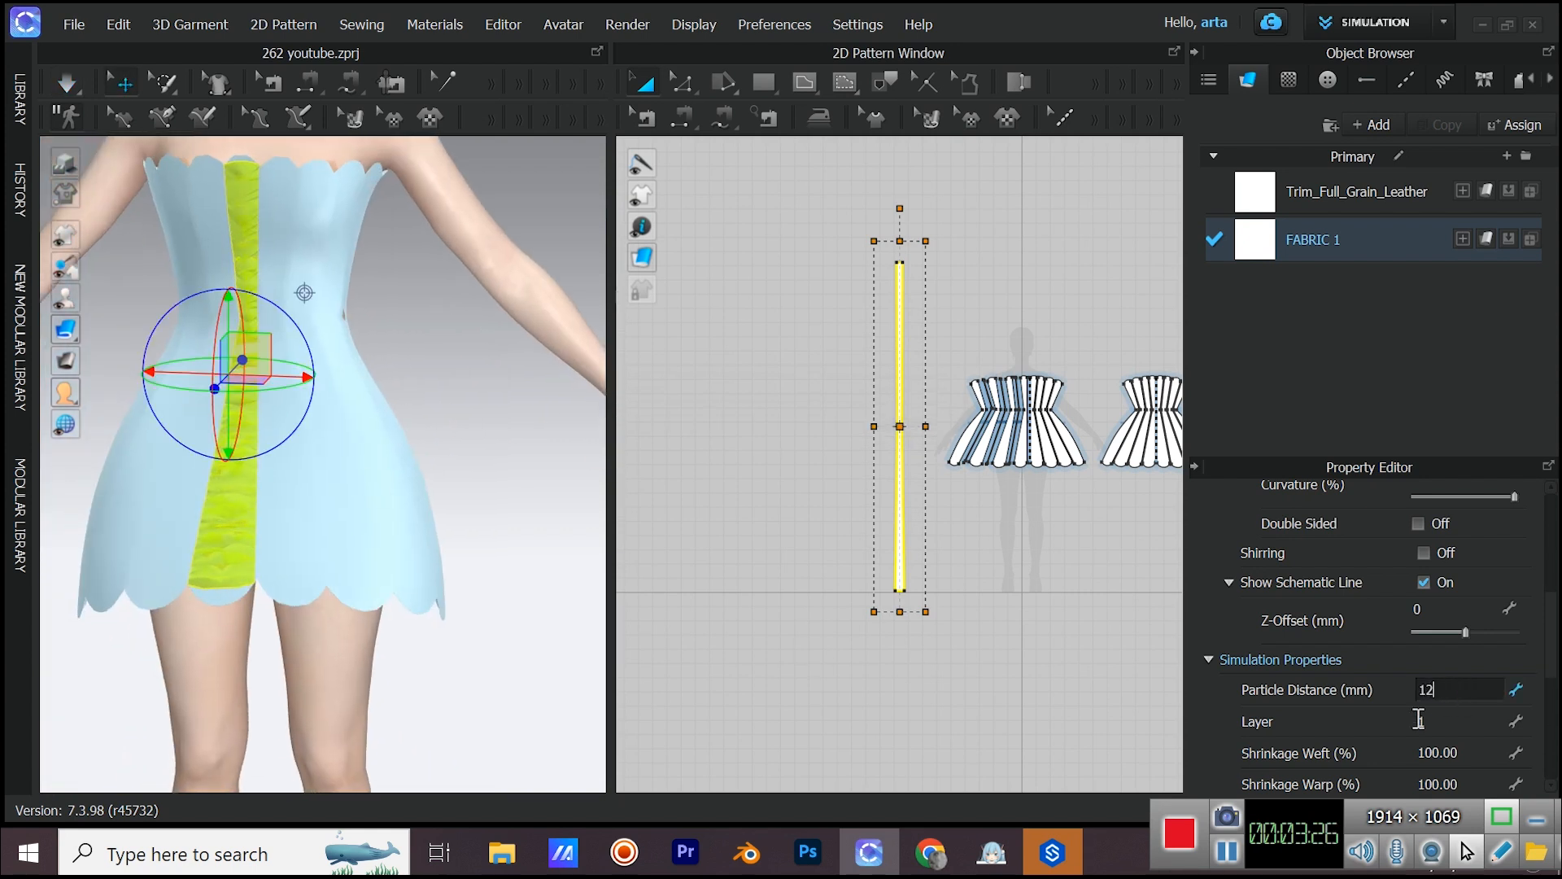
pyautogui.press('space')
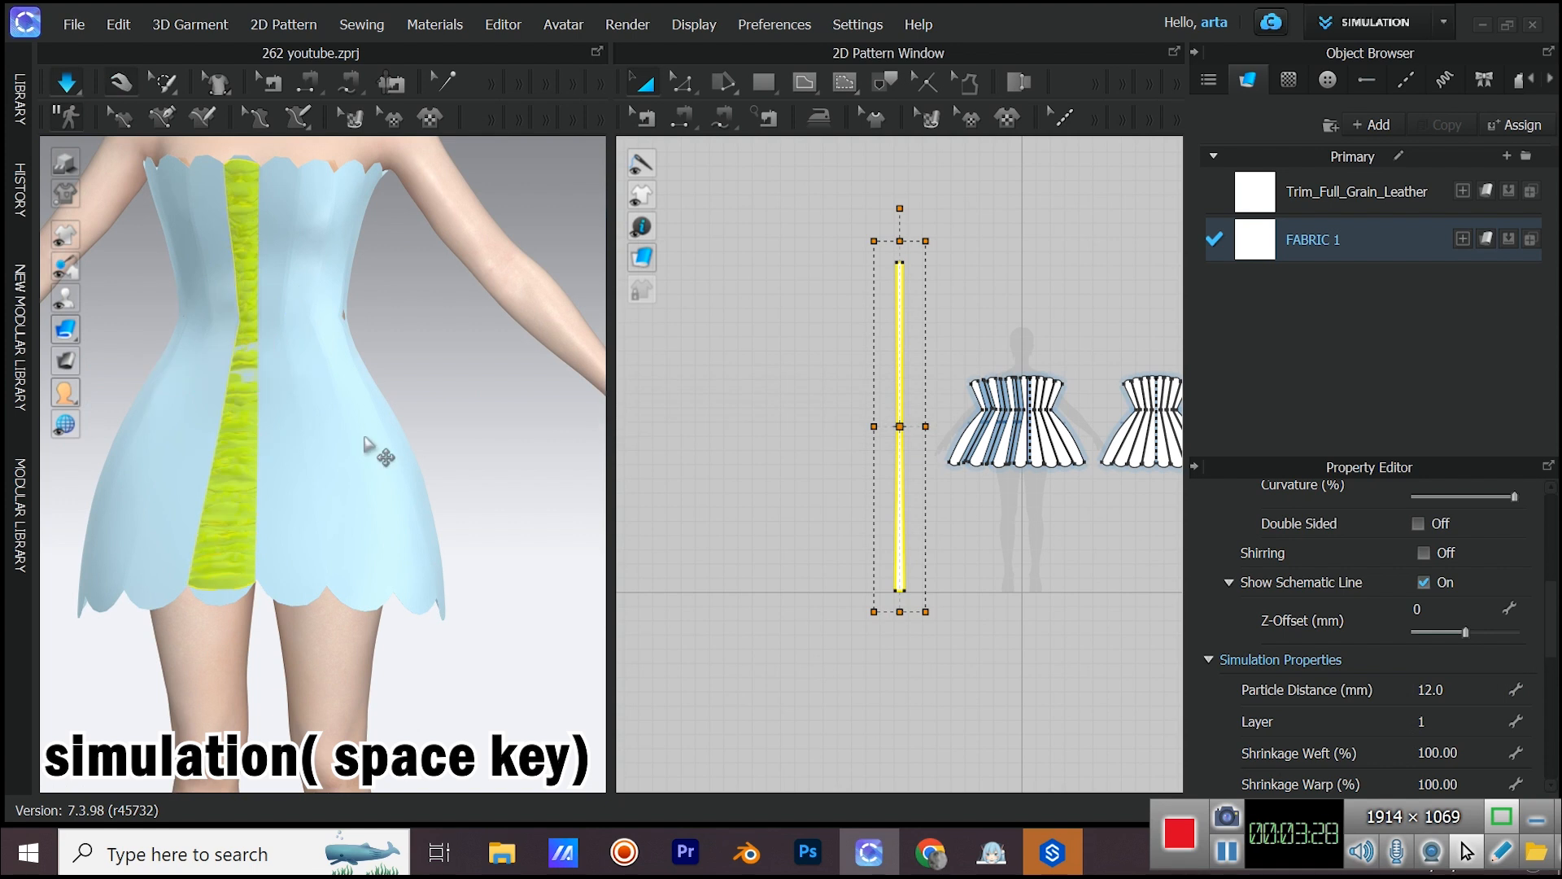
pyautogui.press('space')
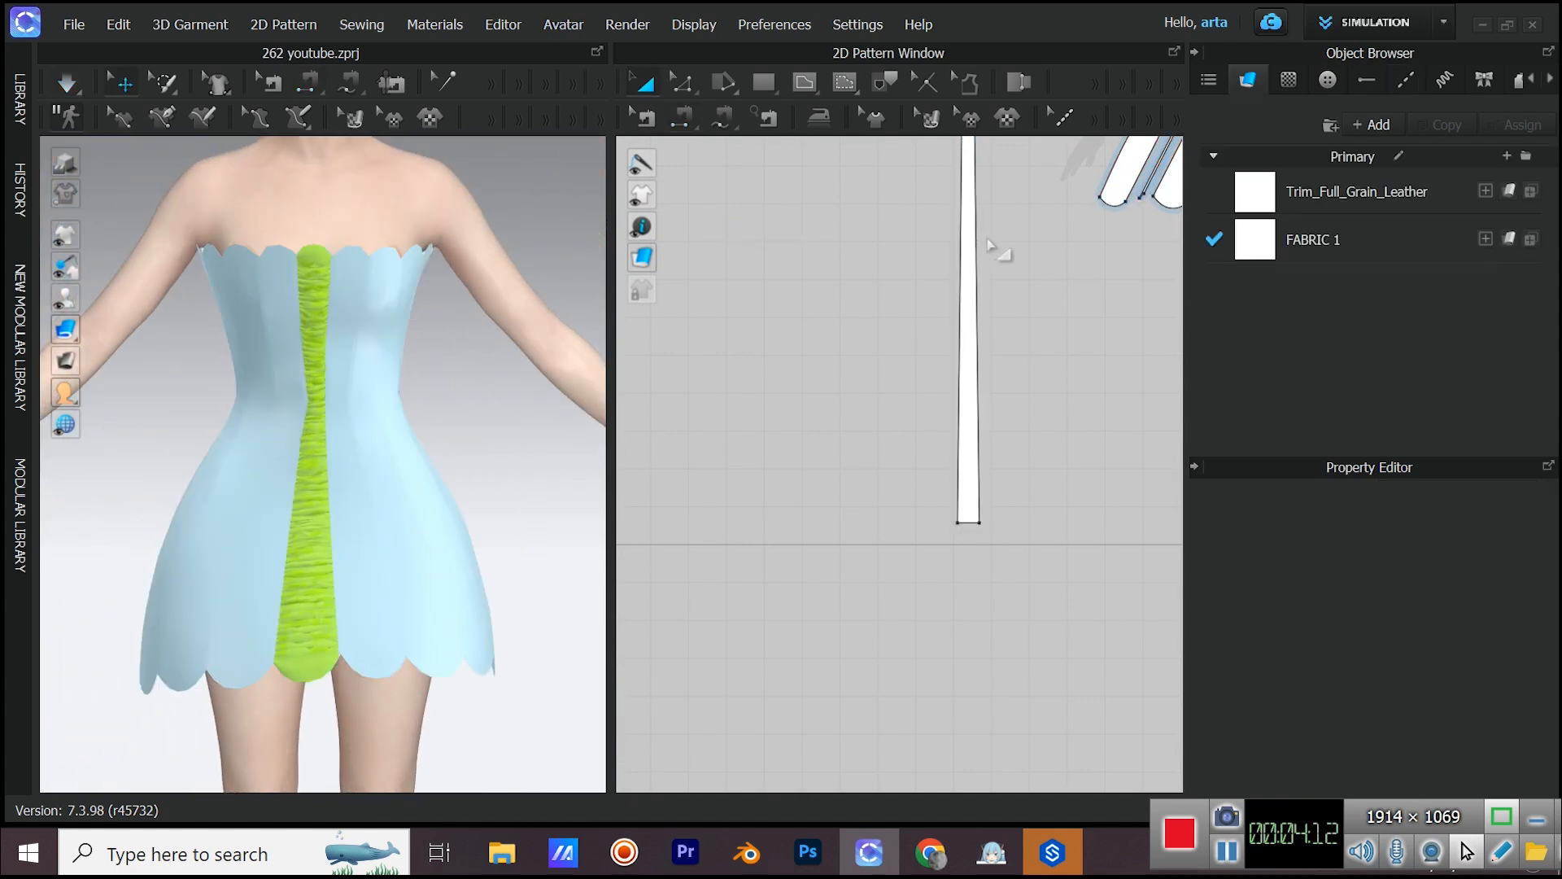
# - Paste further strip copies and sew their edges to the dress seams on the left front half
pyautogui.press('ctrl+v')
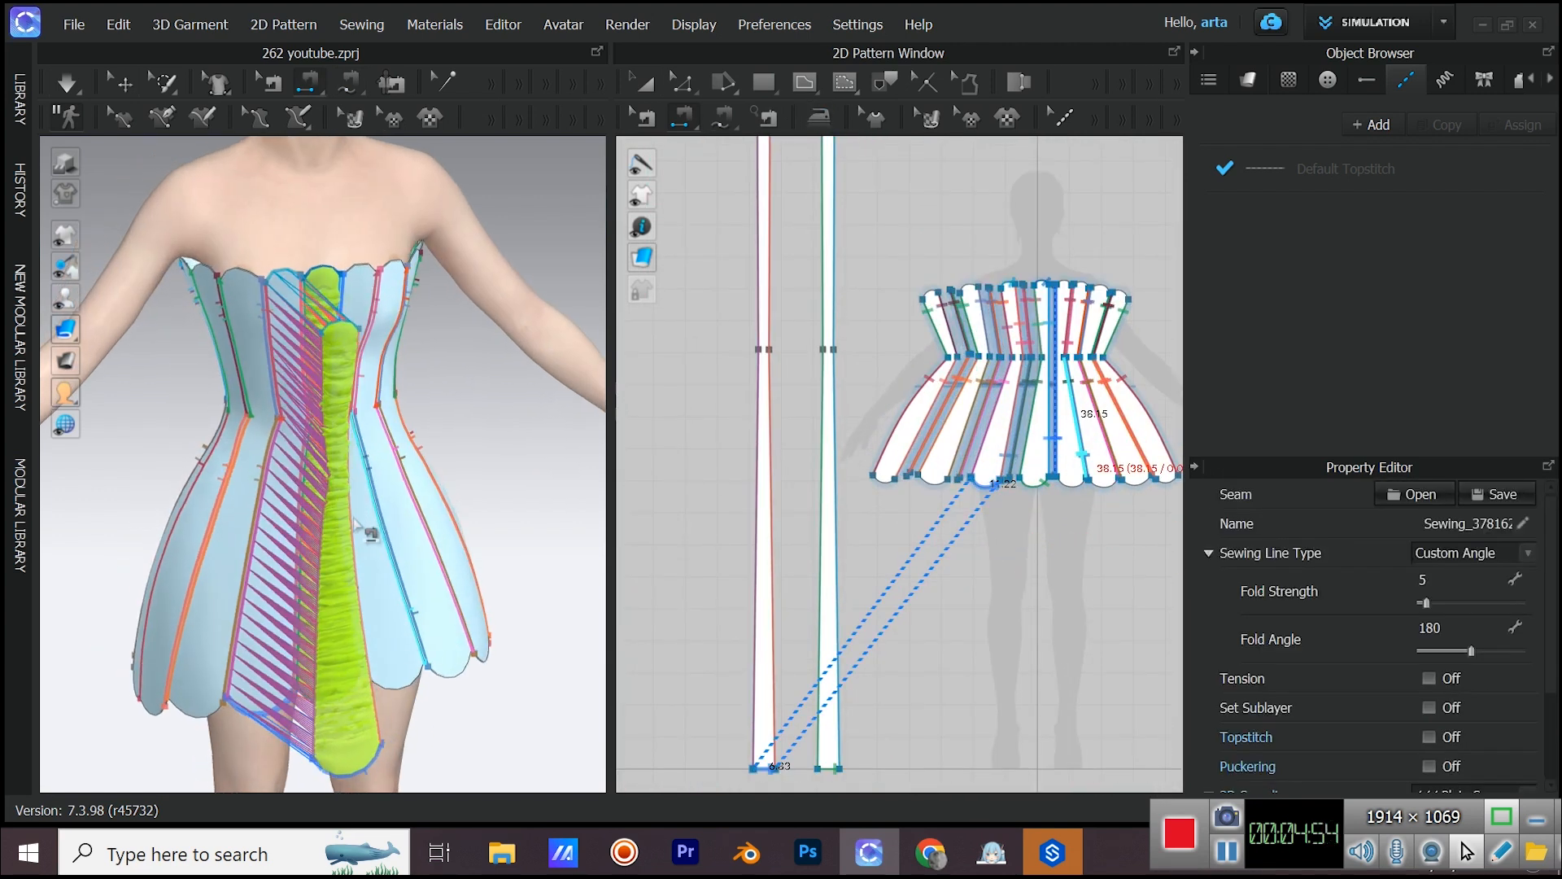
pyautogui.click(642, 81)
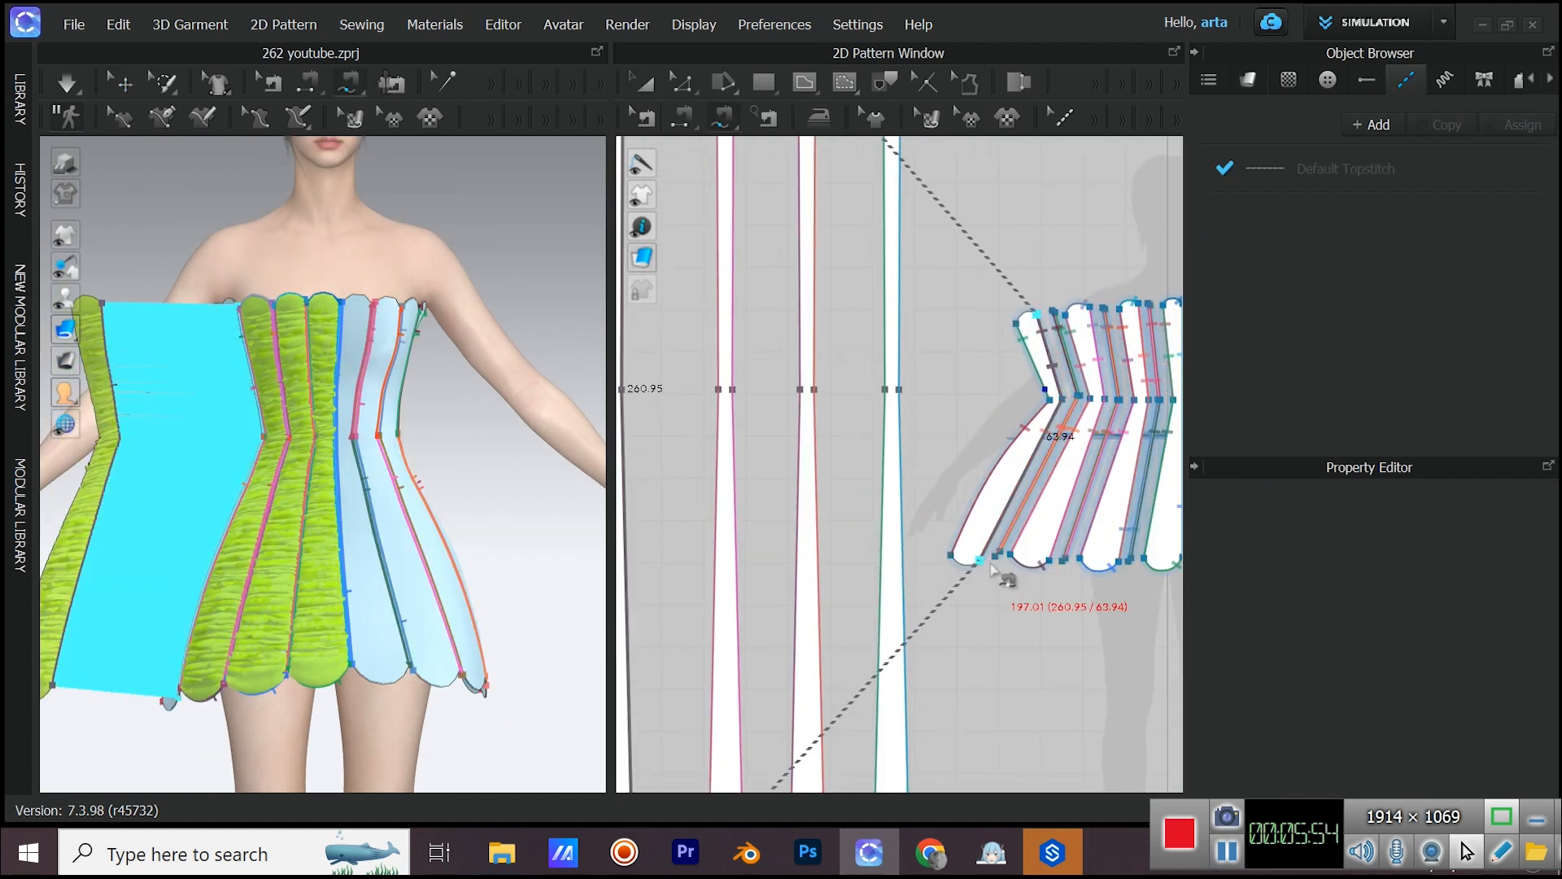
pyautogui.click(684, 117)
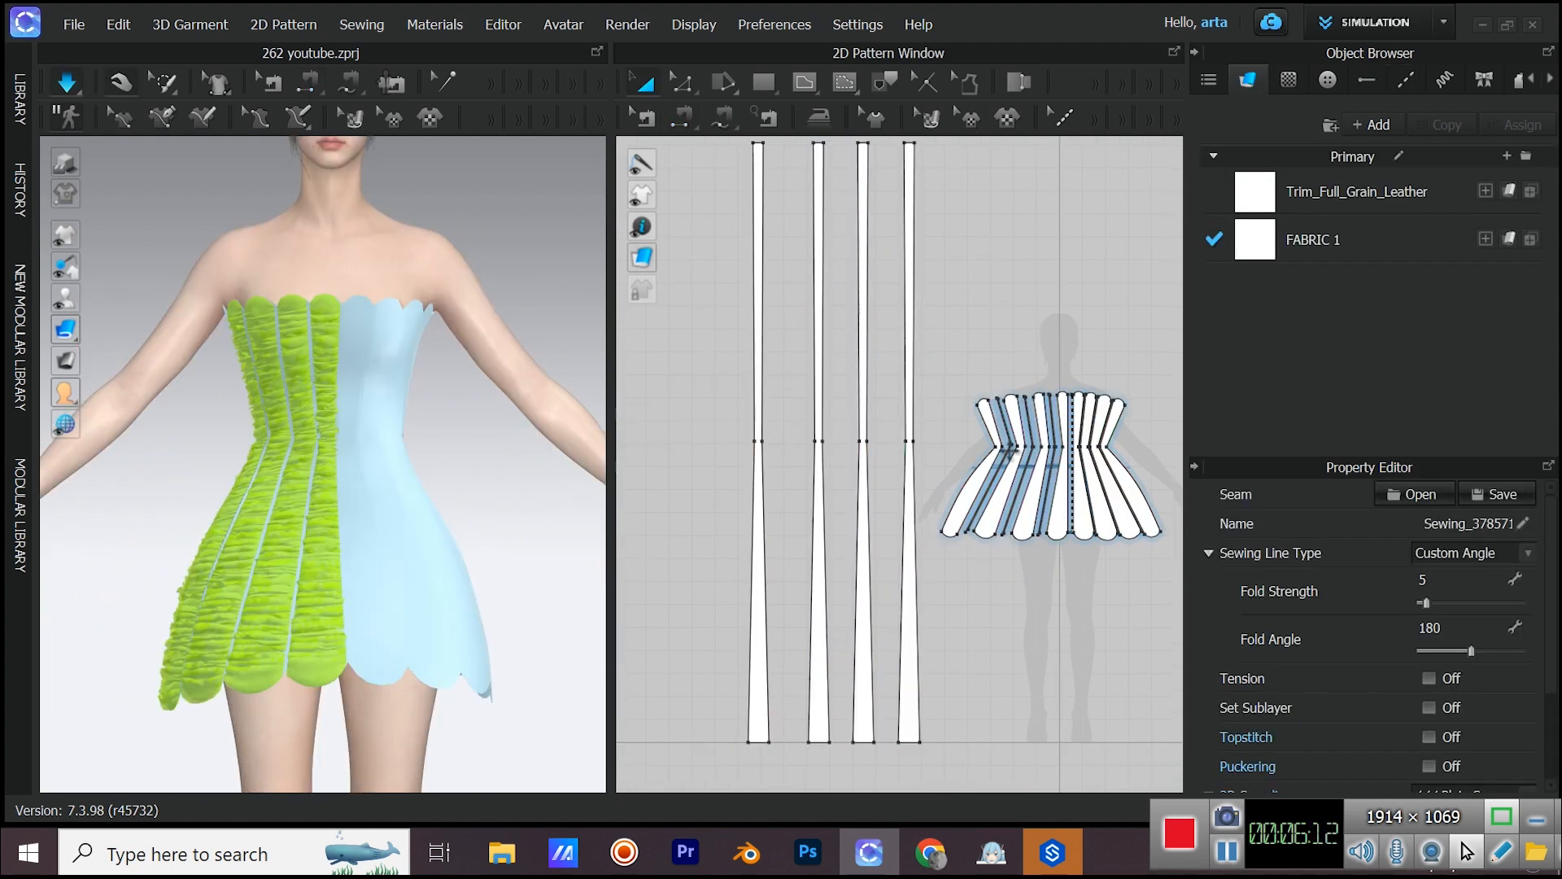
# - Paste a duplicate set of the eight strip patterns beside the originals for the back
pyautogui.click(123, 82)
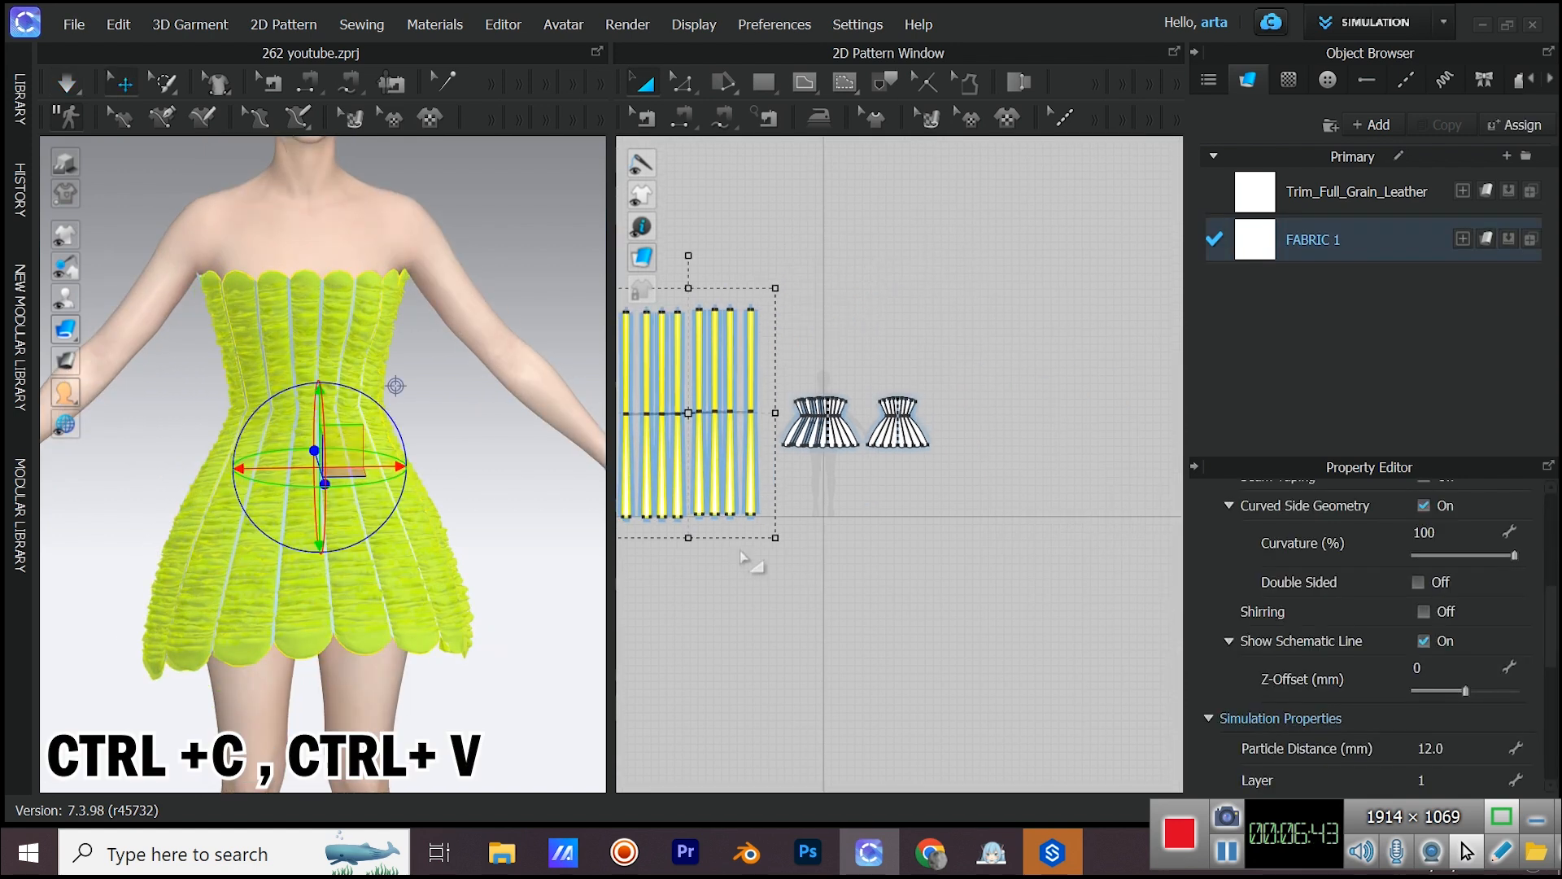
pyautogui.press('ctrl+v')
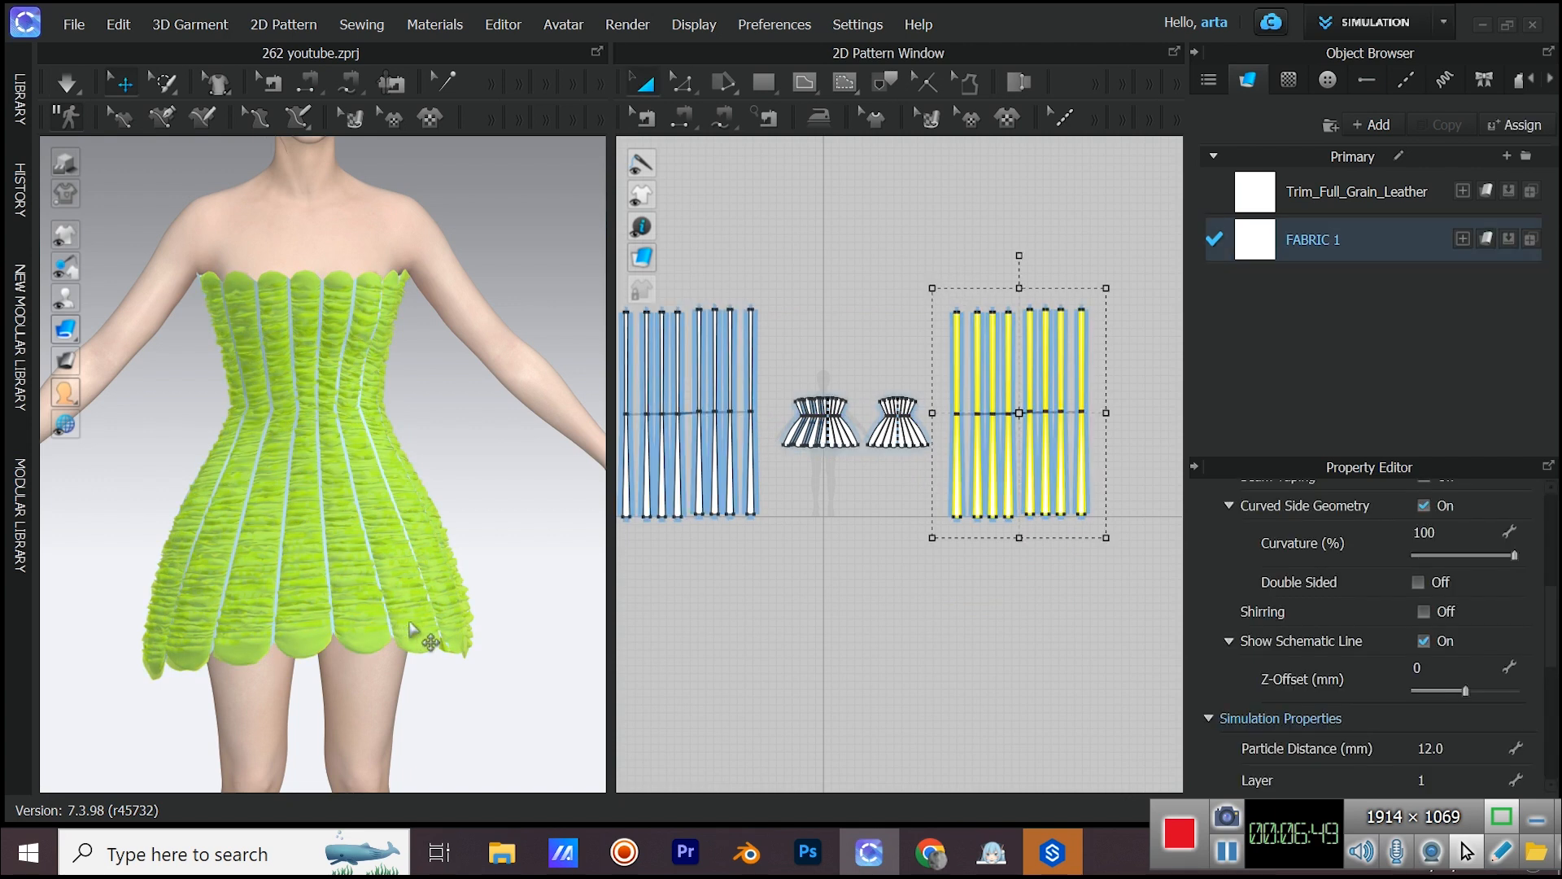
pyautogui.scroll(-3)
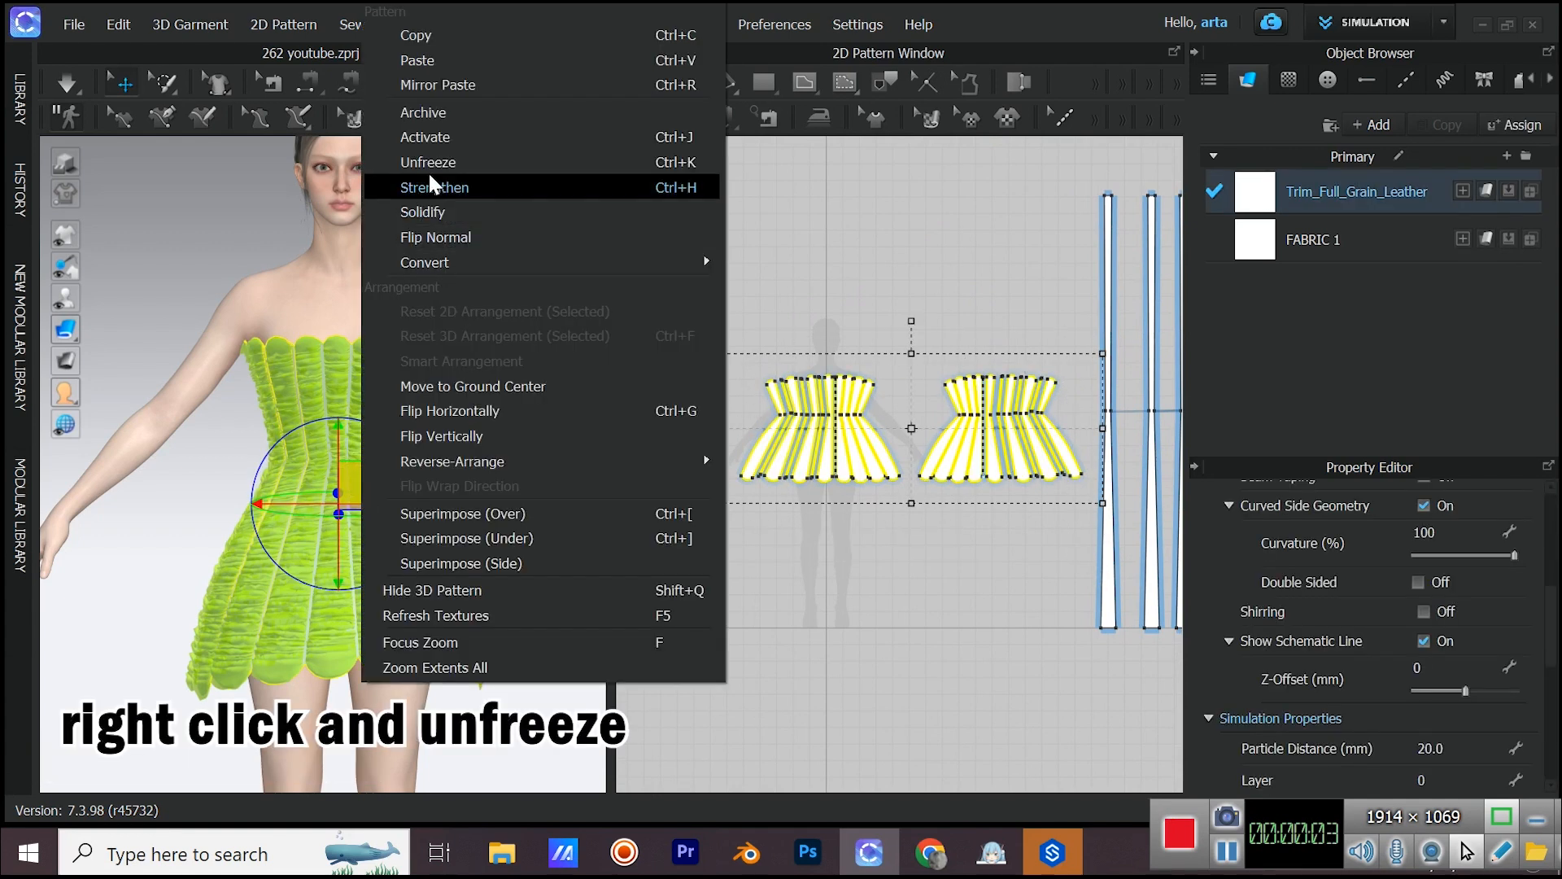
# - Unfreeze both scalloped base dress panels and apply Strengthen to them
pyautogui.click(427, 161)
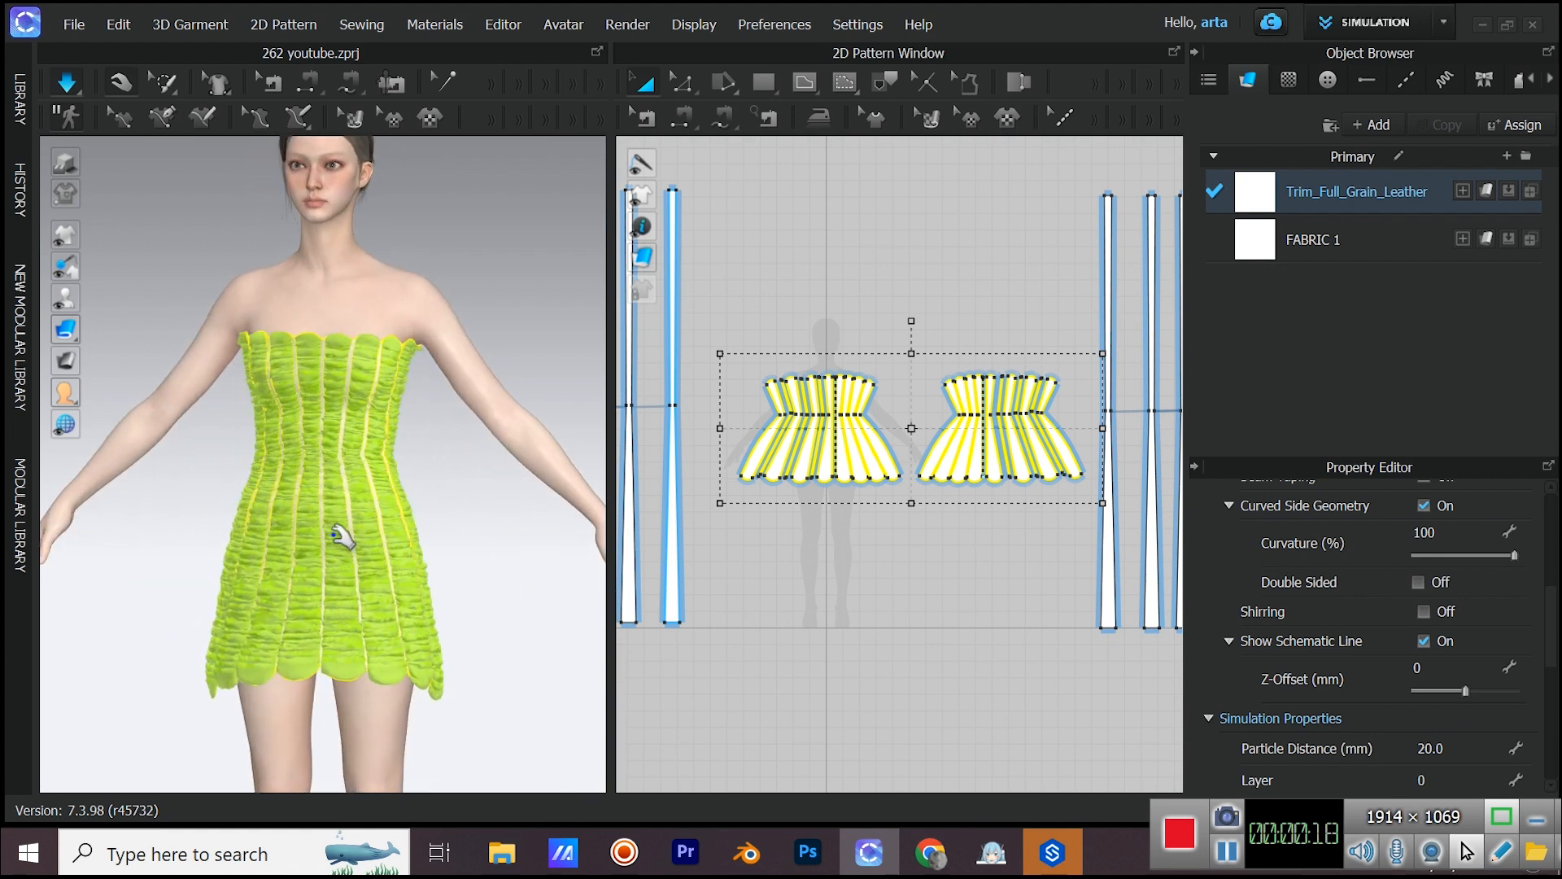
pyautogui.rightClick(910, 429)
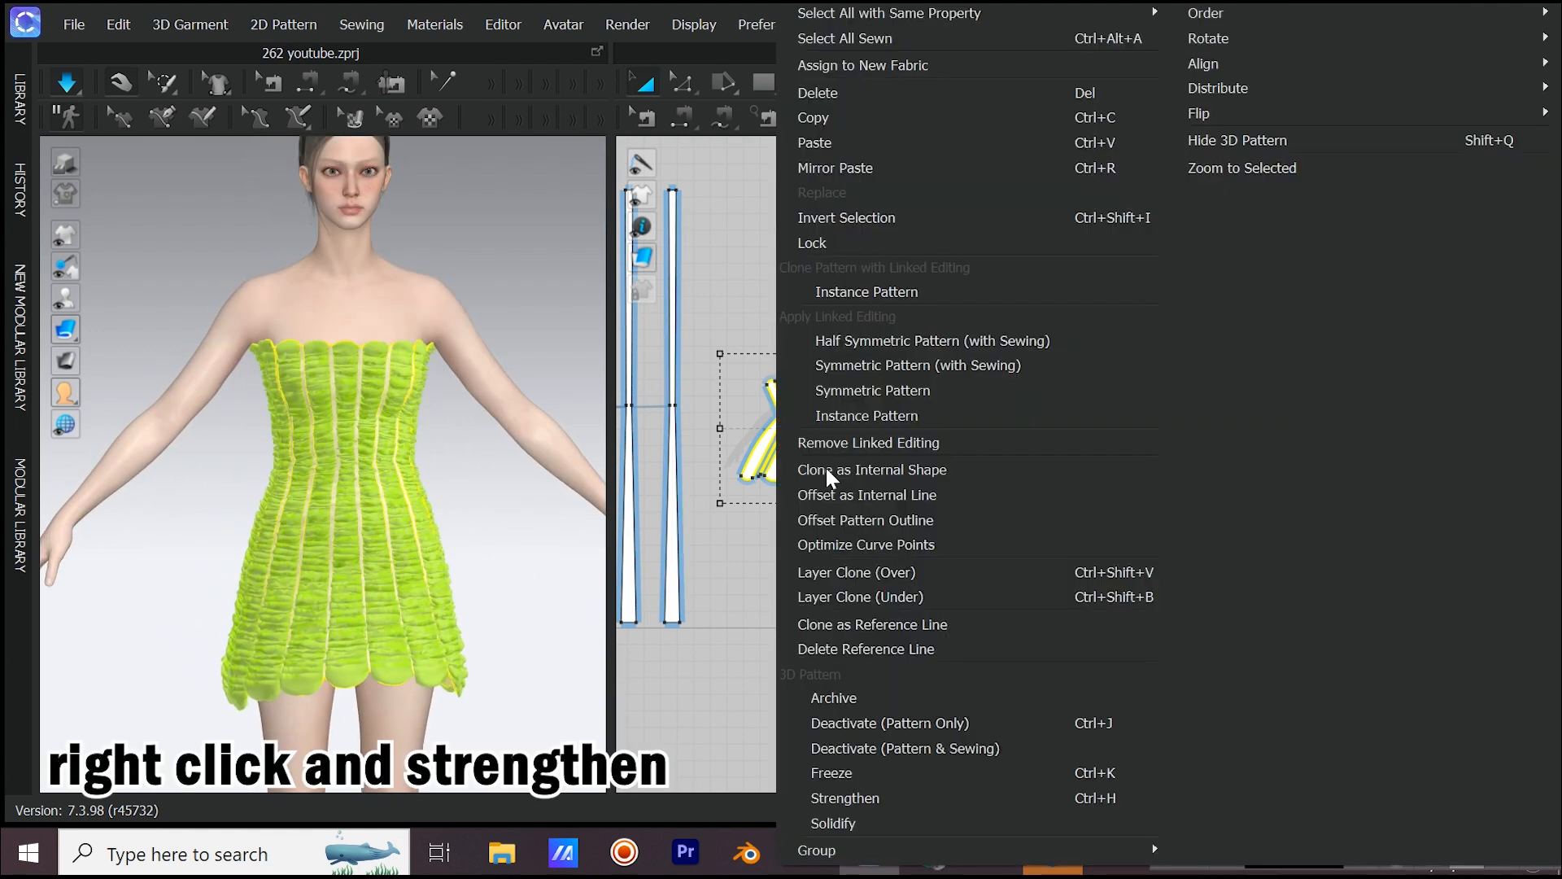
pyautogui.click(844, 798)
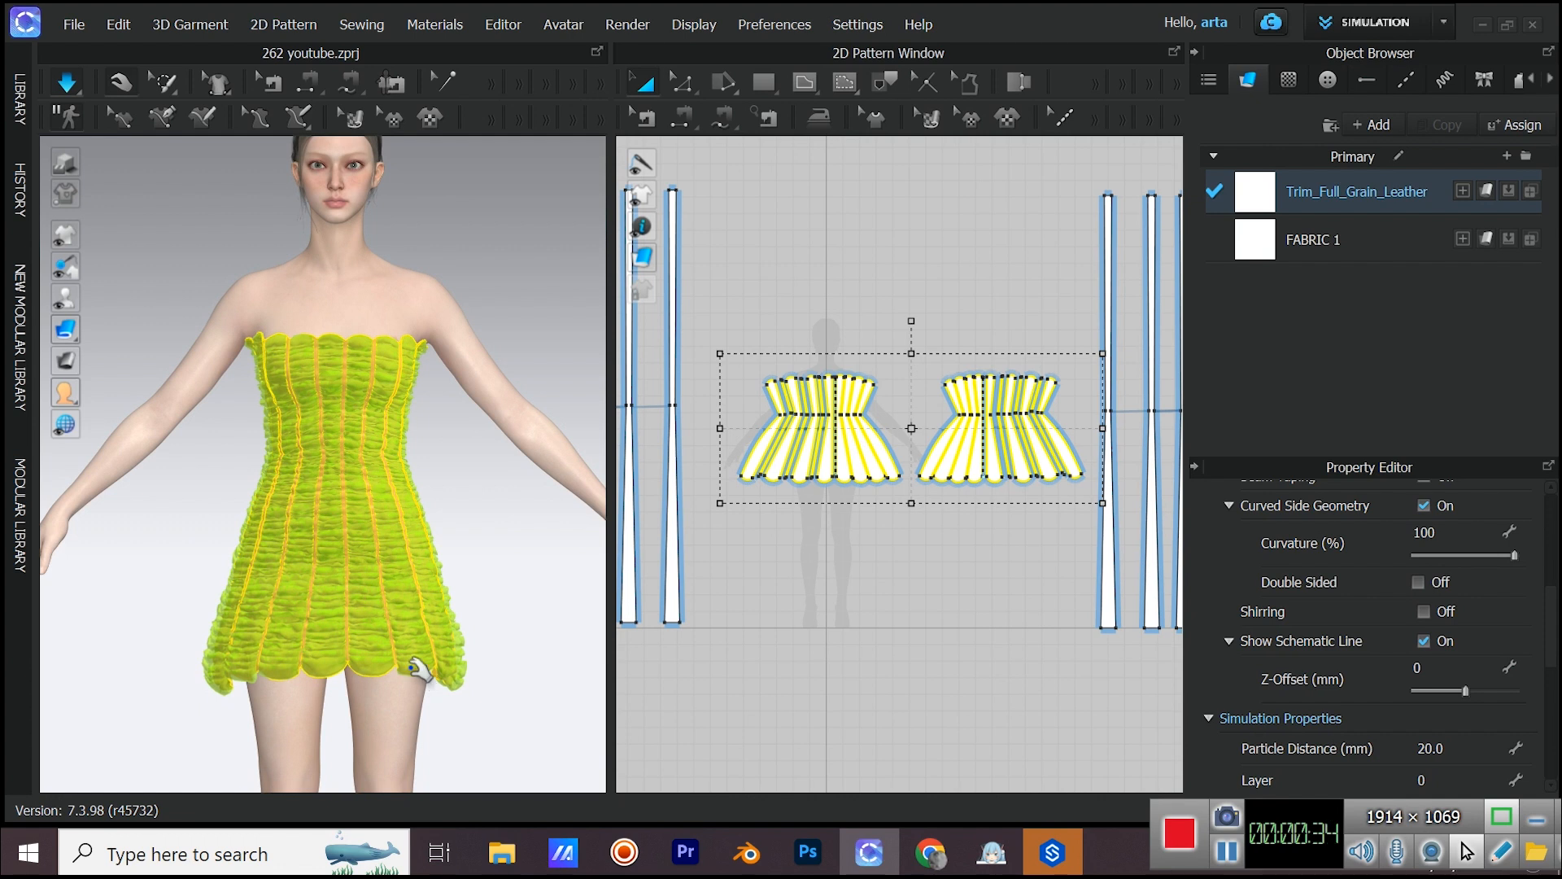
# - Apply a relaxed pose to the avatar from the Library's Pose folder
pyautogui.click(15, 90)
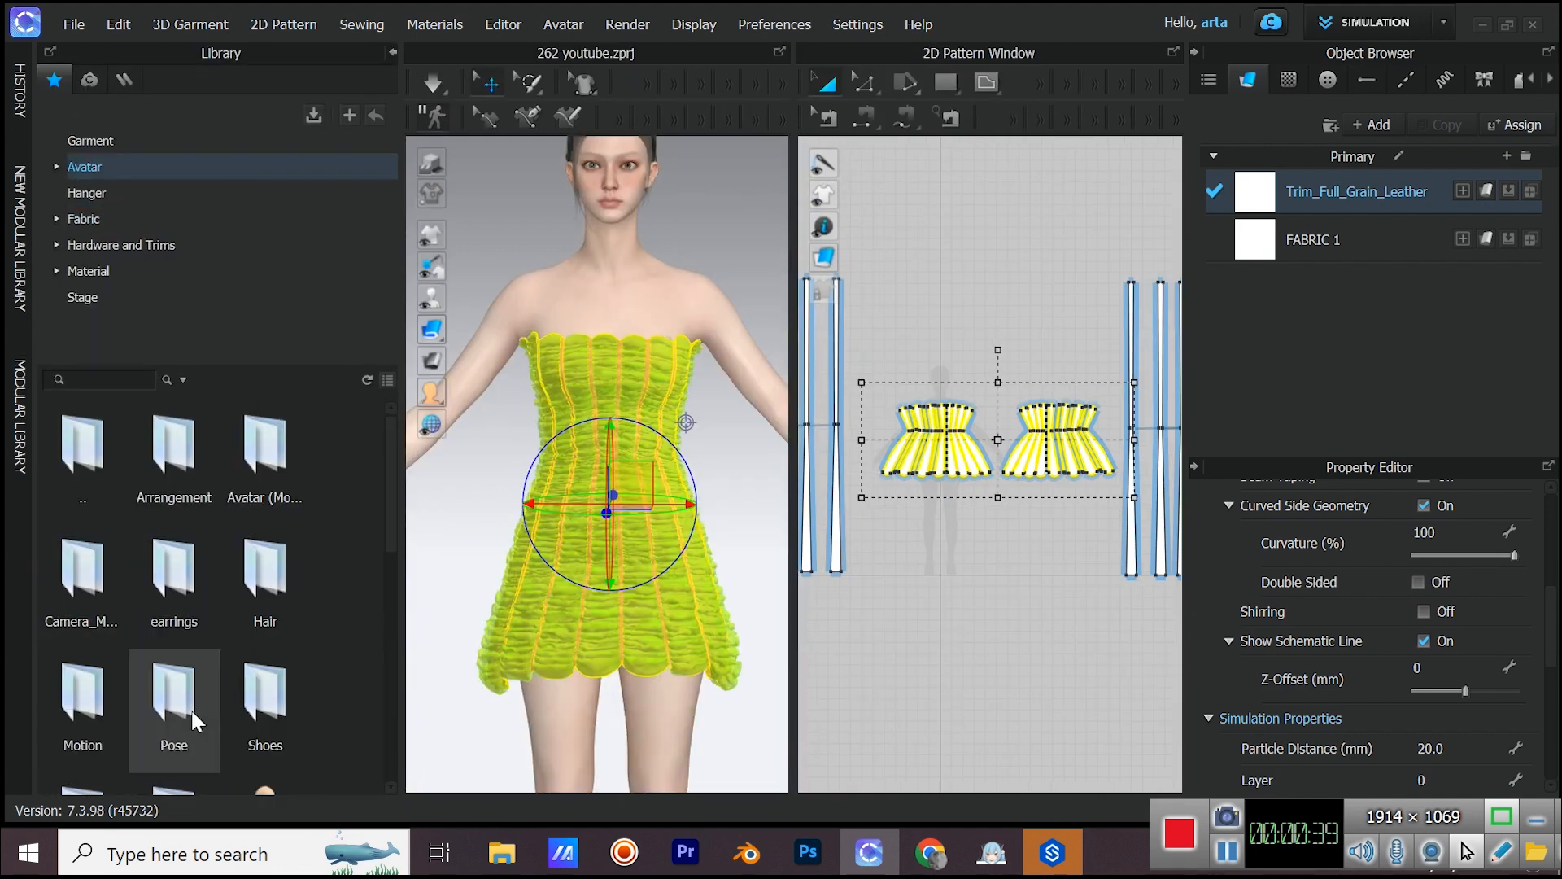
pyautogui.doubleClick(173, 709)
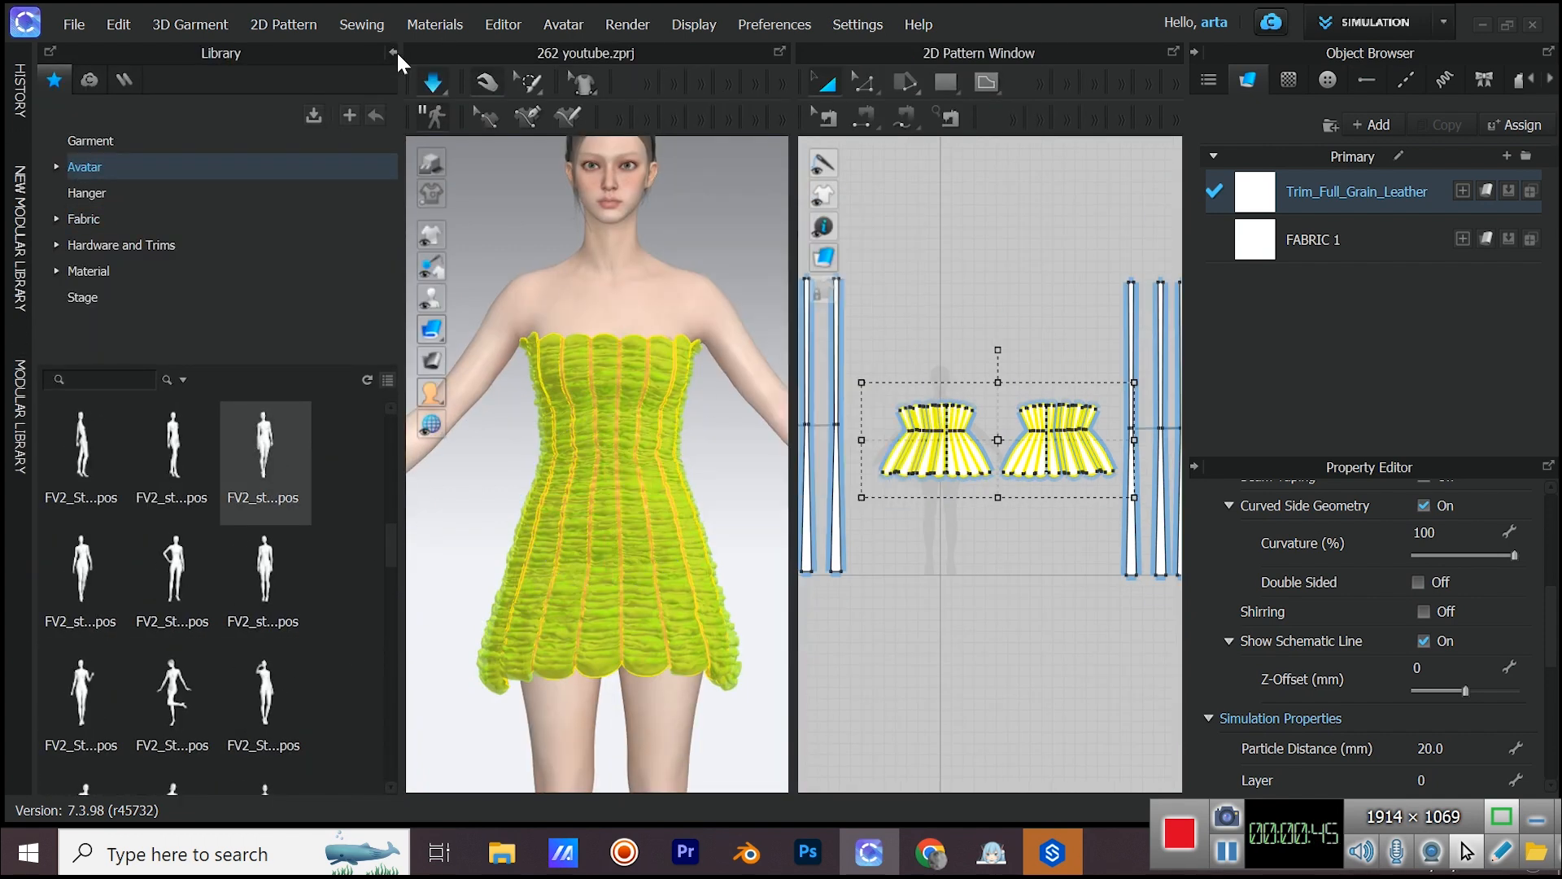
pyautogui.click(394, 53)
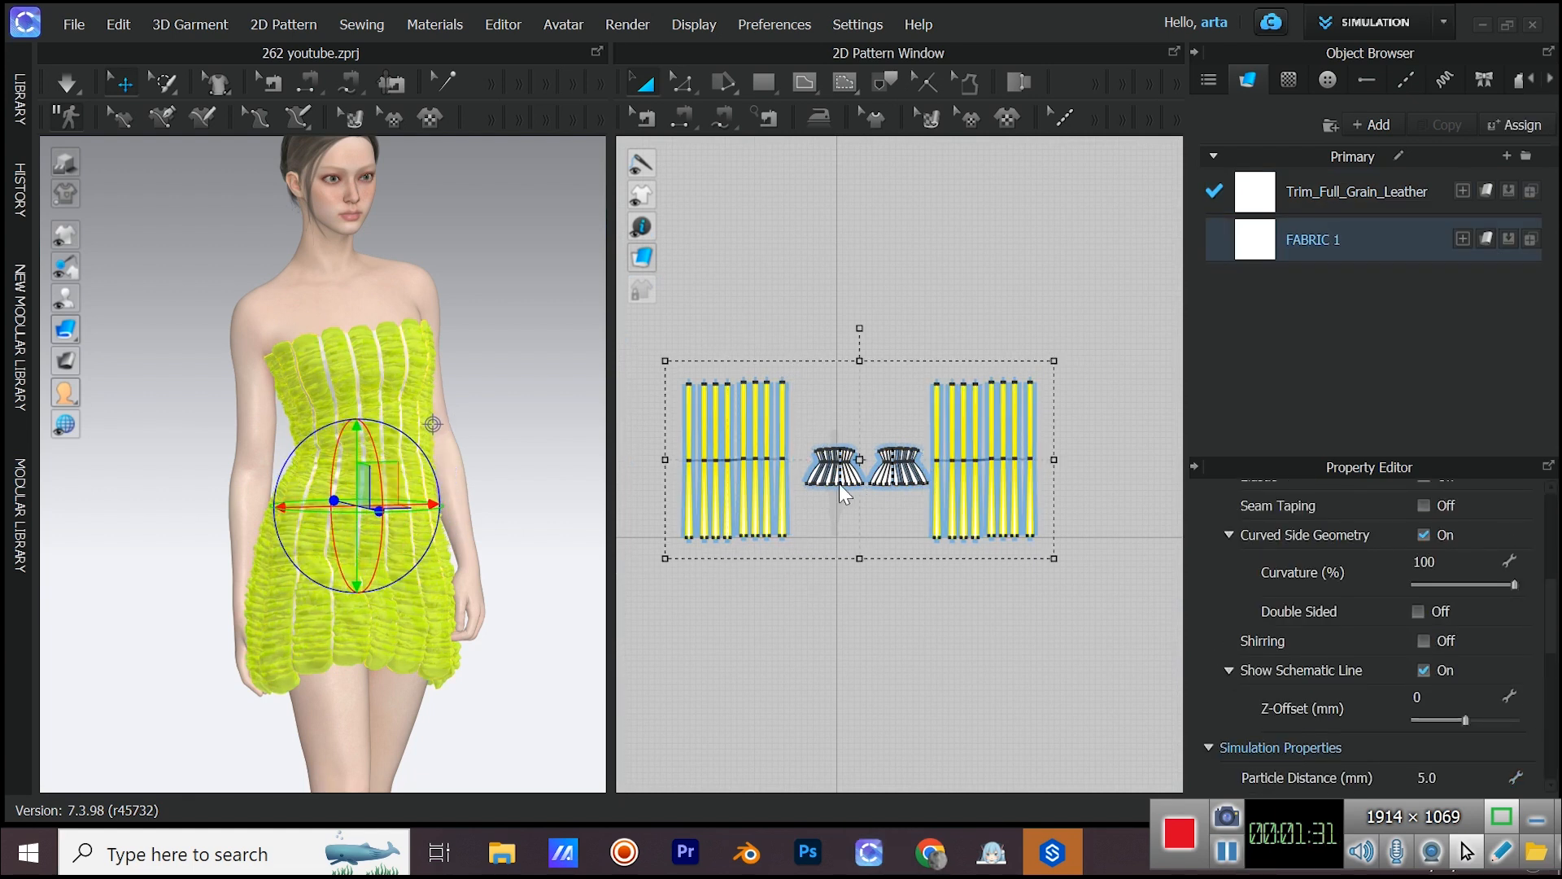
# - Set the base dress panels' particle distance to 13 mm
pyautogui.write('13')
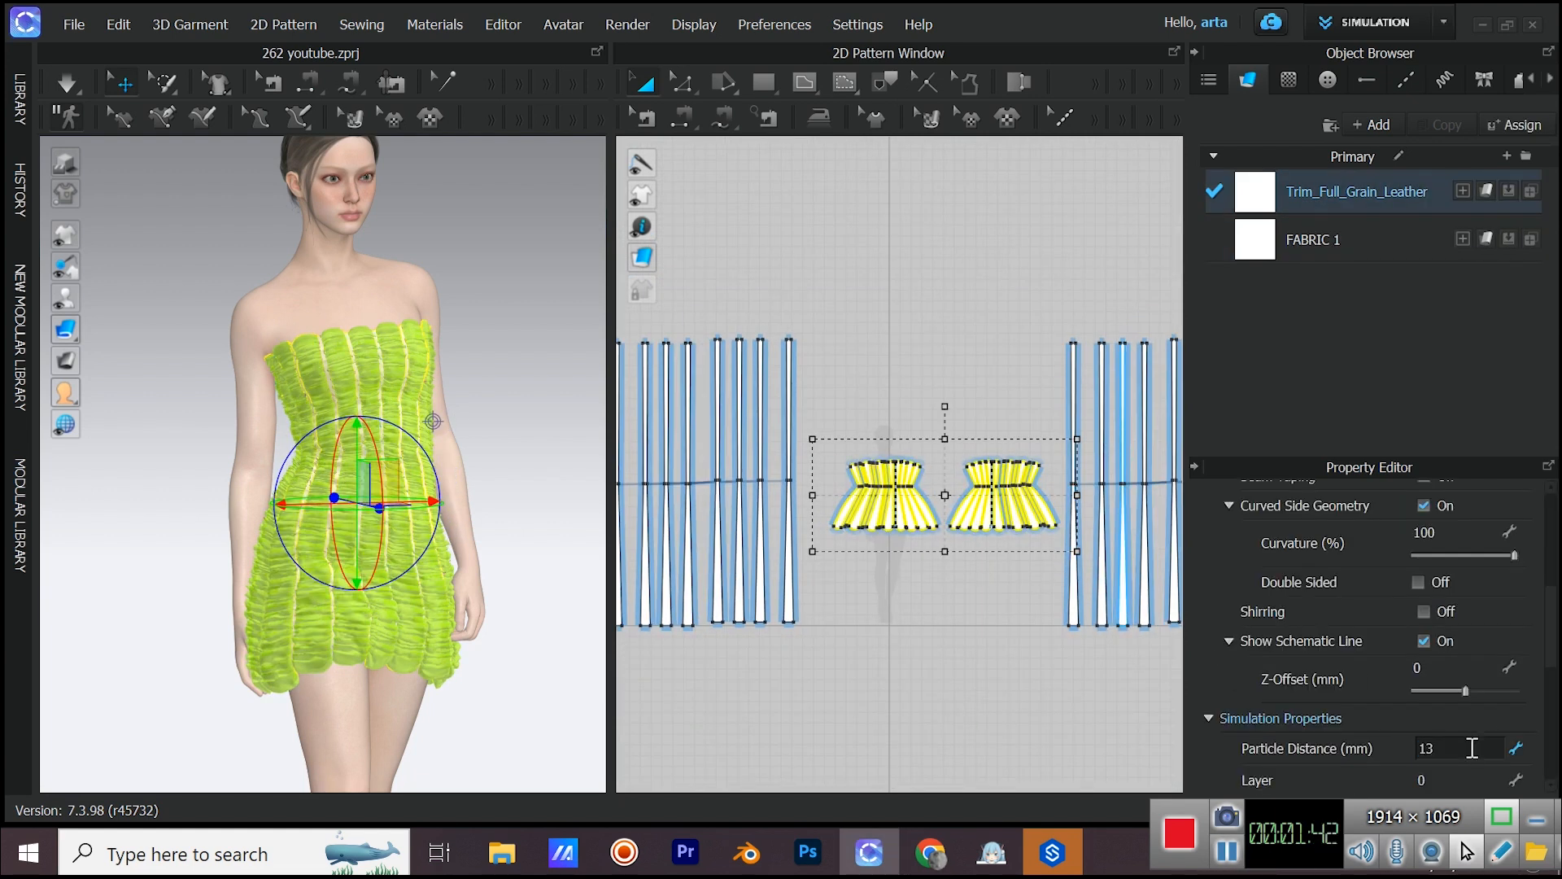
pyautogui.press('space')
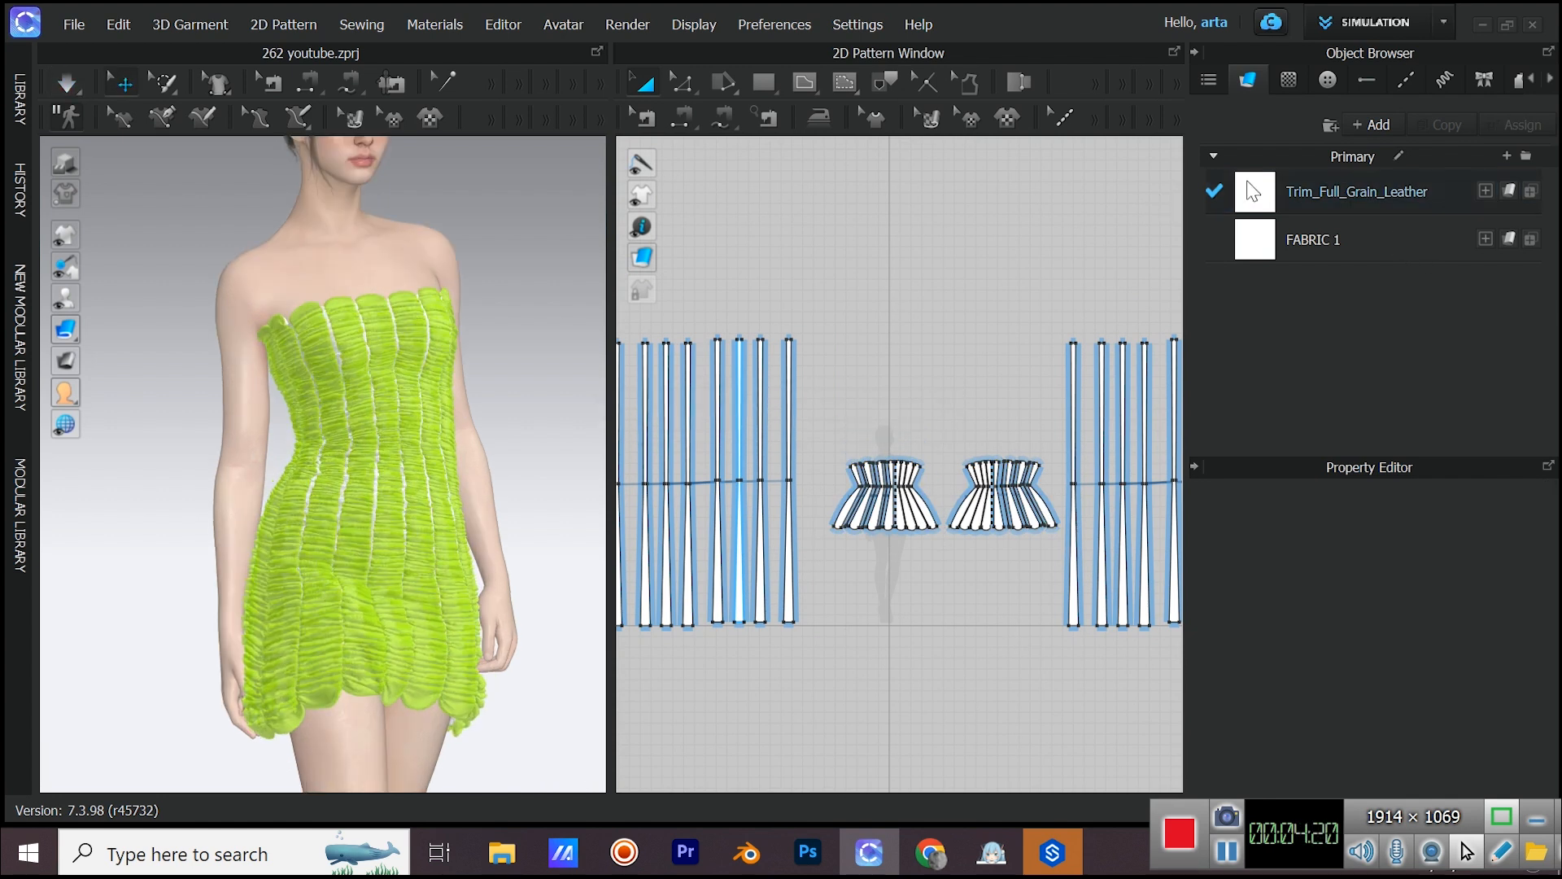
# - Recolour the trim and base dress fabrics to beige and tan shades
pyautogui.click(1355, 191)
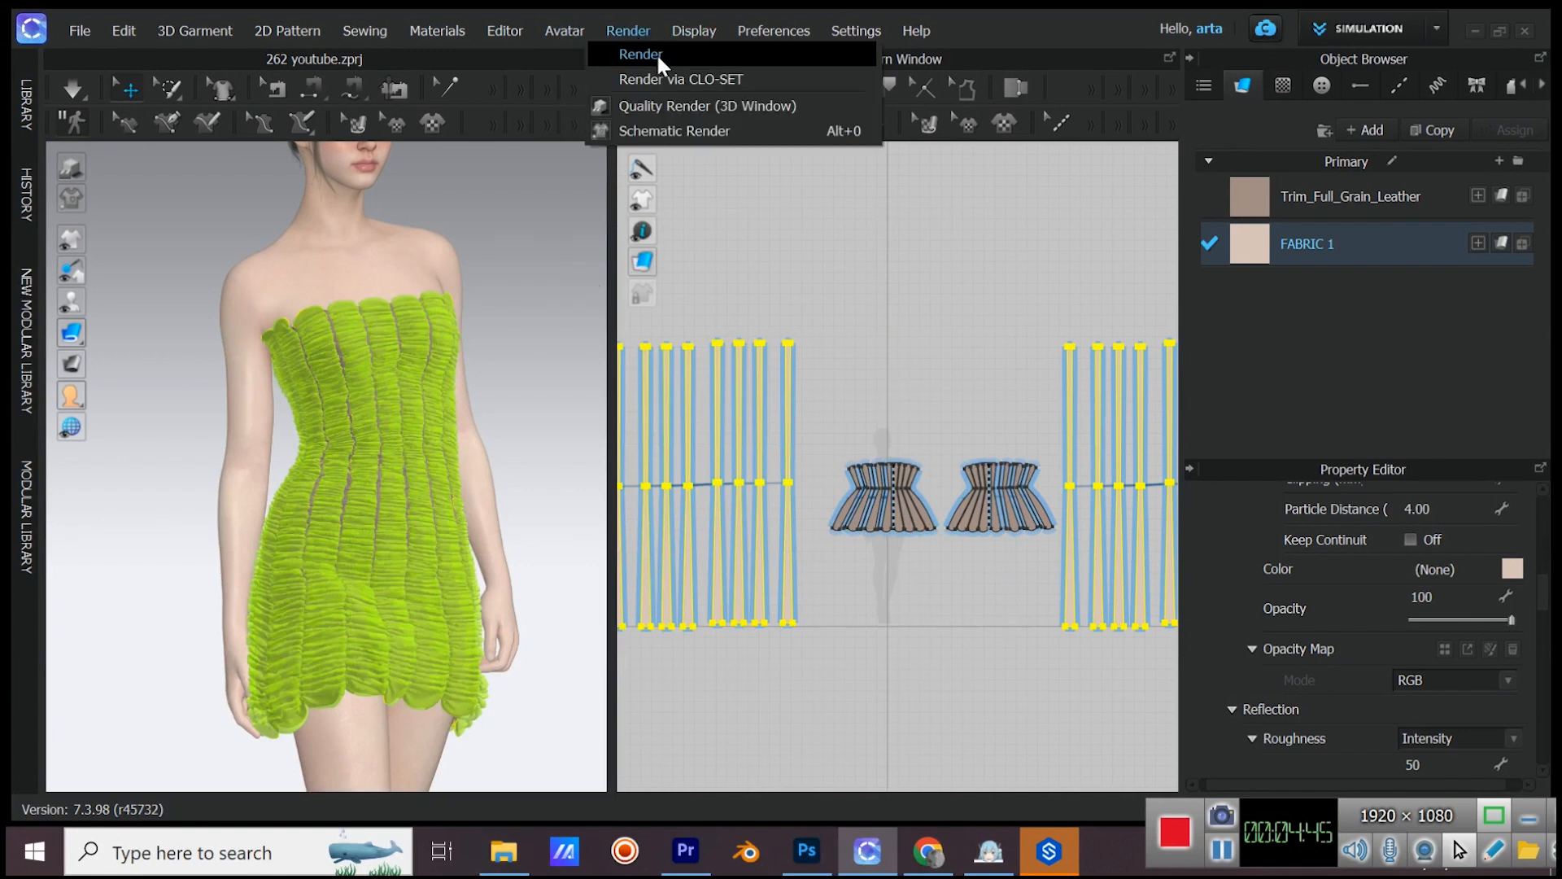
# - Show the beige dress in interactive render under the Whitehouse lighting preset
pyautogui.click(641, 53)
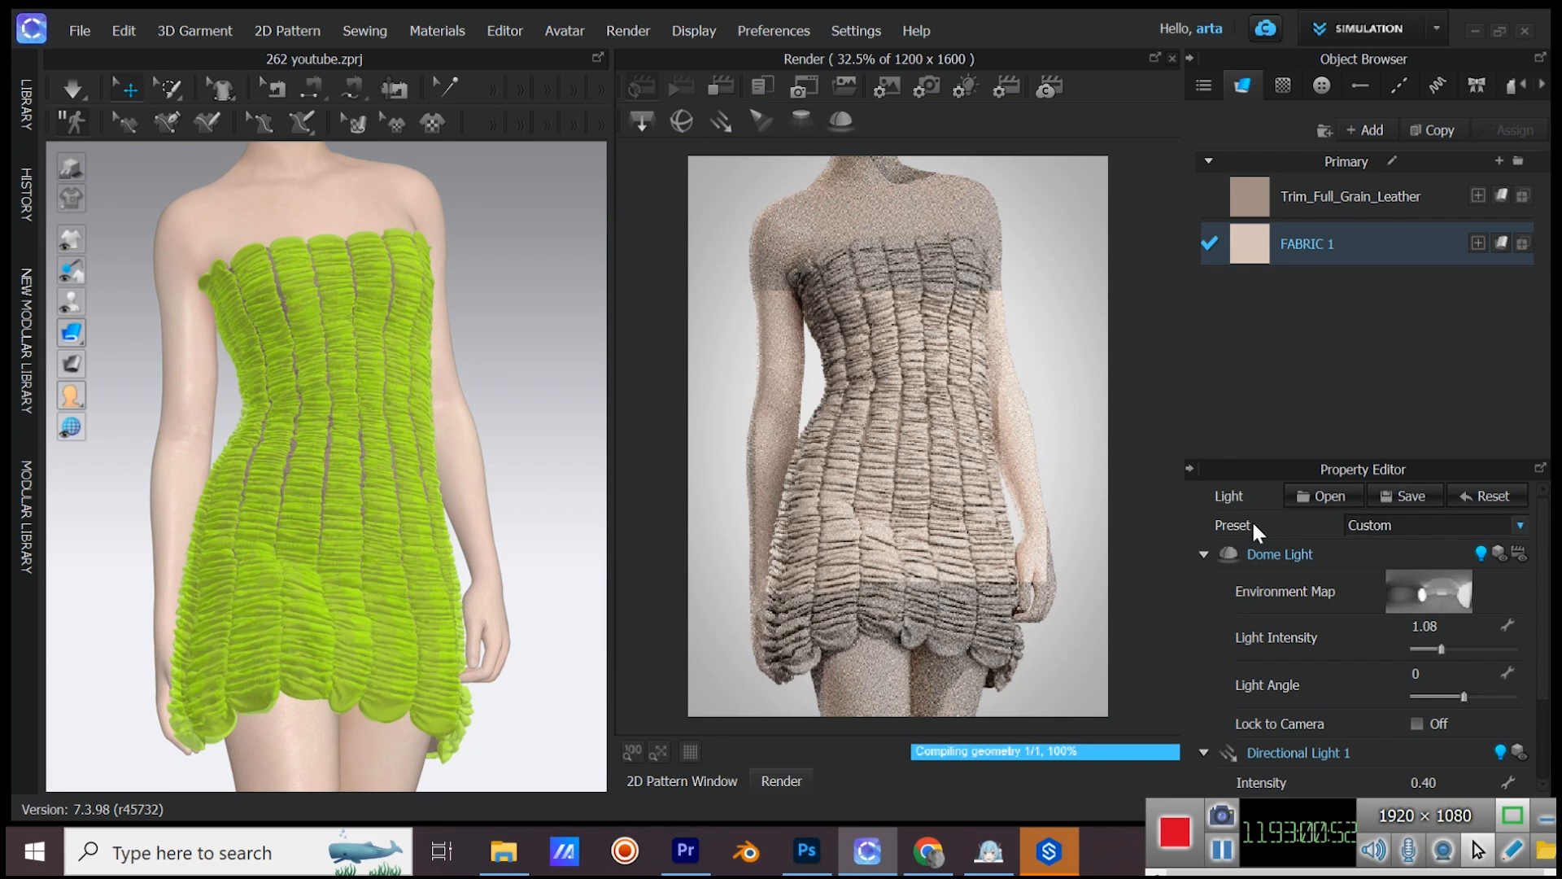
pyautogui.click(1432, 525)
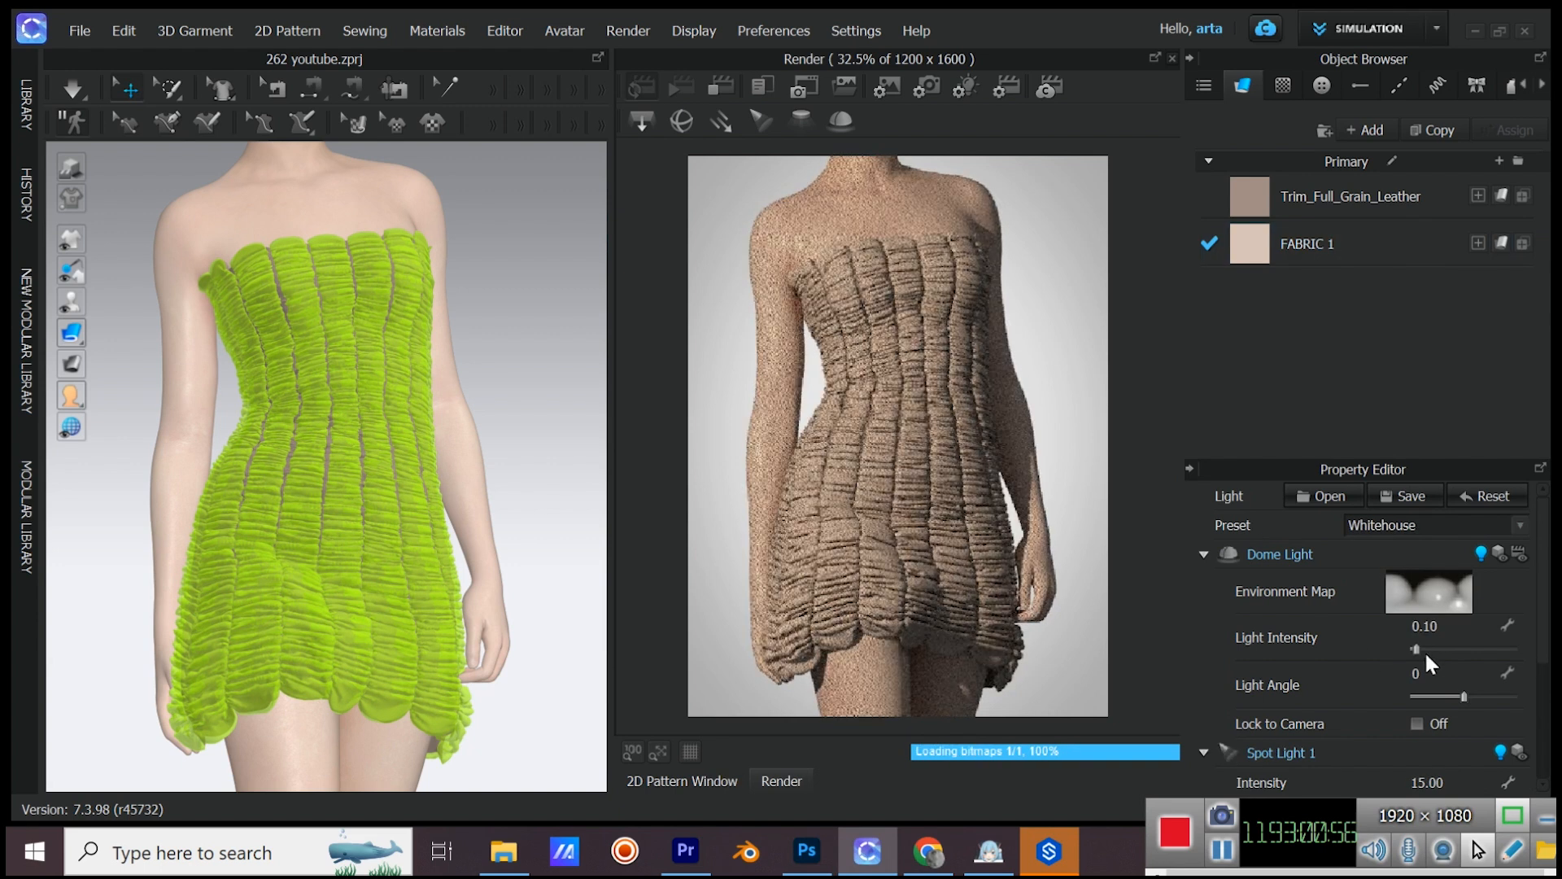